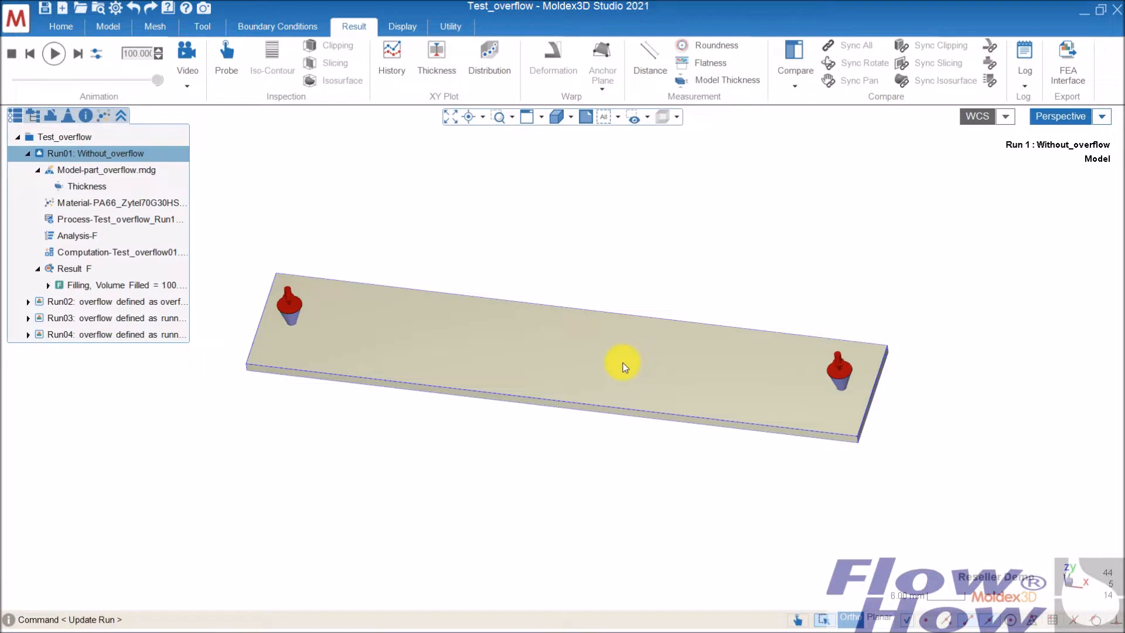
{"action": "mouse_move", "coordinate": [445, 412]}
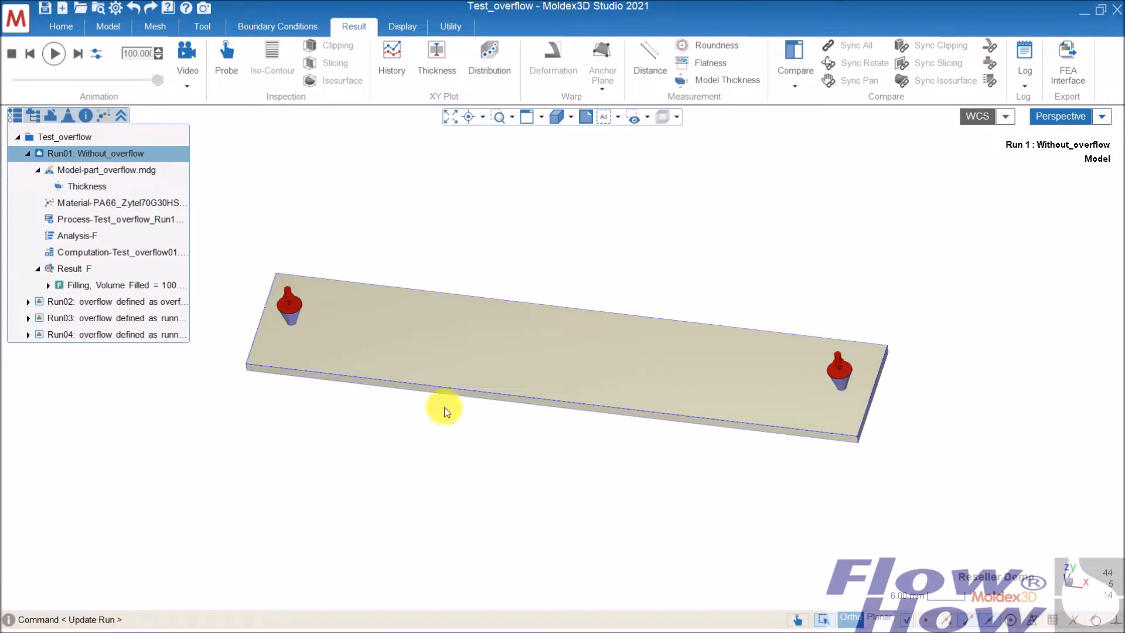
{"action": "mouse_move", "coordinate": [855, 399]}
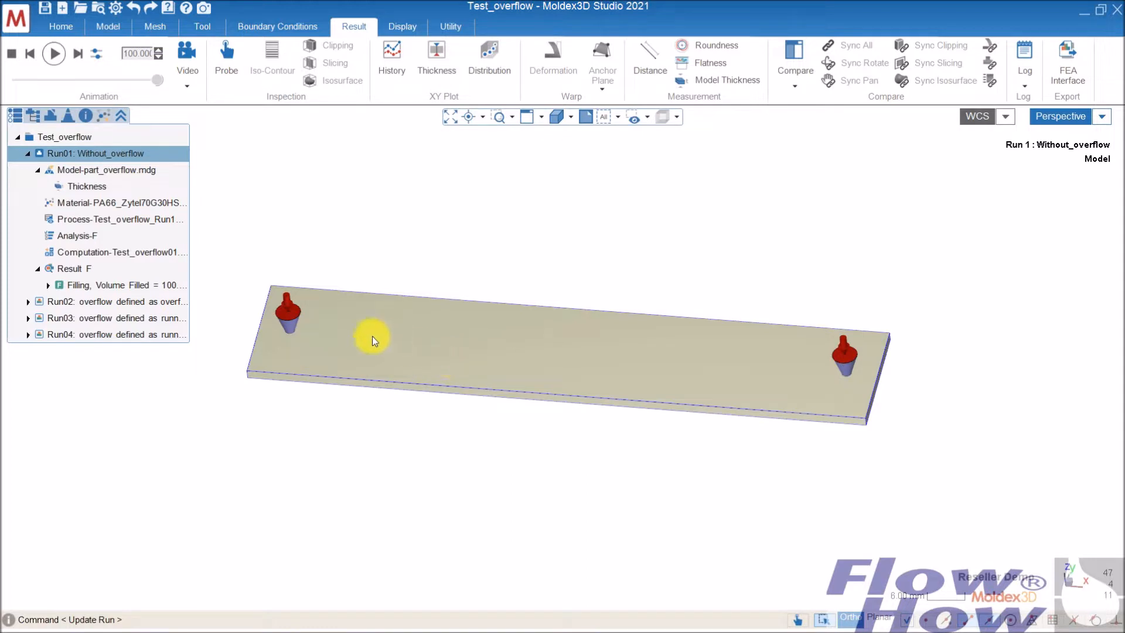
{"action": "mouse_move", "coordinate": [341, 344]}
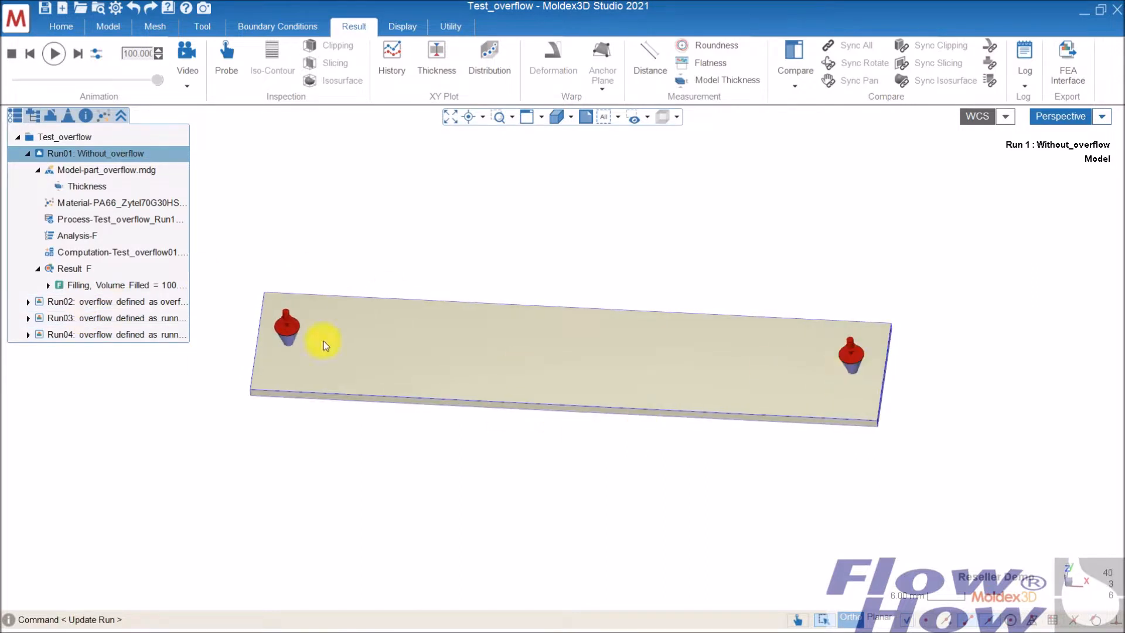
Step: Display Run01's Melt Front Time and step the filling animation past 90 percent toward full
{"action": "left_click", "coordinate": [119, 284]}
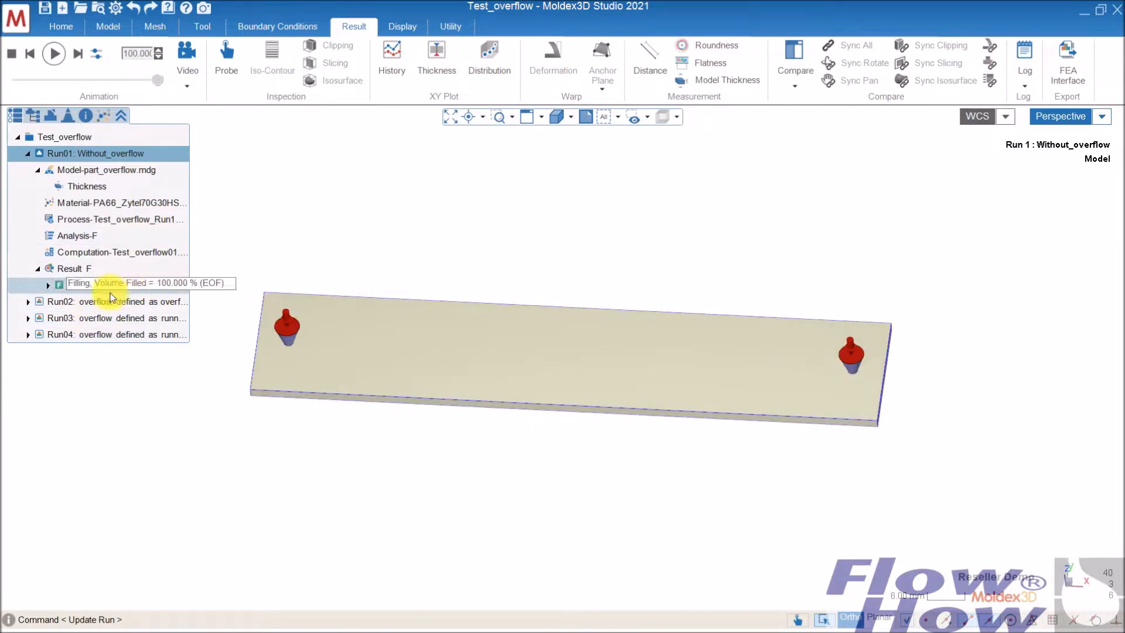
{"action": "left_click", "coordinate": [107, 301]}
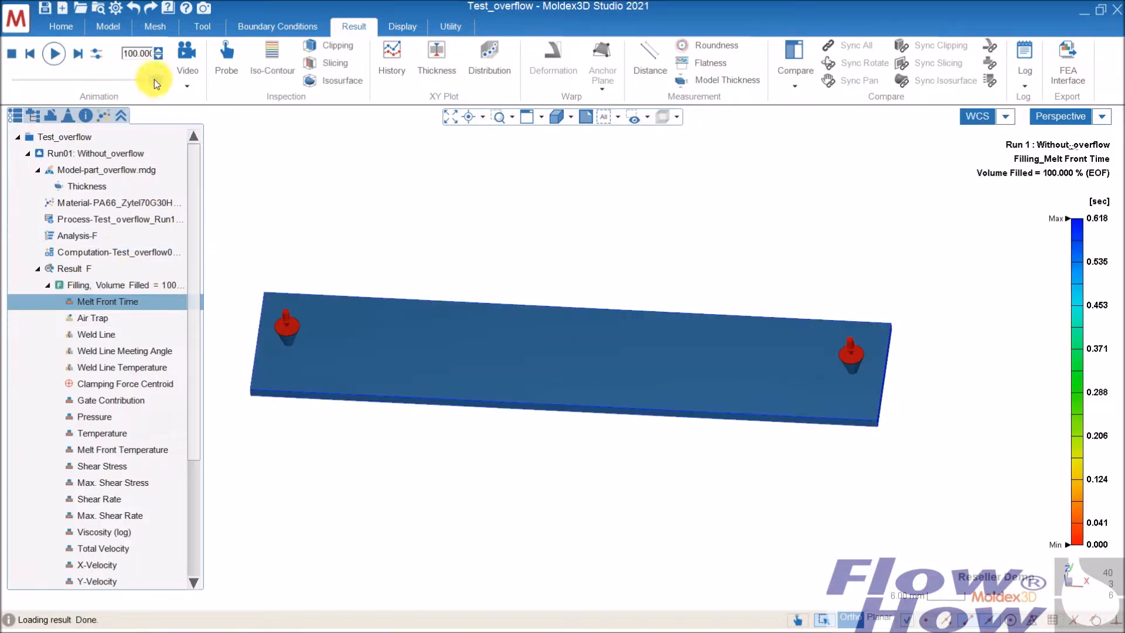
{"action": "left_click", "coordinate": [155, 48]}
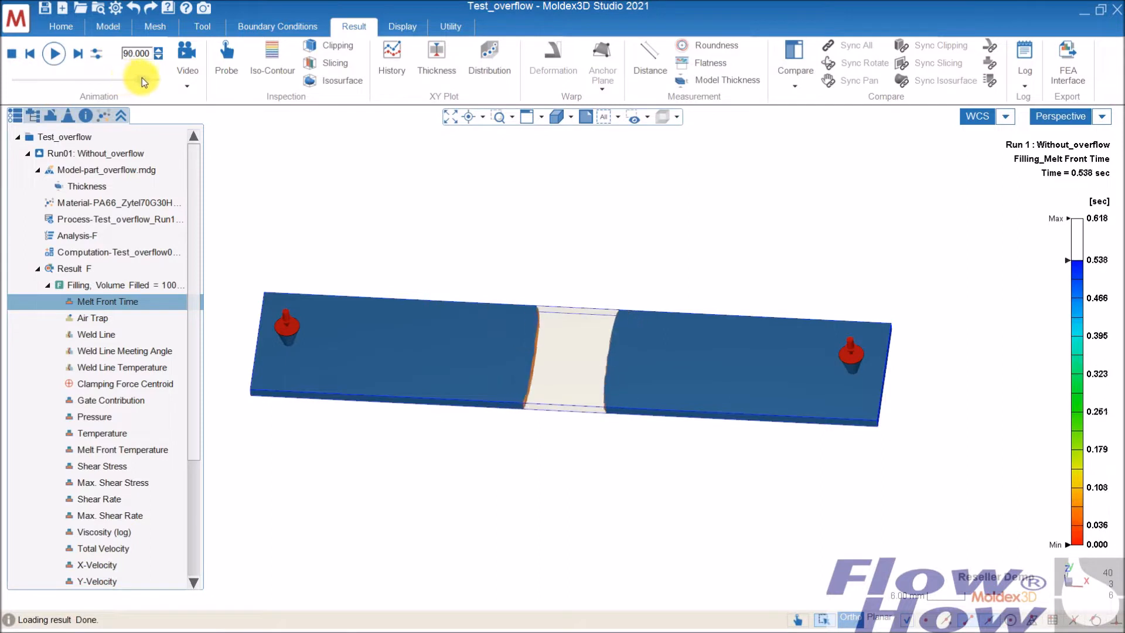
{"action": "left_click", "coordinate": [77, 53]}
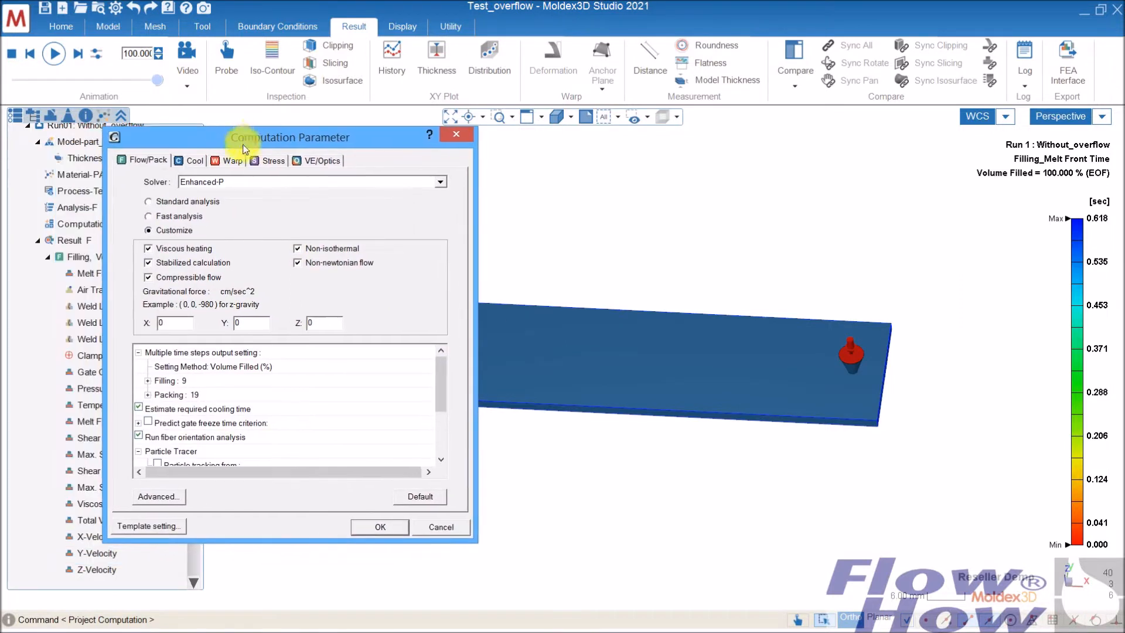
{"action": "scroll", "scroll_direction": "down", "scroll_amount": 3}
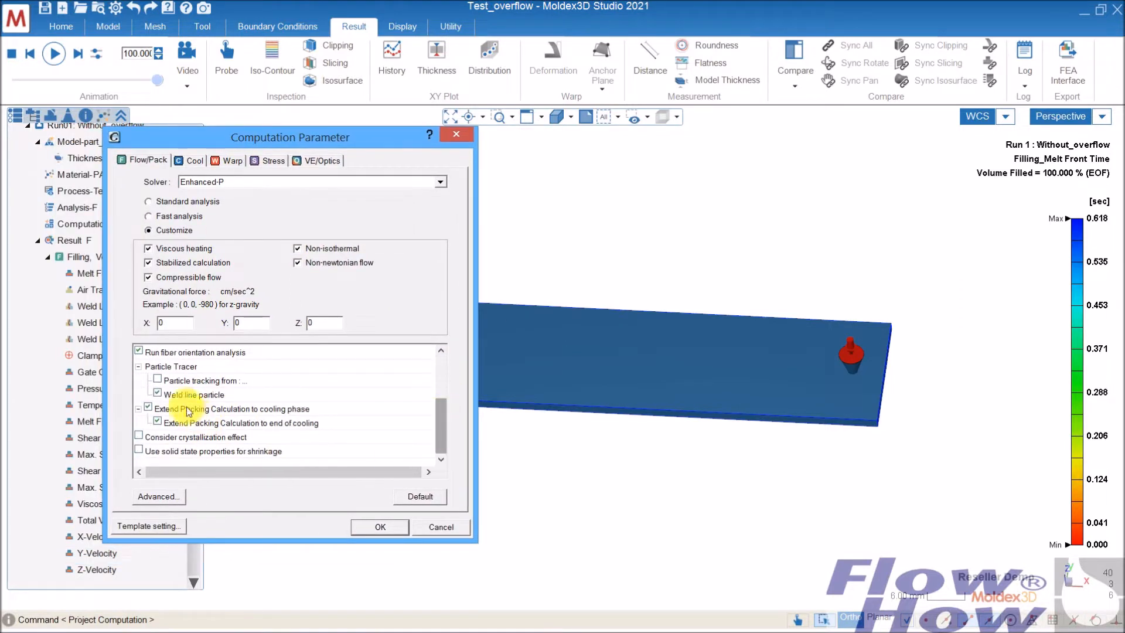
{"action": "mouse_move", "coordinate": [186, 395]}
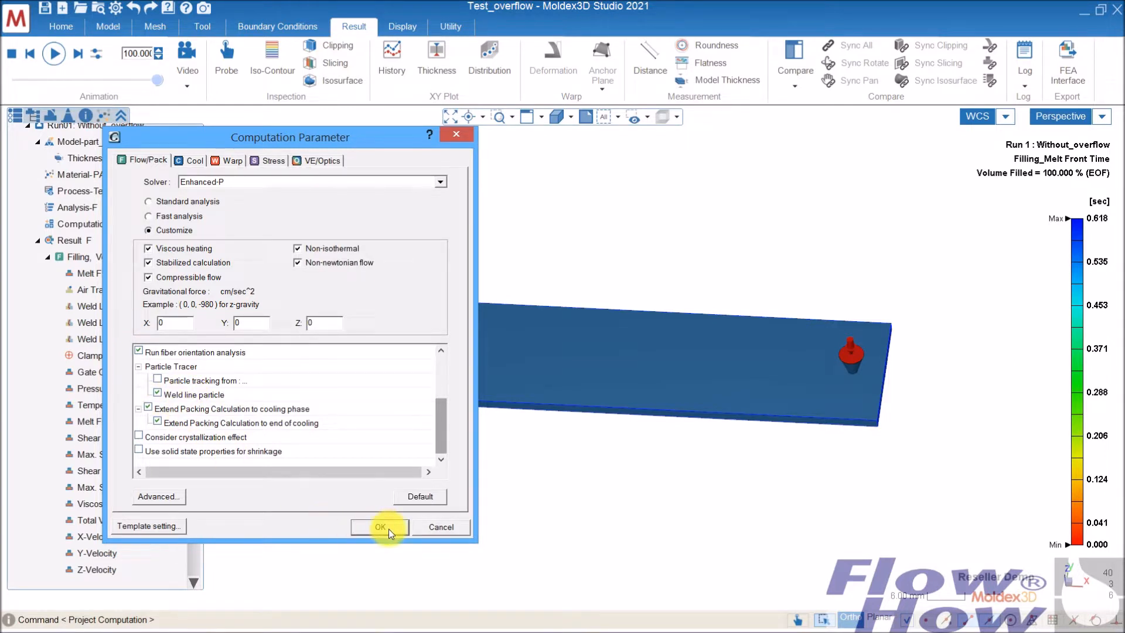
{"action": "left_click", "coordinate": [379, 526]}
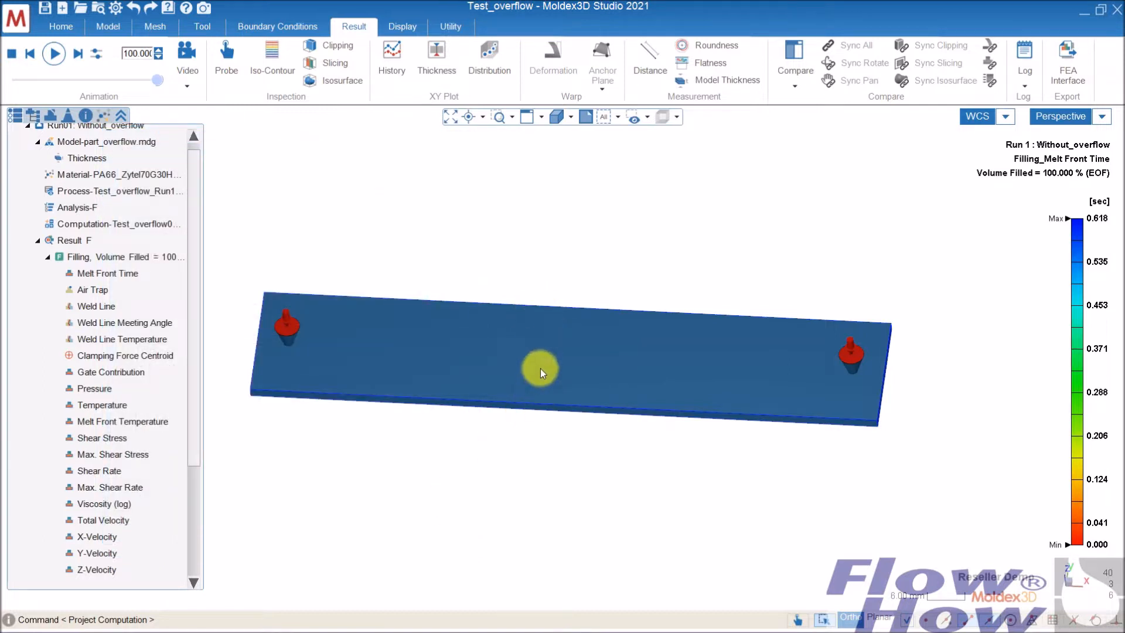
Step: Show Run01's Particle Tracer (From Weldline) result, then switch back to Melt Front Time
{"action": "left_click", "coordinate": [106, 273]}
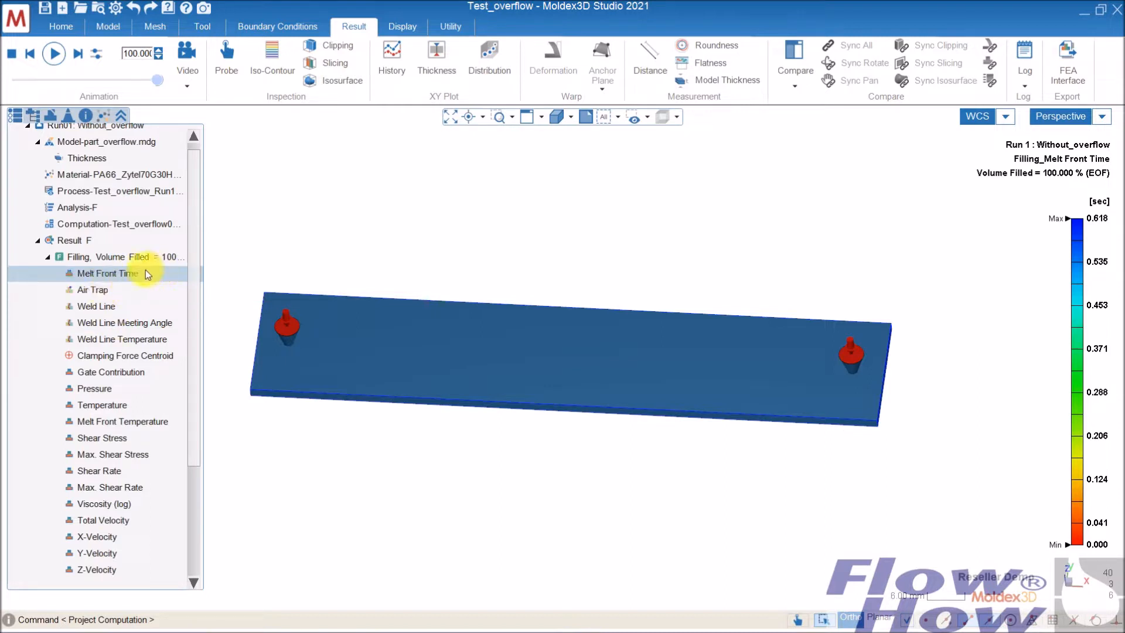
{"action": "scroll", "scroll_direction": "down", "scroll_amount": 3}
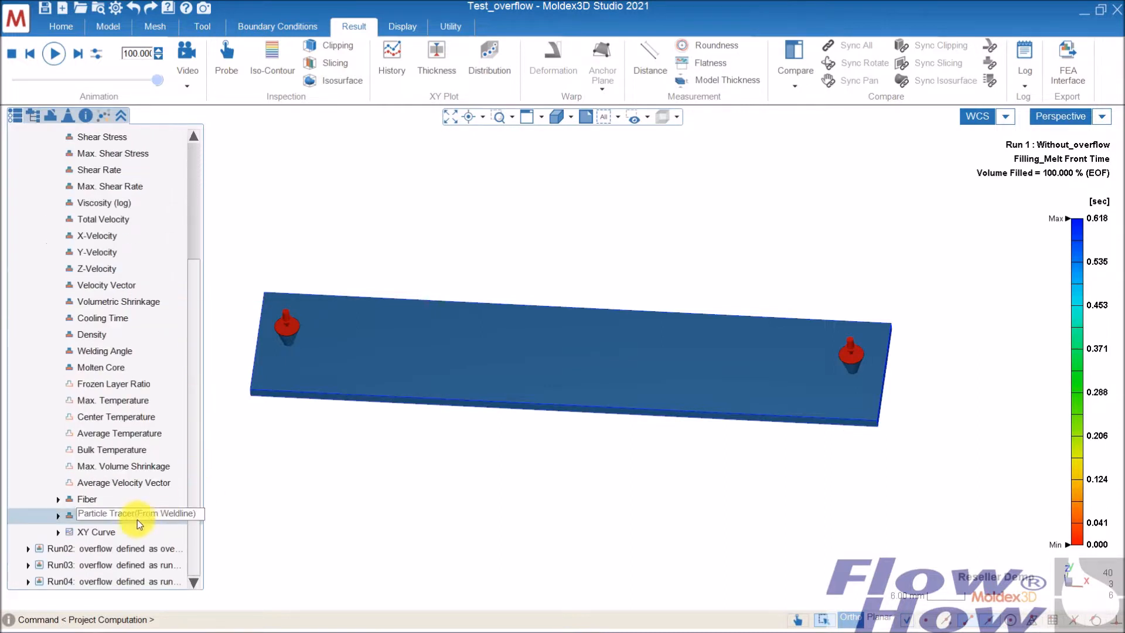
{"action": "left_click", "coordinate": [57, 516]}
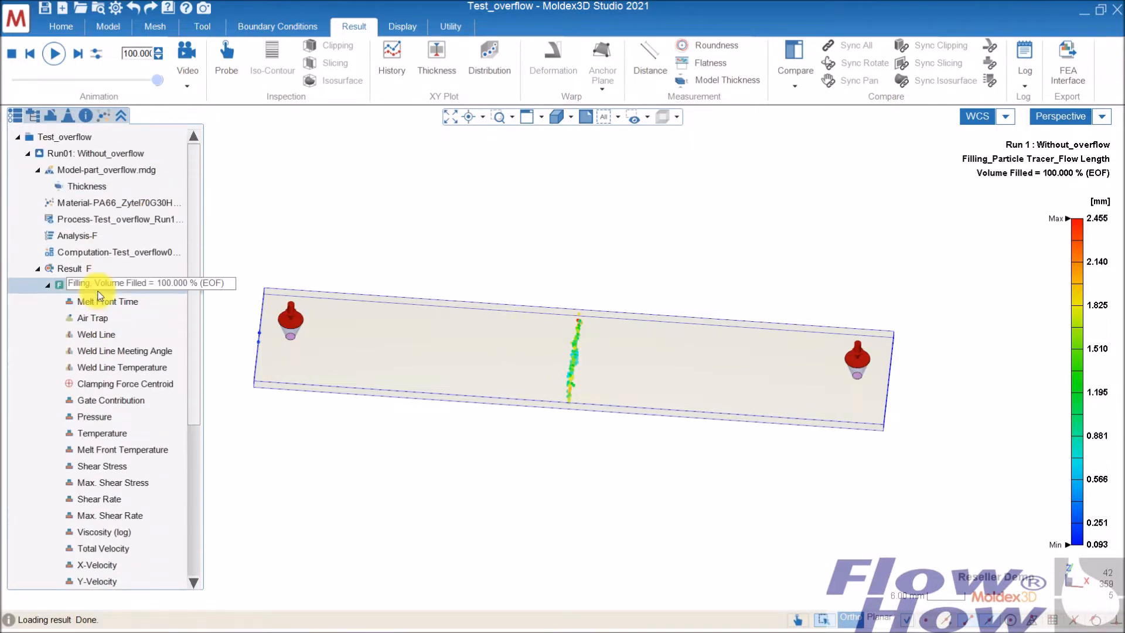
{"action": "left_click", "coordinate": [107, 302]}
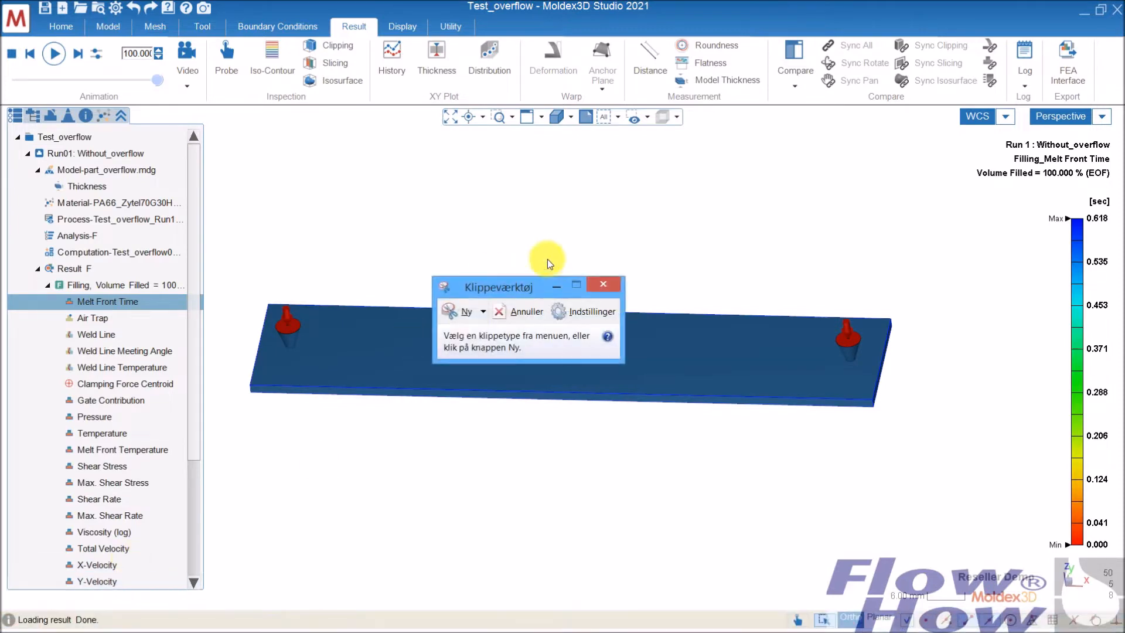
Step: Sketch two melt fronts meeting mid-strip with the red pen on a new snip, then close it
{"action": "left_click", "coordinate": [467, 311]}
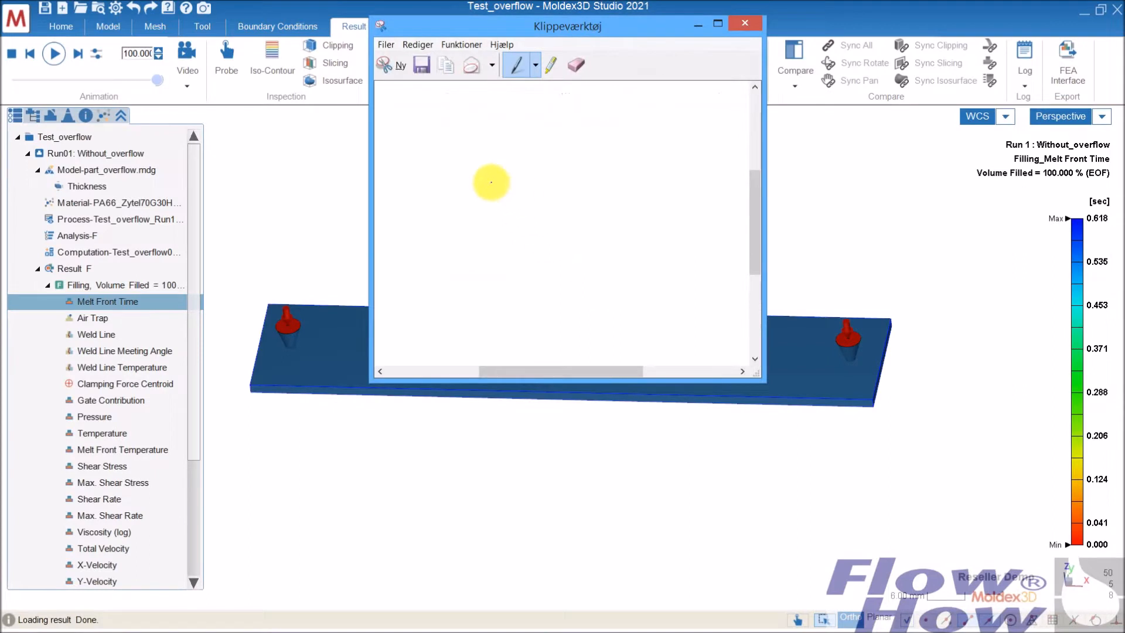
{"action": "left_click_drag", "start_coordinate": [474, 172], "coordinate": [524, 170]}
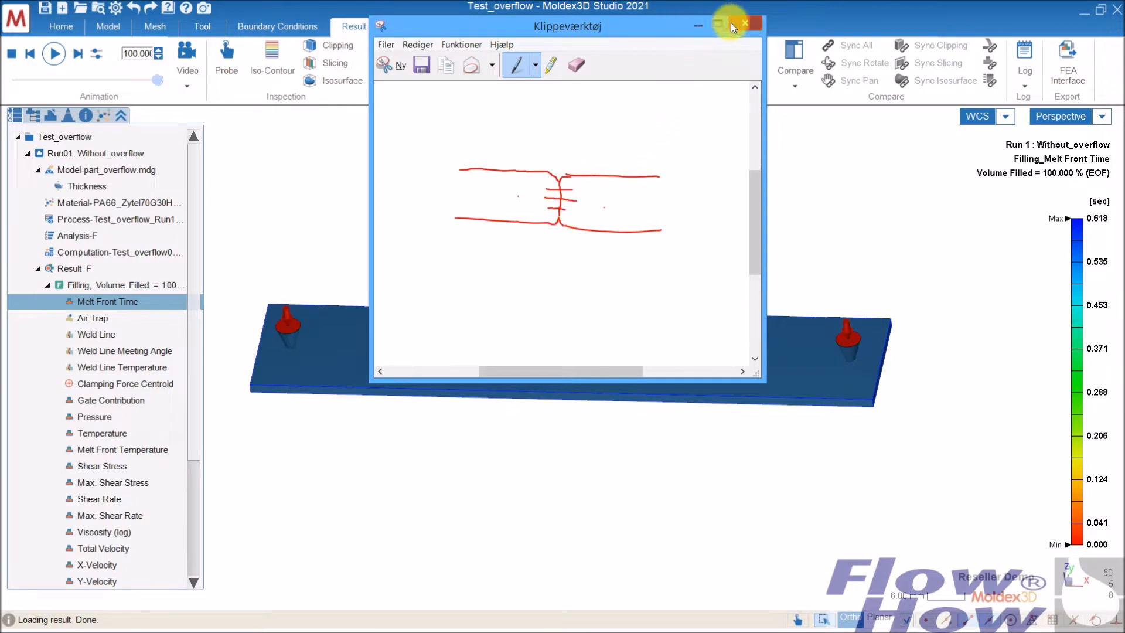
{"action": "left_click", "coordinate": [744, 24]}
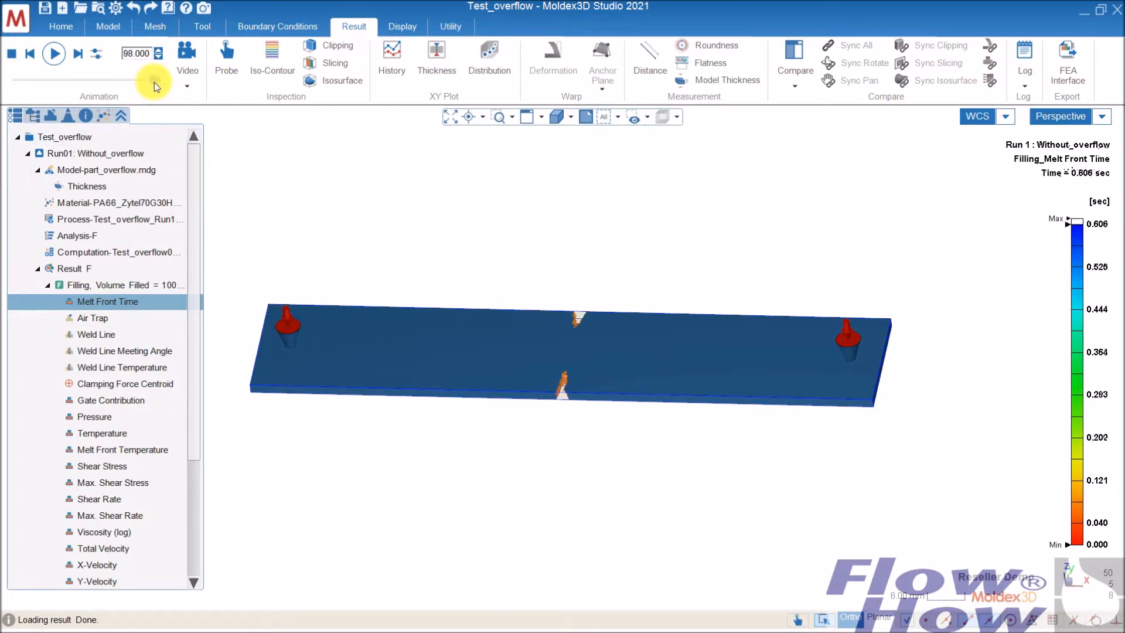
{"action": "left_click", "coordinate": [77, 53]}
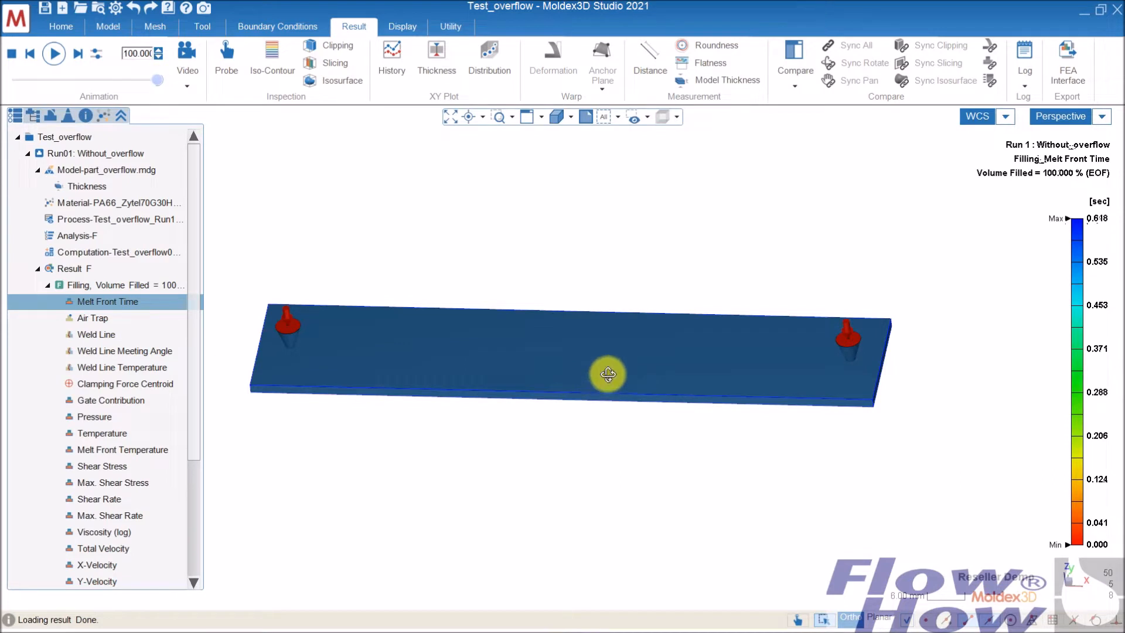
{"action": "left_click_drag", "start_coordinate": [606, 372], "coordinate": [657, 355]}
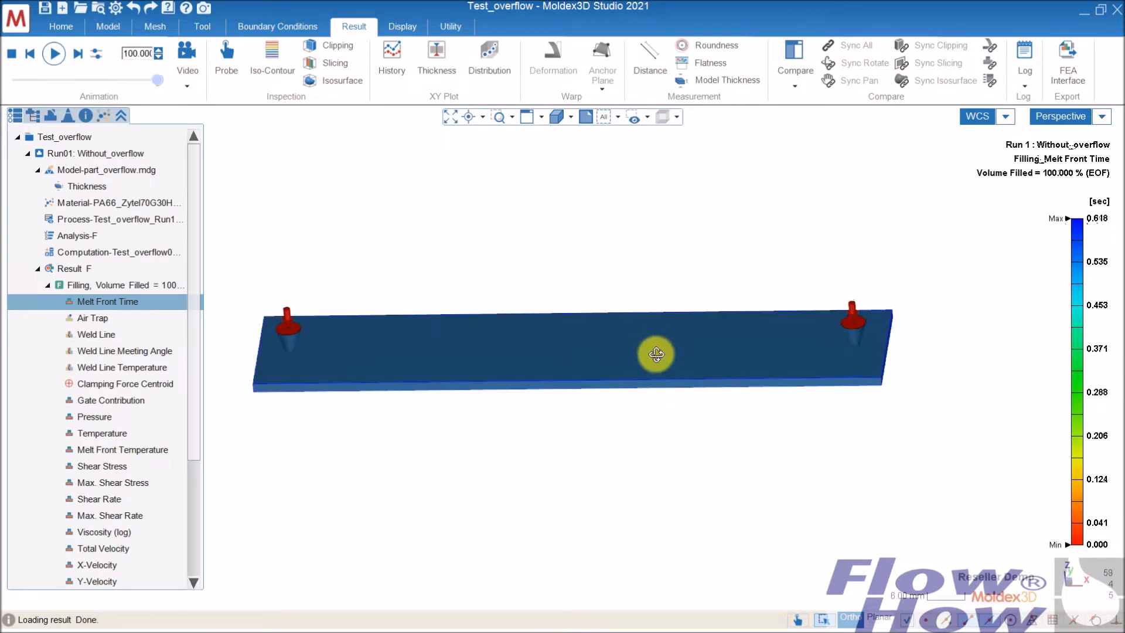
{"action": "left_click_drag", "start_coordinate": [654, 355], "coordinate": [604, 379]}
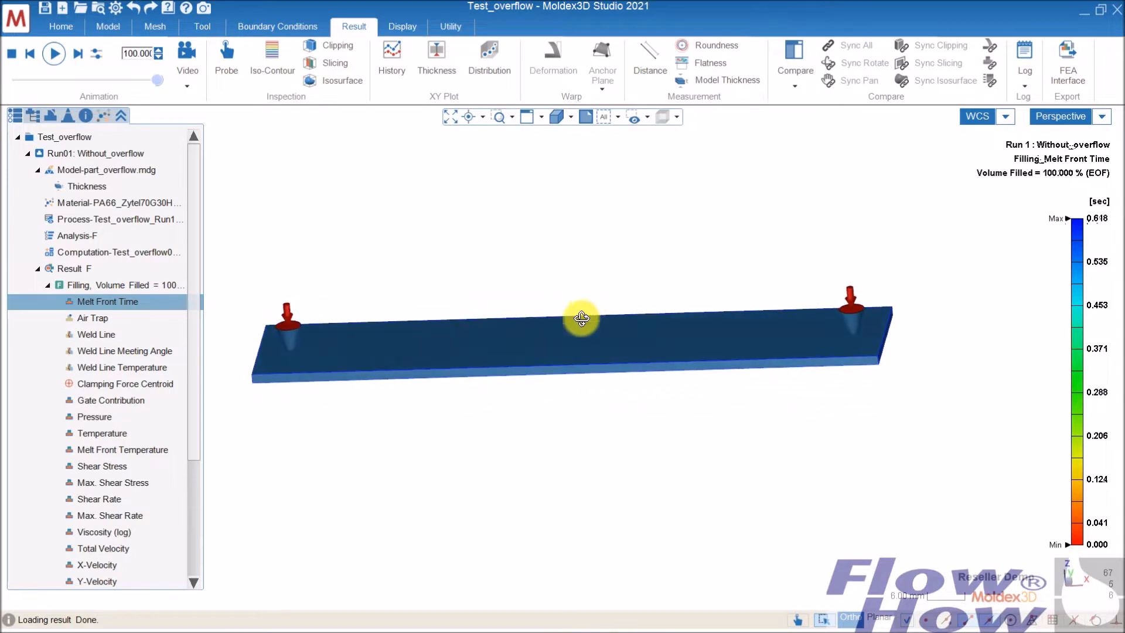
{"action": "left_click_drag", "start_coordinate": [580, 318], "coordinate": [586, 379]}
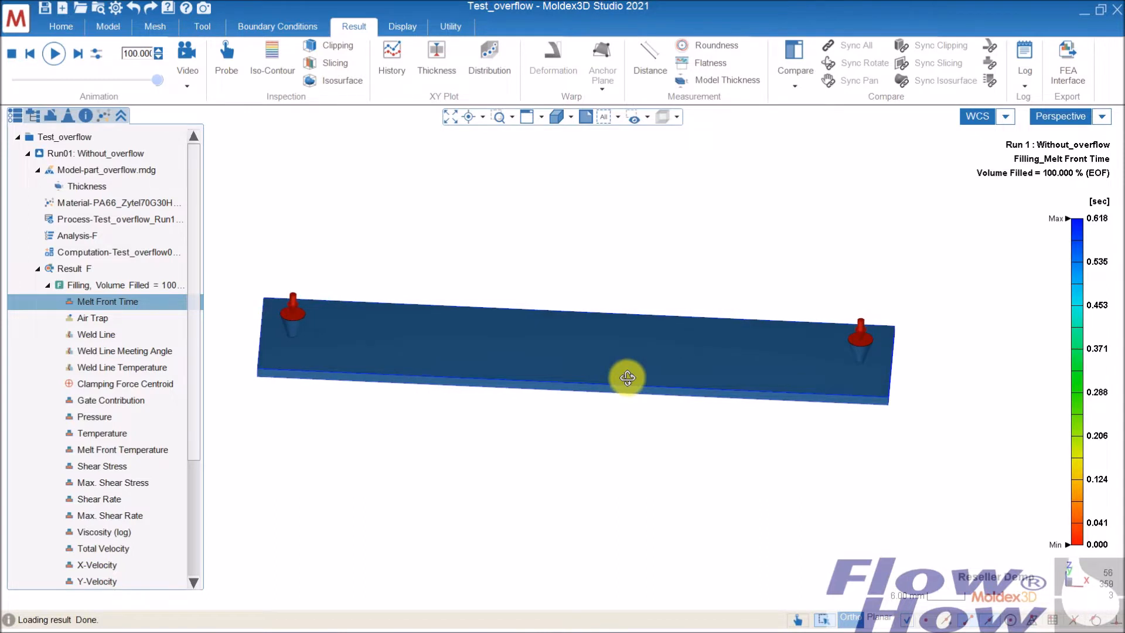
{"action": "scroll", "scroll_direction": "down", "scroll_amount": 3}
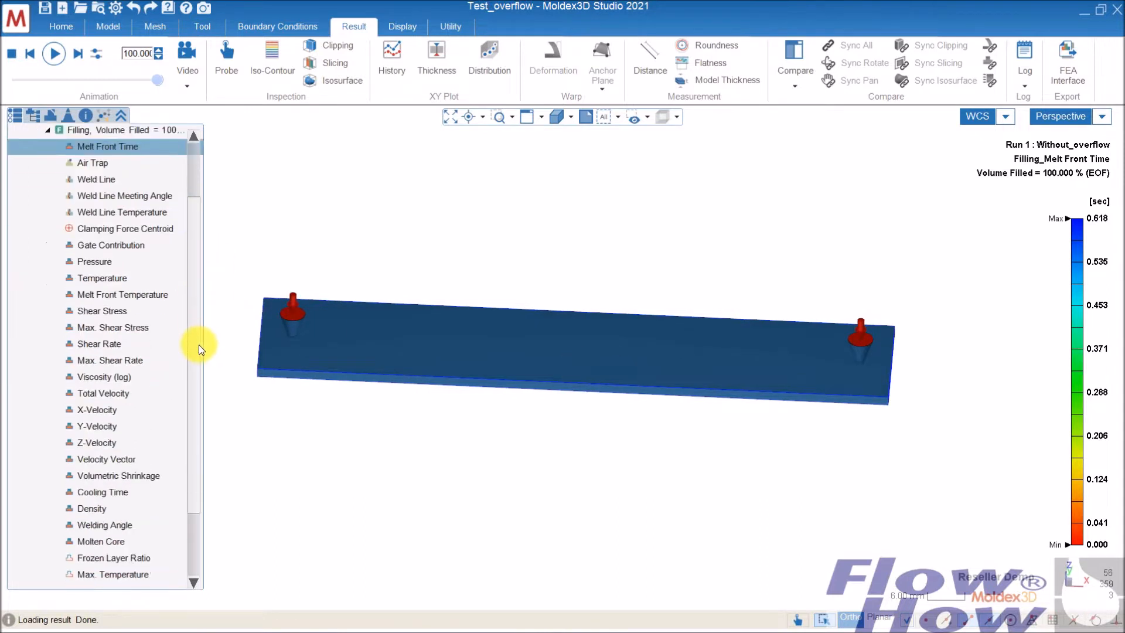
{"action": "scroll", "scroll_direction": "down", "scroll_amount": 3}
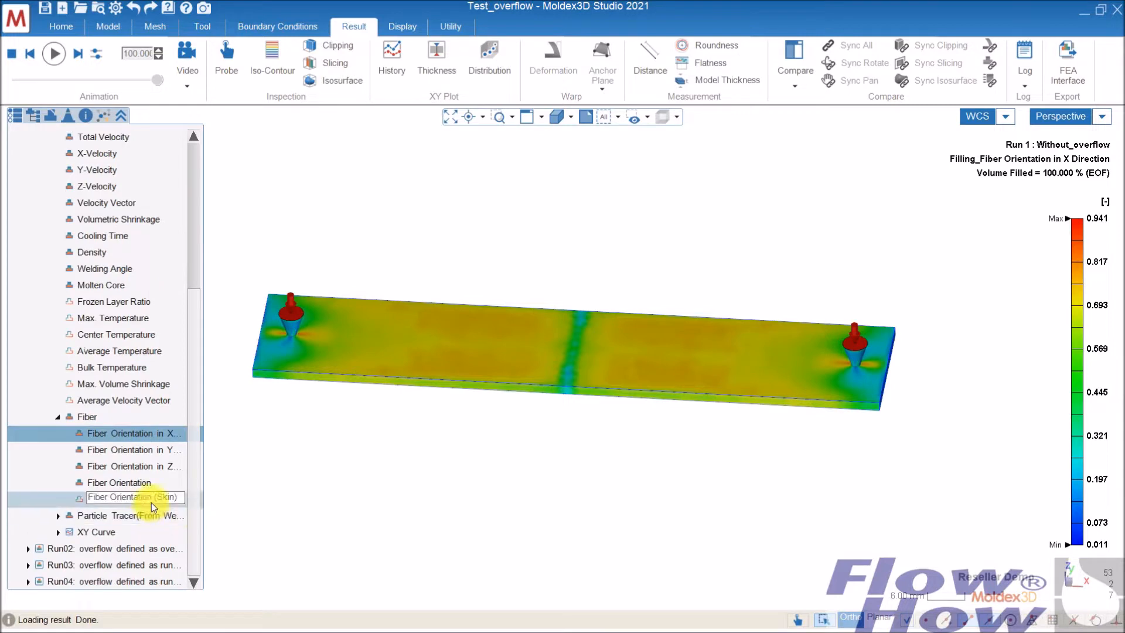
Step: Display Run01's overall Fiber Orientation result and zoom in on the orientation vectors
{"action": "left_click", "coordinate": [119, 482]}
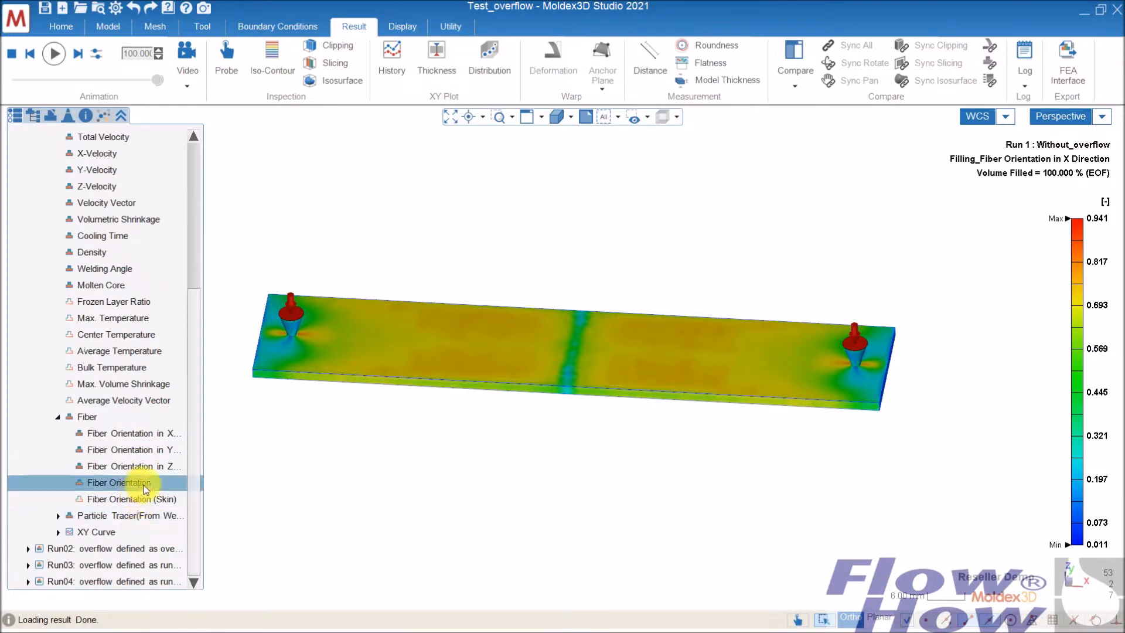
{"action": "left_click", "coordinate": [118, 482]}
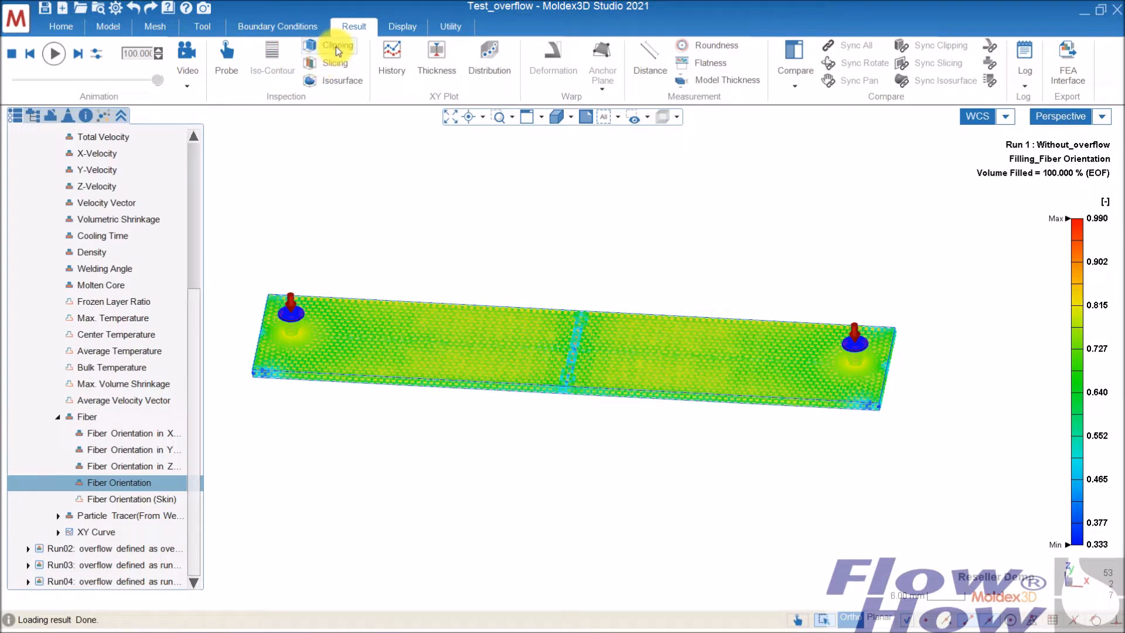
{"action": "left_click", "coordinate": [335, 45]}
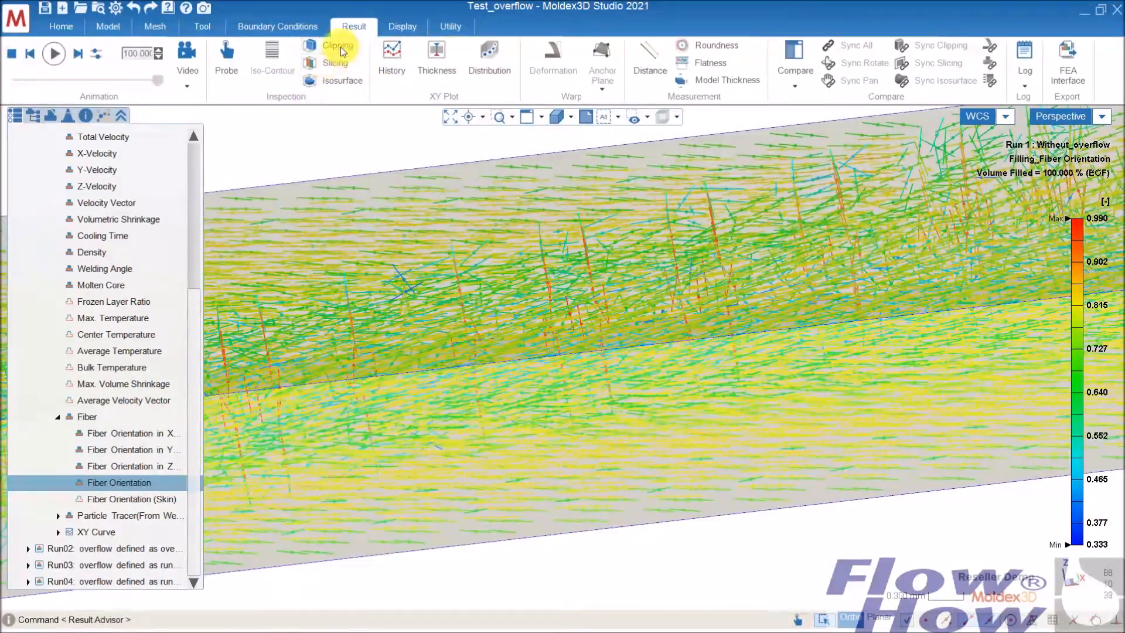
Step: Slice through Run01's fiber orientation, view the cross-section edge-on and face-on, then exit slicing
{"action": "left_click", "coordinate": [335, 63]}
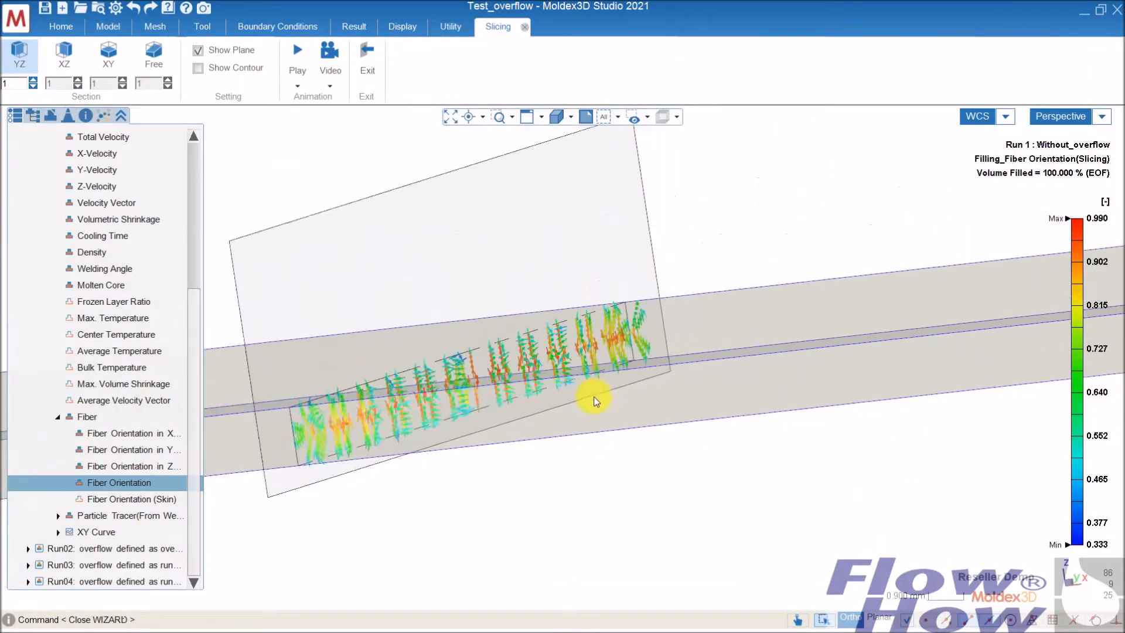
{"action": "left_click_drag", "start_coordinate": [596, 401], "coordinate": [603, 358]}
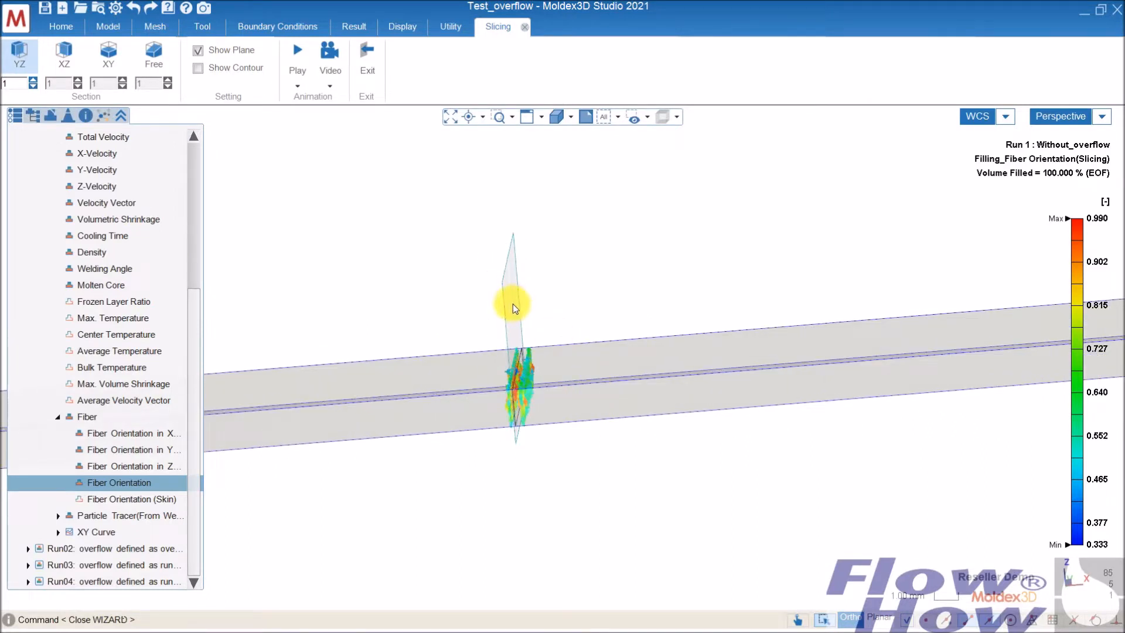
{"action": "left_click_drag", "start_coordinate": [513, 309], "coordinate": [524, 409]}
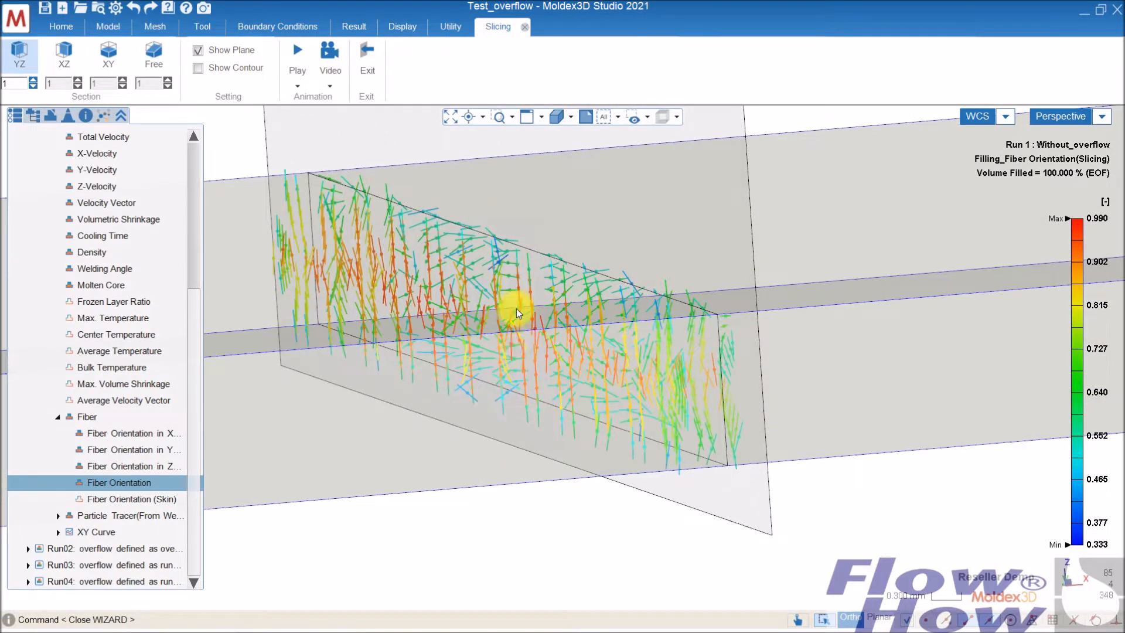
{"action": "left_click_drag", "start_coordinate": [517, 315], "coordinate": [523, 287]}
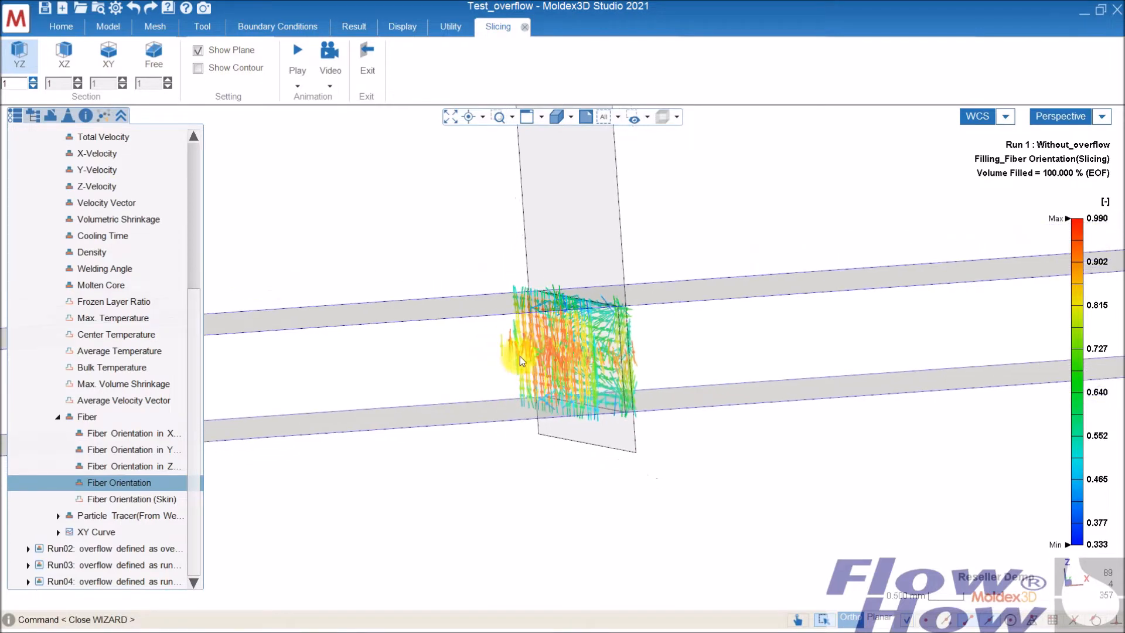
{"action": "mouse_move", "coordinate": [699, 371]}
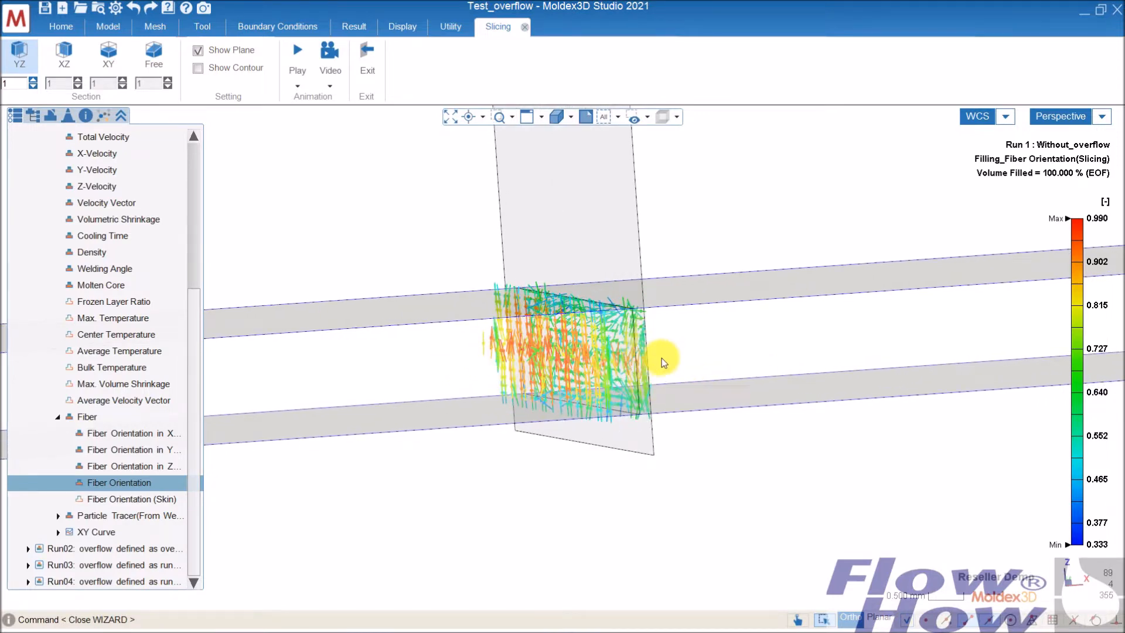
{"action": "left_click_drag", "start_coordinate": [660, 362], "coordinate": [622, 365]}
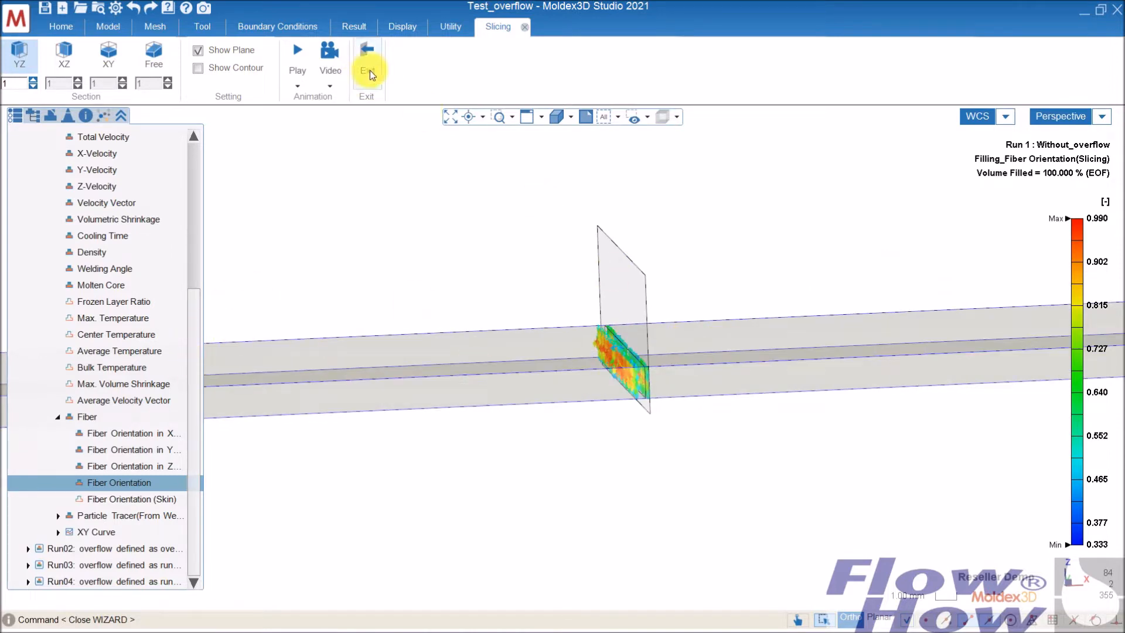
{"action": "left_click", "coordinate": [367, 56]}
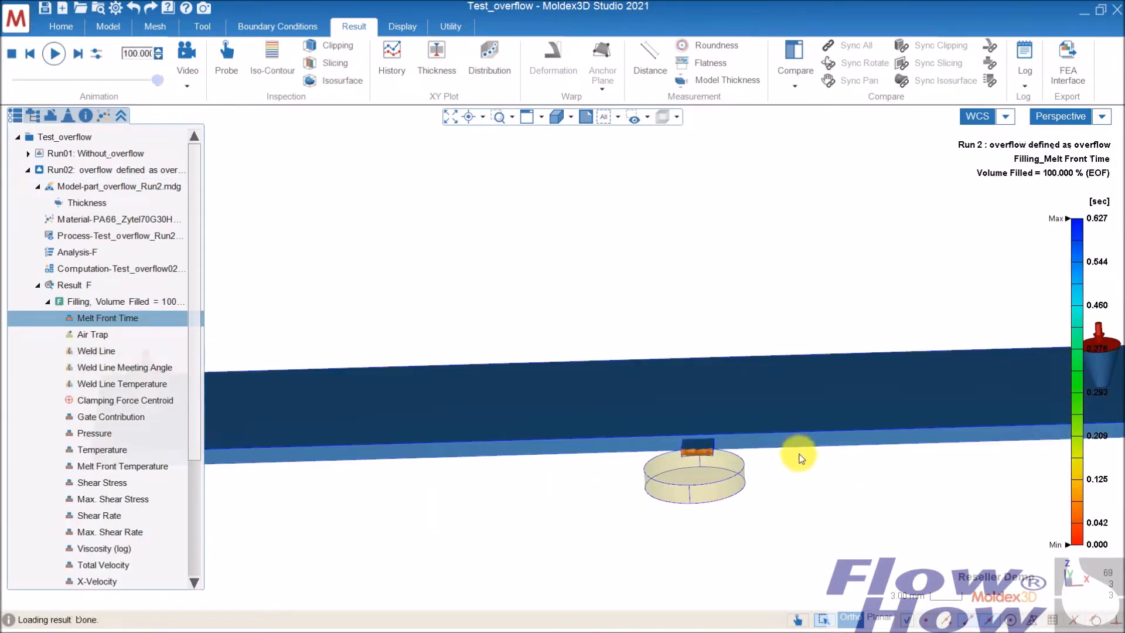
Step: Orbit, zoom and pan to center the overflow well on Run02's melt front time result
{"action": "left_click_drag", "start_coordinate": [800, 458], "coordinate": [661, 512]}
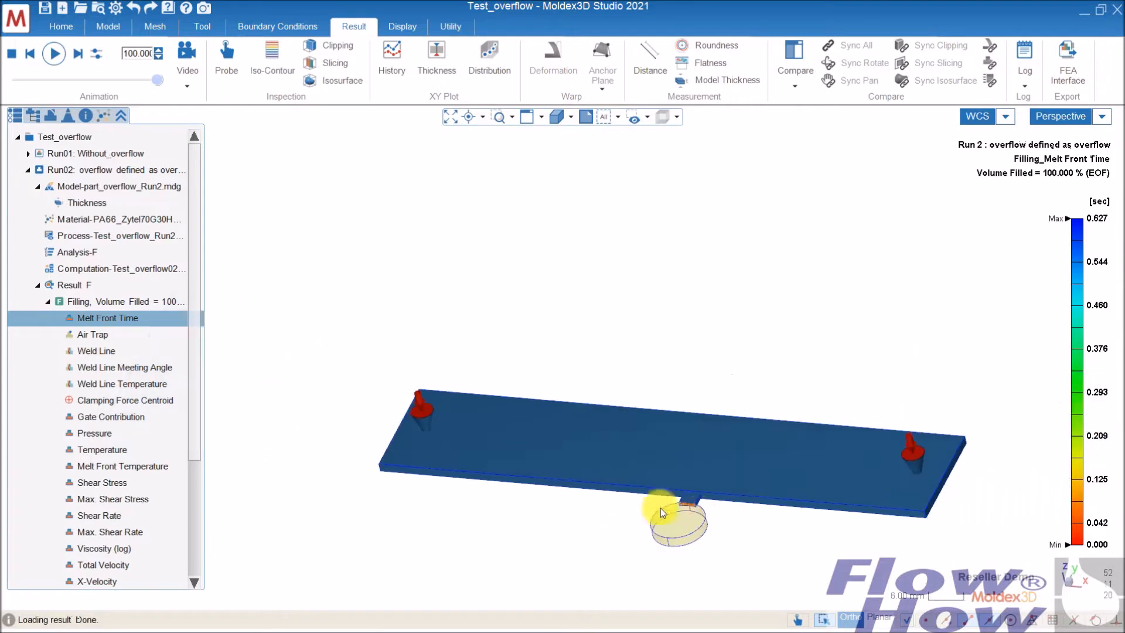
{"action": "left_click_drag", "start_coordinate": [660, 510], "coordinate": [706, 513]}
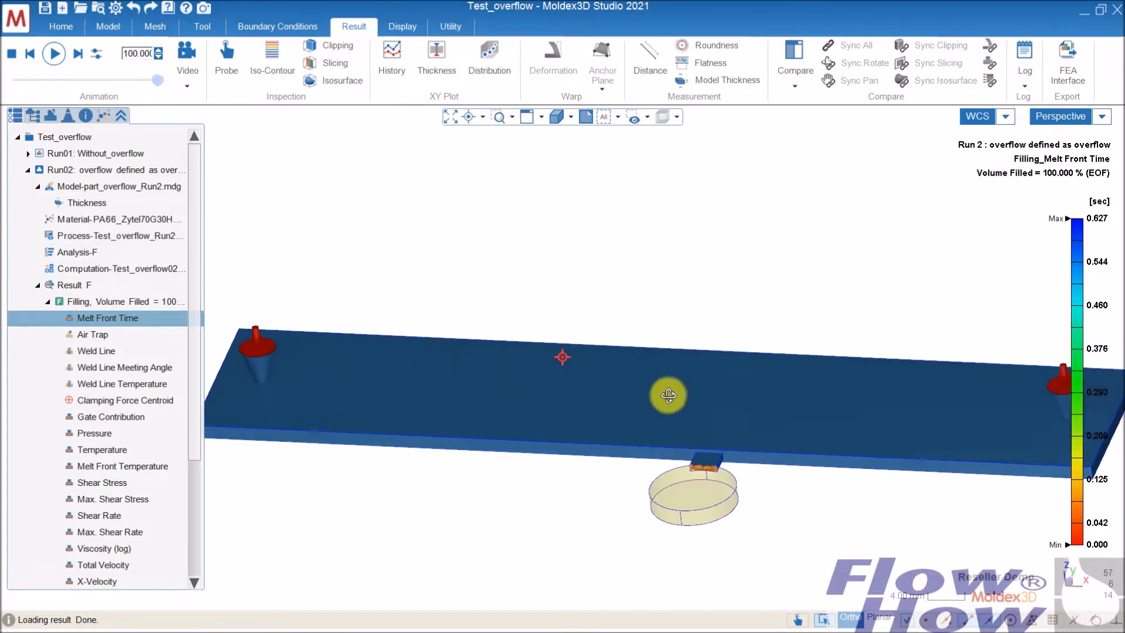
{"action": "left_click_drag", "start_coordinate": [667, 395], "coordinate": [677, 438]}
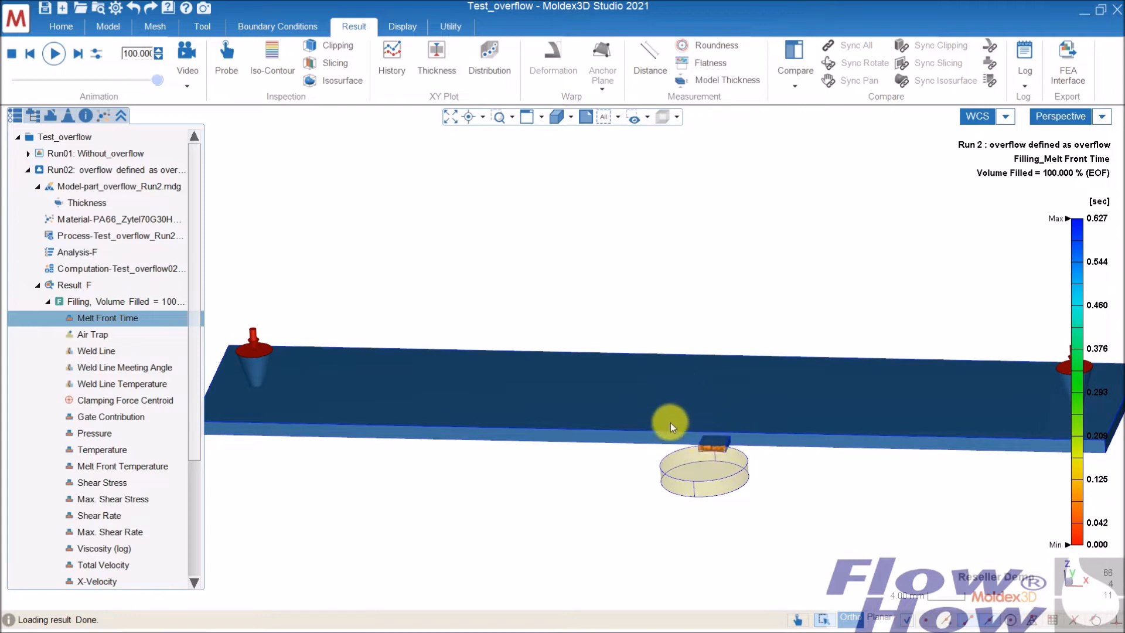
{"action": "mouse_move", "coordinate": [673, 450]}
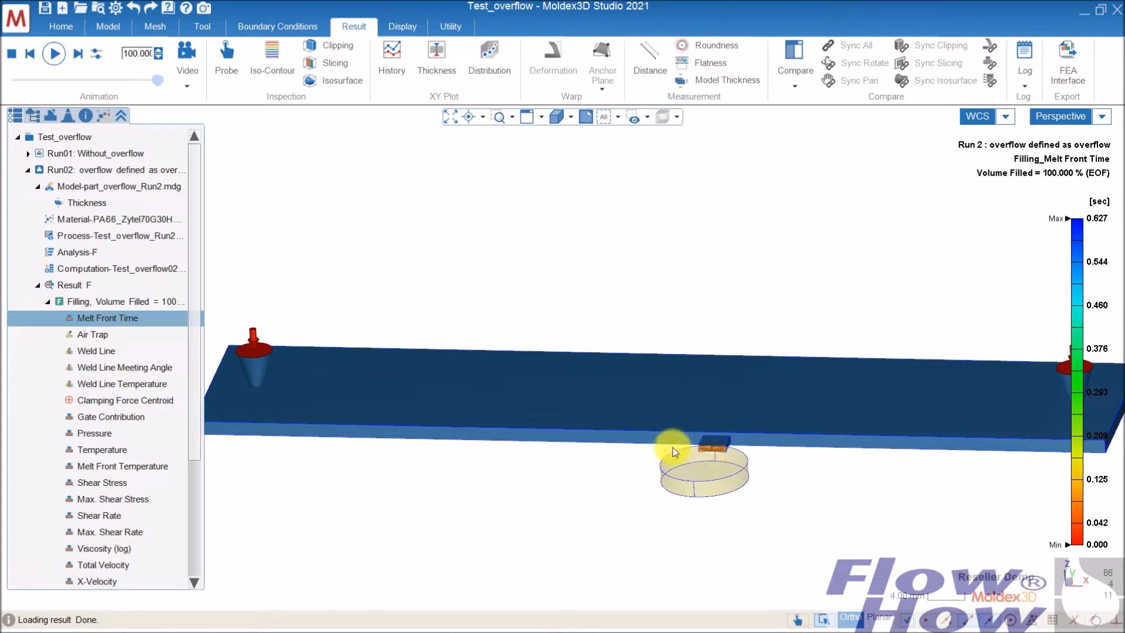
{"action": "mouse_move", "coordinate": [276, 130]}
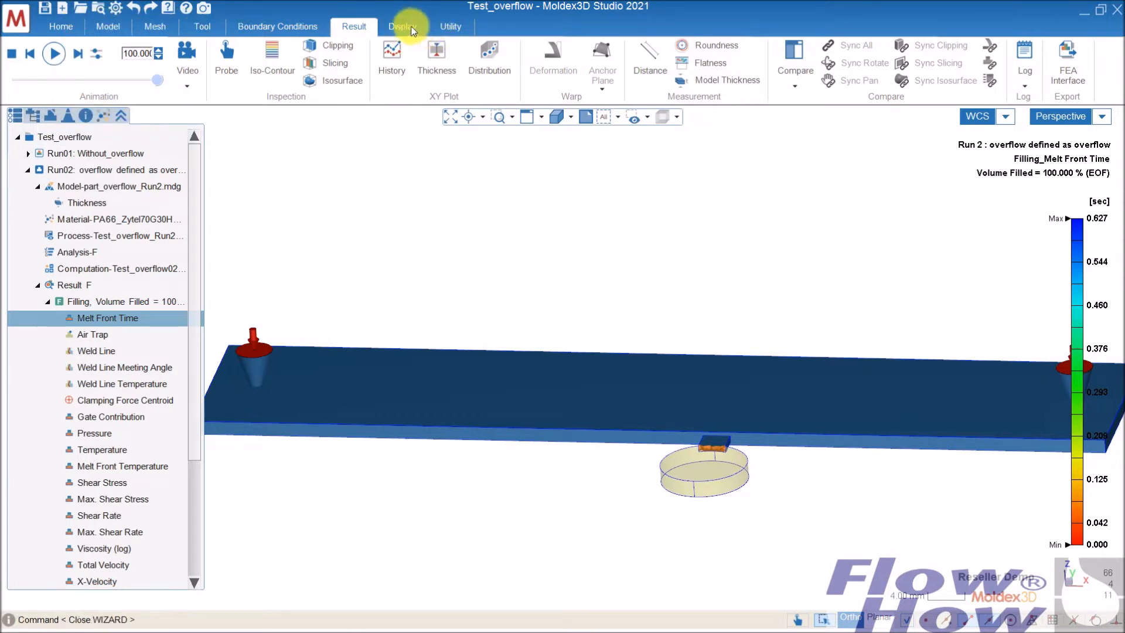
Step: Enable Weld Line display on Run02's melt front time result
{"action": "left_click", "coordinate": [402, 27]}
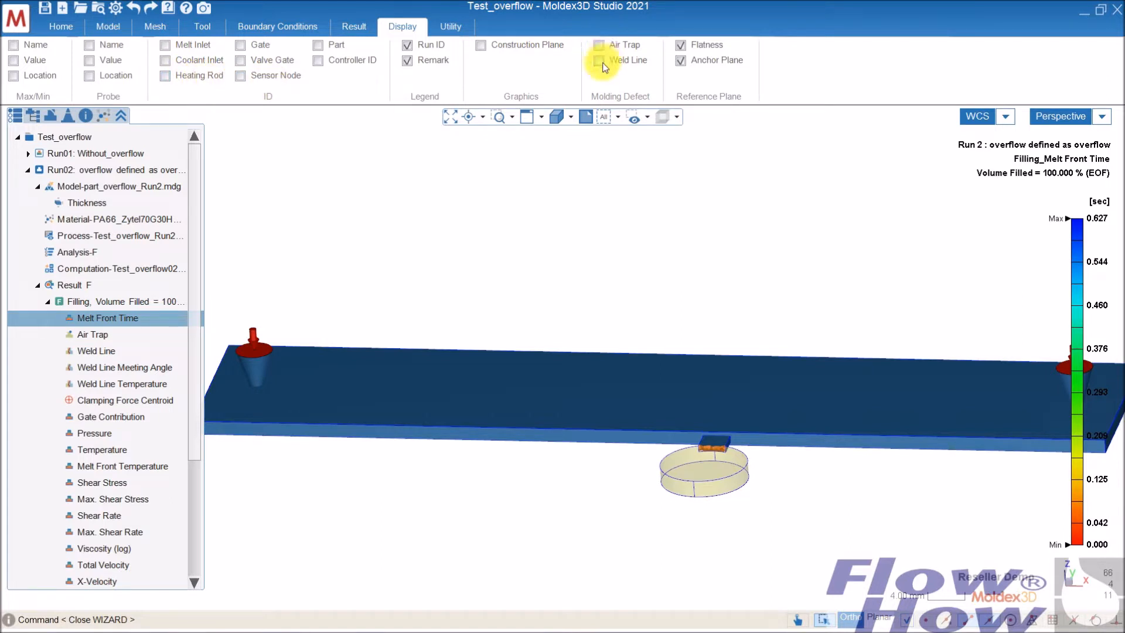
{"action": "left_click", "coordinate": [599, 59]}
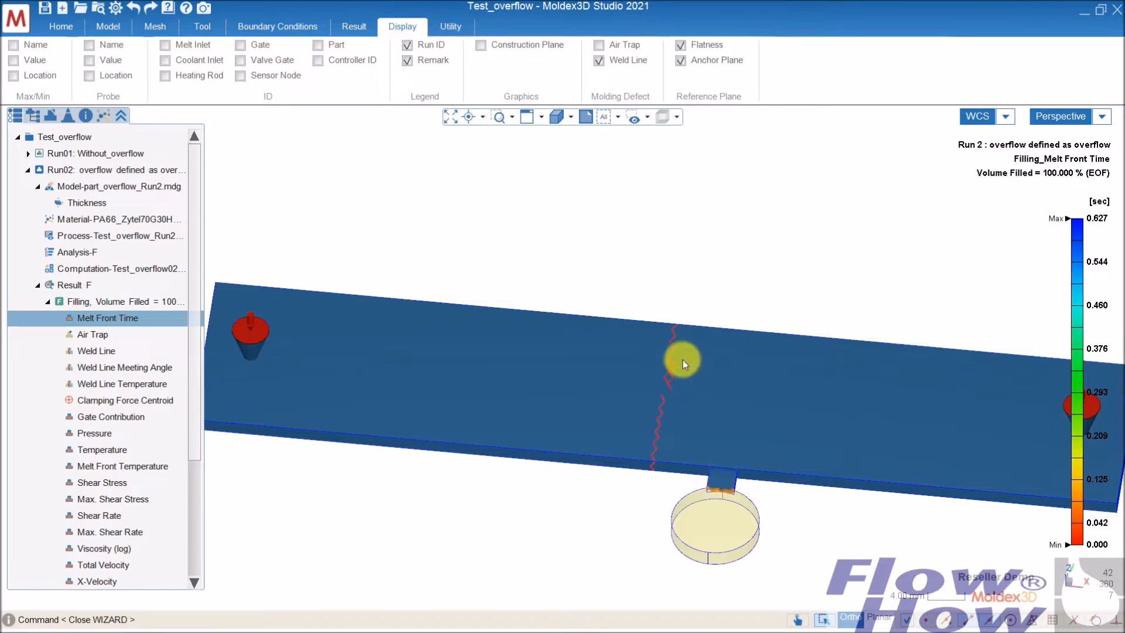
{"action": "mouse_move", "coordinate": [648, 455]}
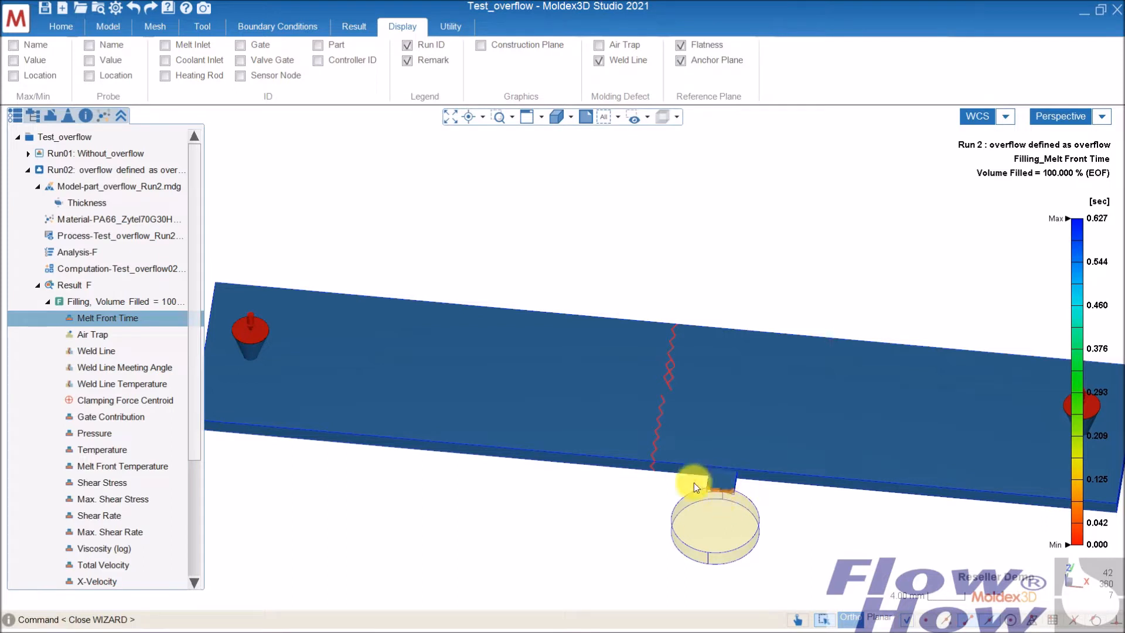
{"action": "mouse_move", "coordinate": [730, 480]}
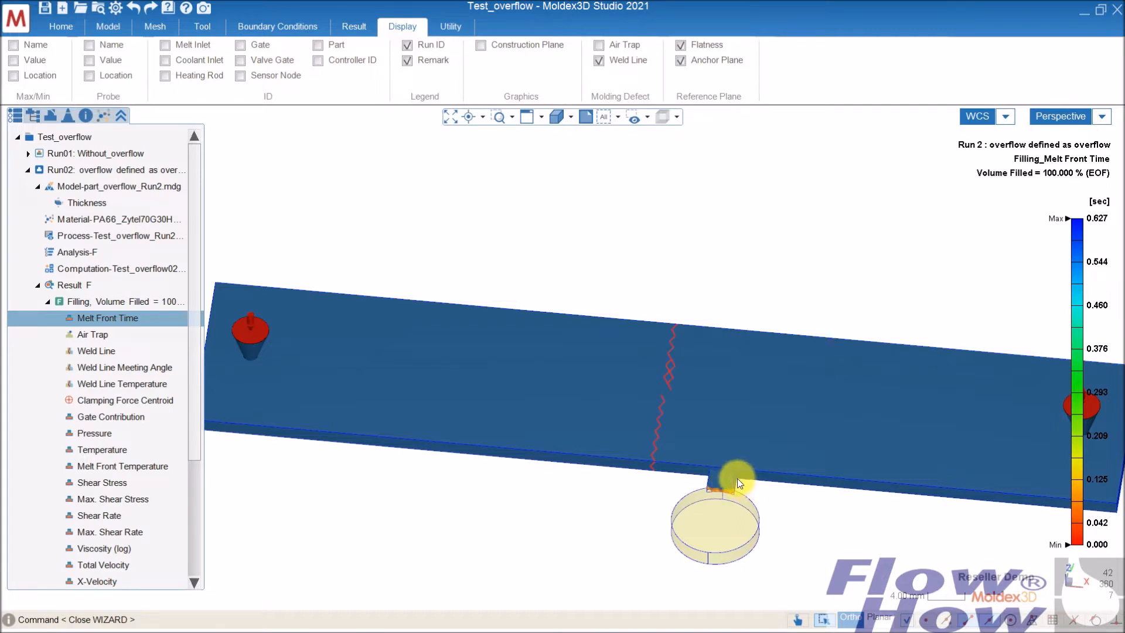
{"action": "mouse_move", "coordinate": [731, 477]}
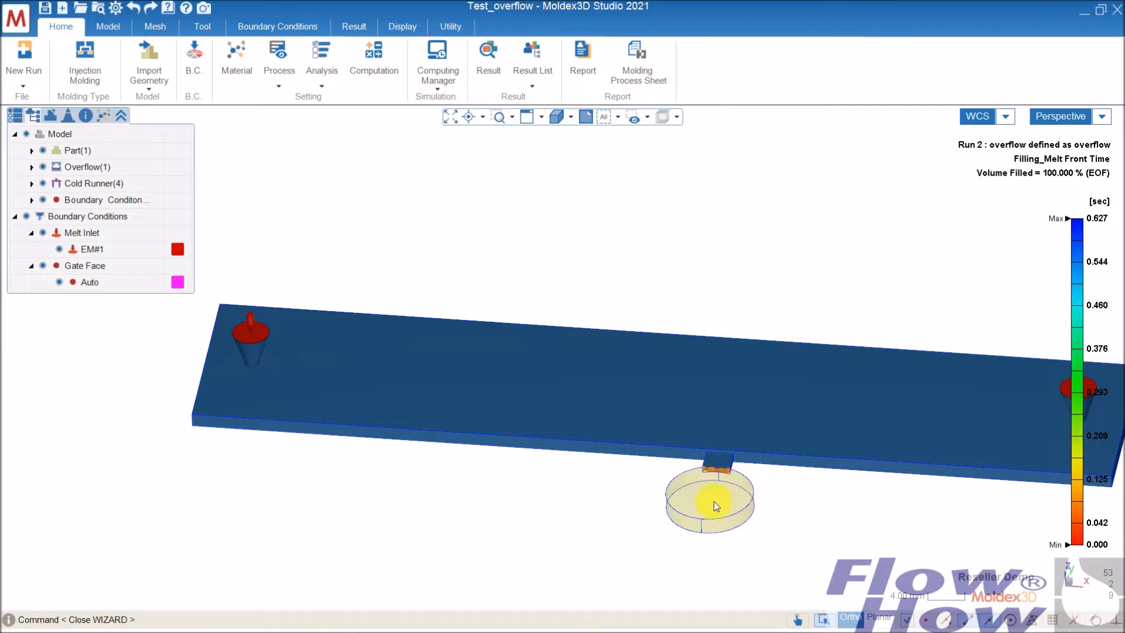
{"action": "mouse_move", "coordinate": [694, 511]}
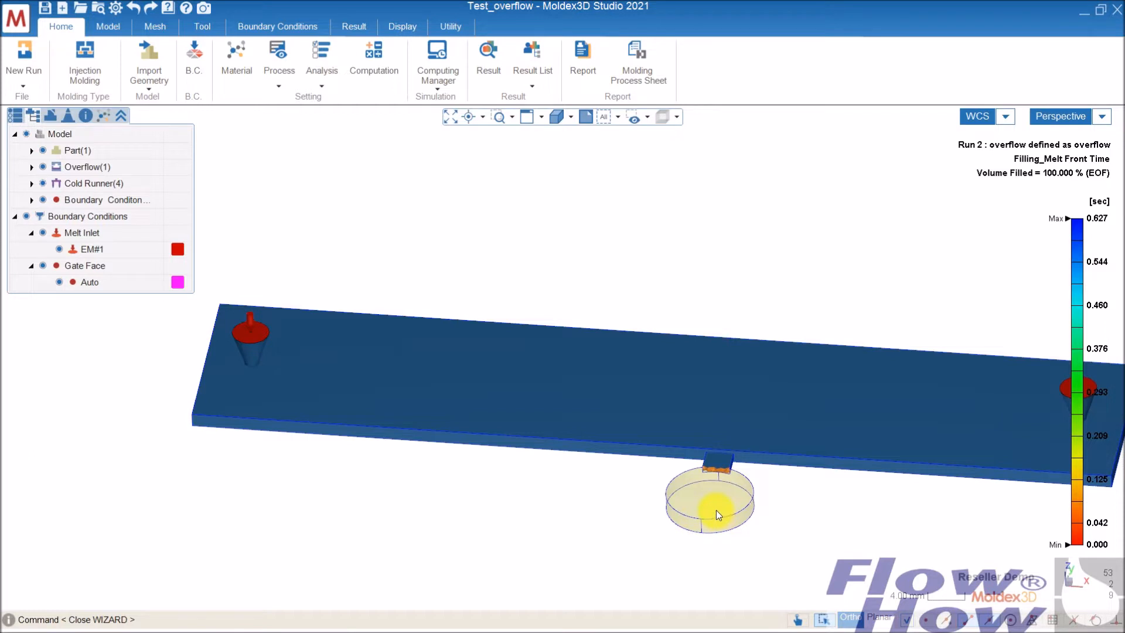
{"action": "mouse_move", "coordinate": [739, 485]}
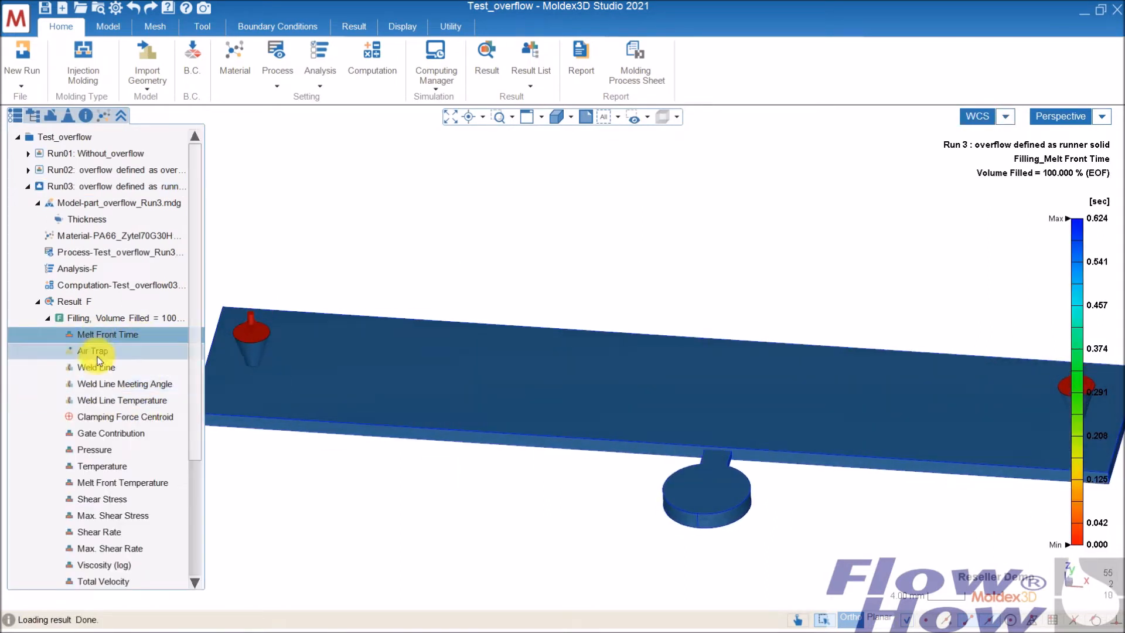
Step: Zoom in toward the weld line and overflow well on Run03
{"action": "scroll", "scroll_direction": "down", "scroll_amount": 3}
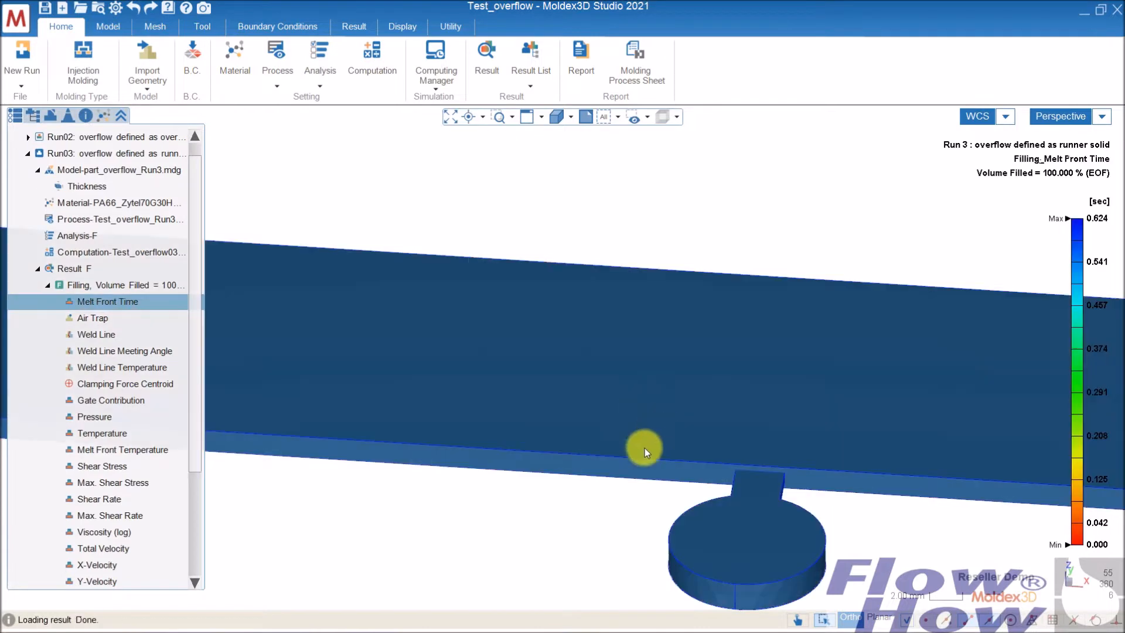
{"action": "mouse_move", "coordinate": [253, 140]}
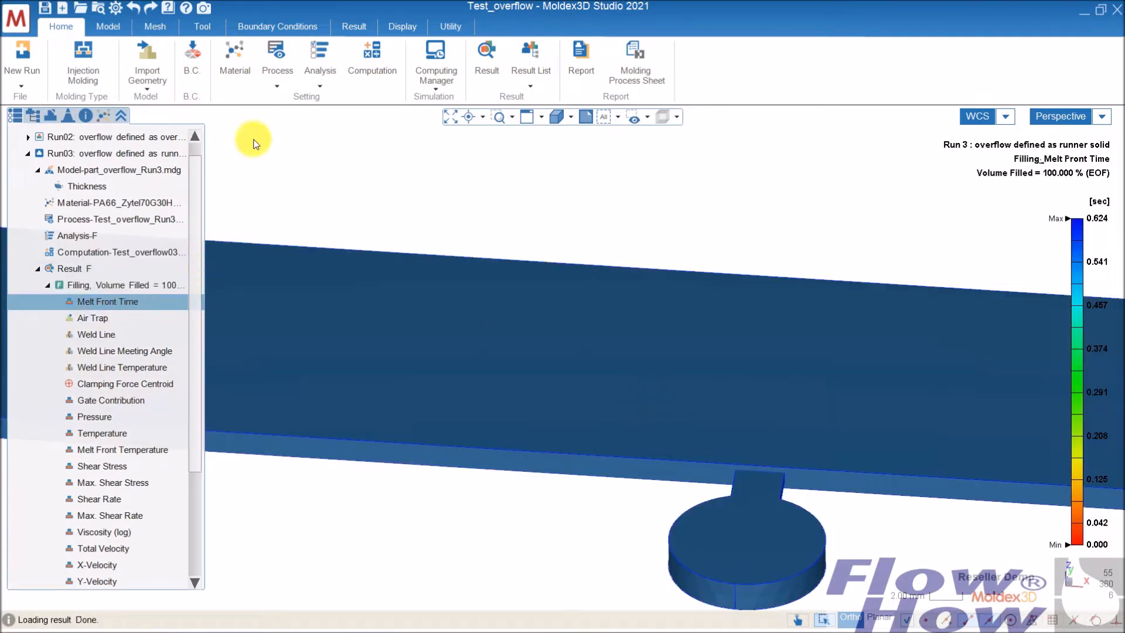
{"action": "scroll", "scroll_direction": "down", "scroll_amount": 3}
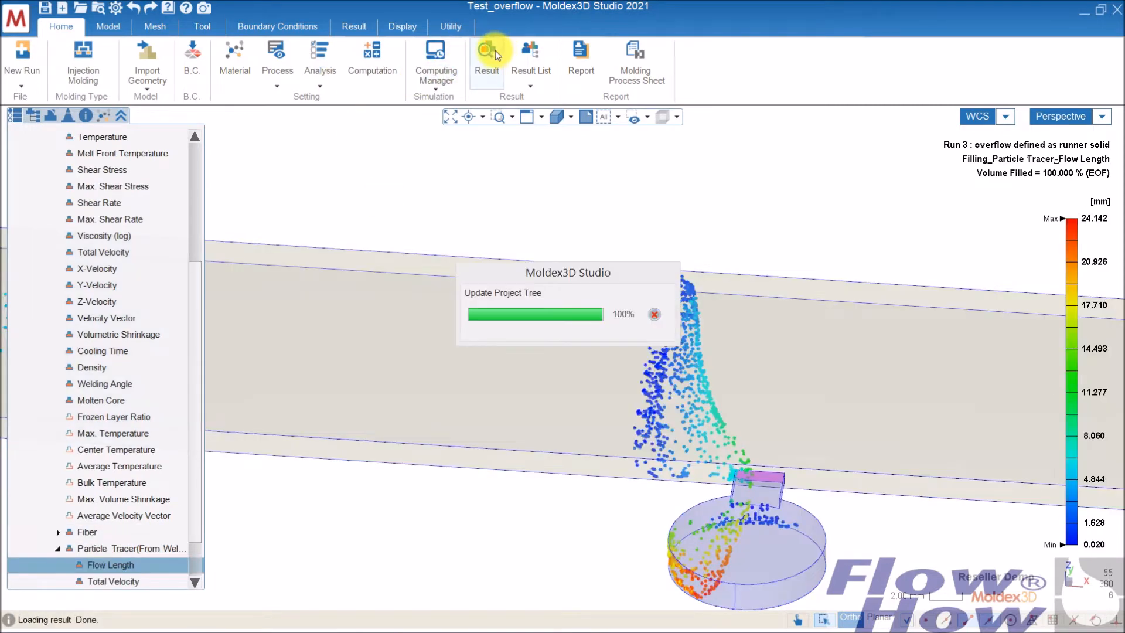
Step: Step Run03's particle tracer animation to full fill from above, rewind it and play it through
{"action": "left_click", "coordinate": [353, 27]}
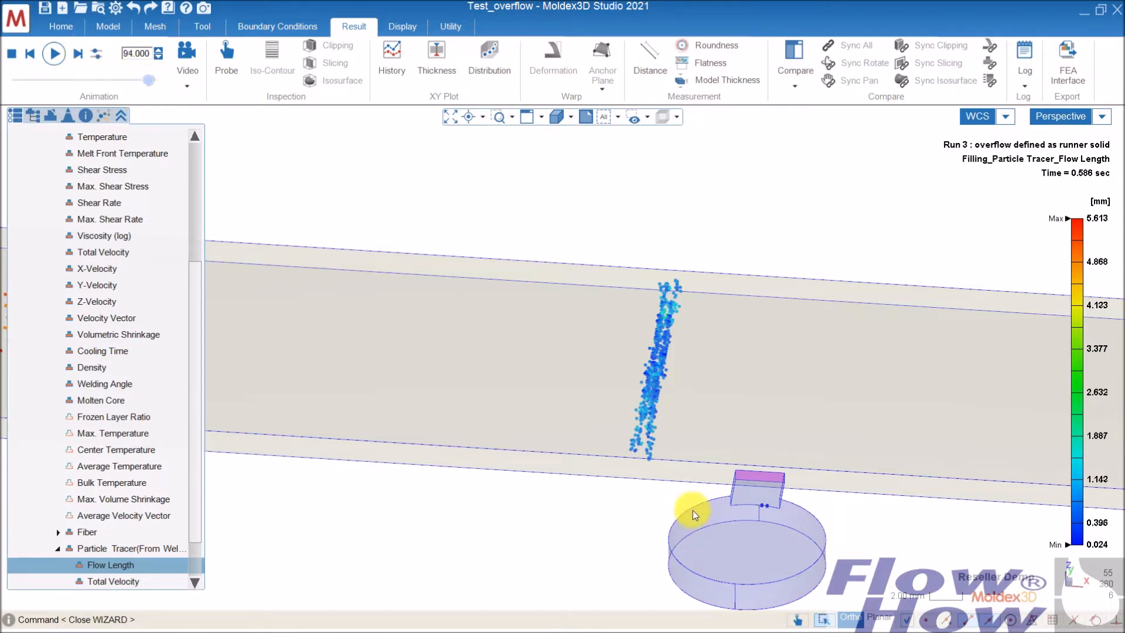
{"action": "left_click_drag", "start_coordinate": [693, 512], "coordinate": [707, 405]}
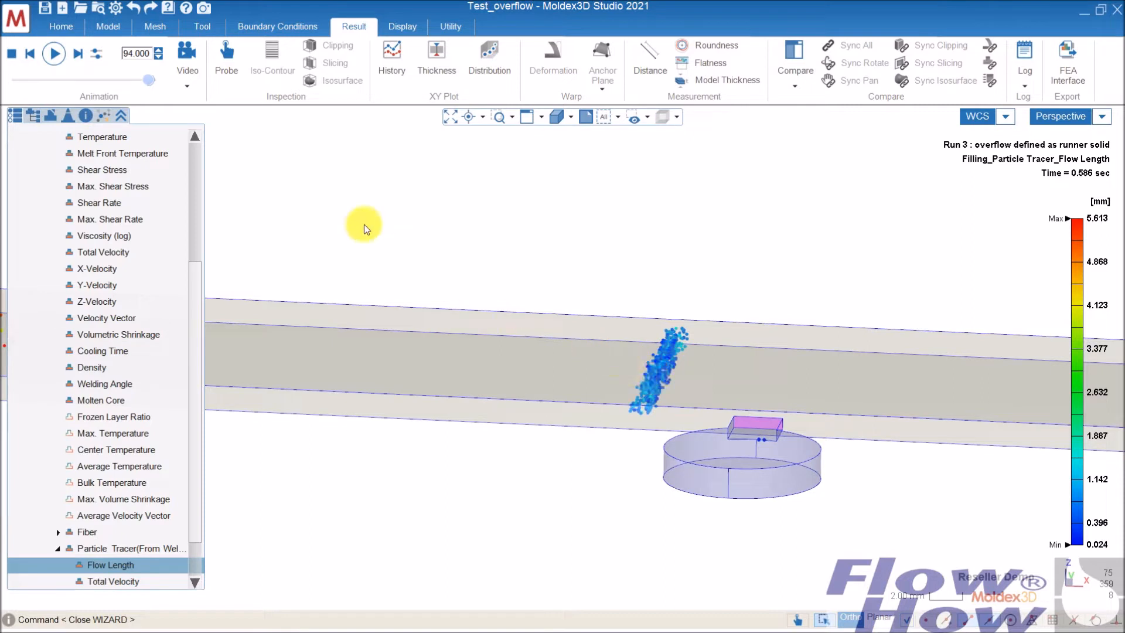
{"action": "mouse_move", "coordinate": [151, 86]}
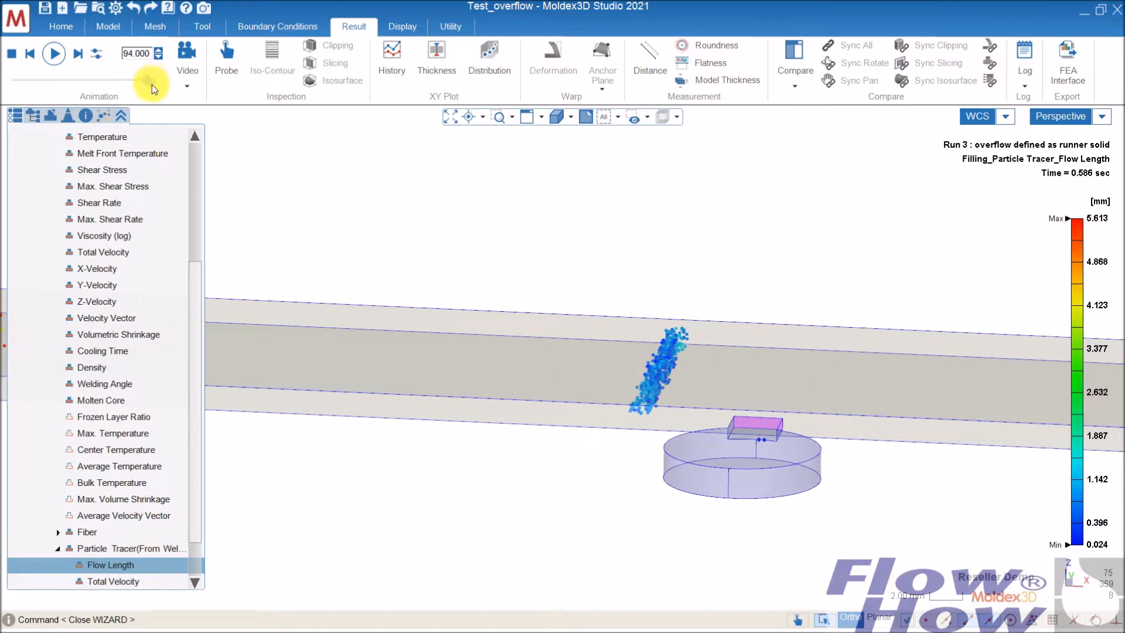
{"action": "left_click", "coordinate": [77, 54]}
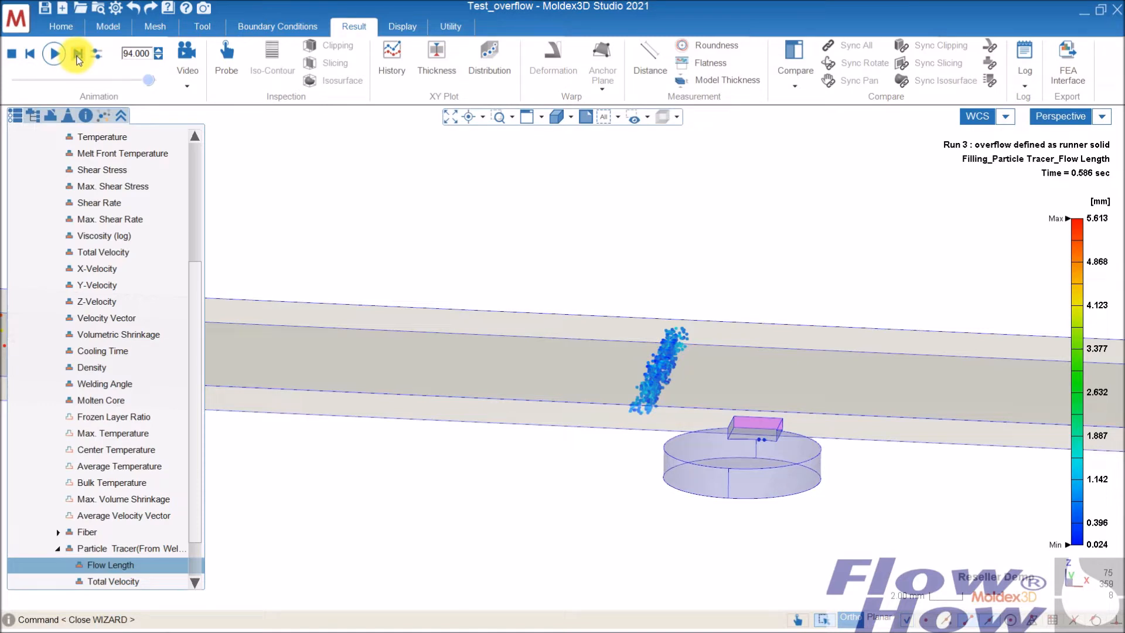
{"action": "left_click", "coordinate": [53, 53]}
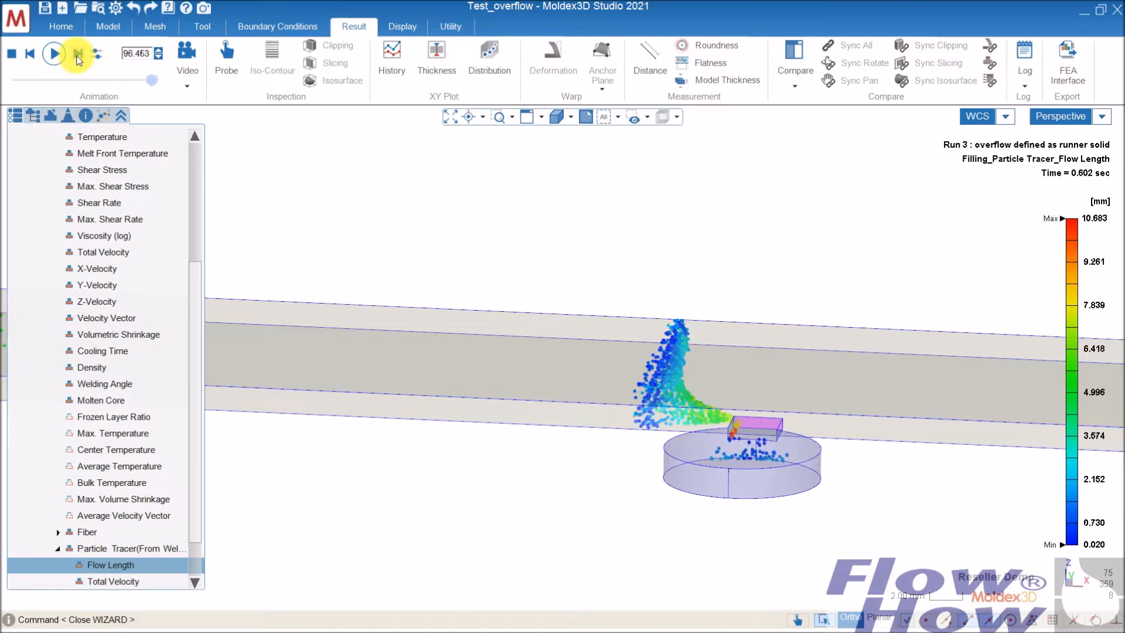
{"action": "left_click", "coordinate": [52, 53]}
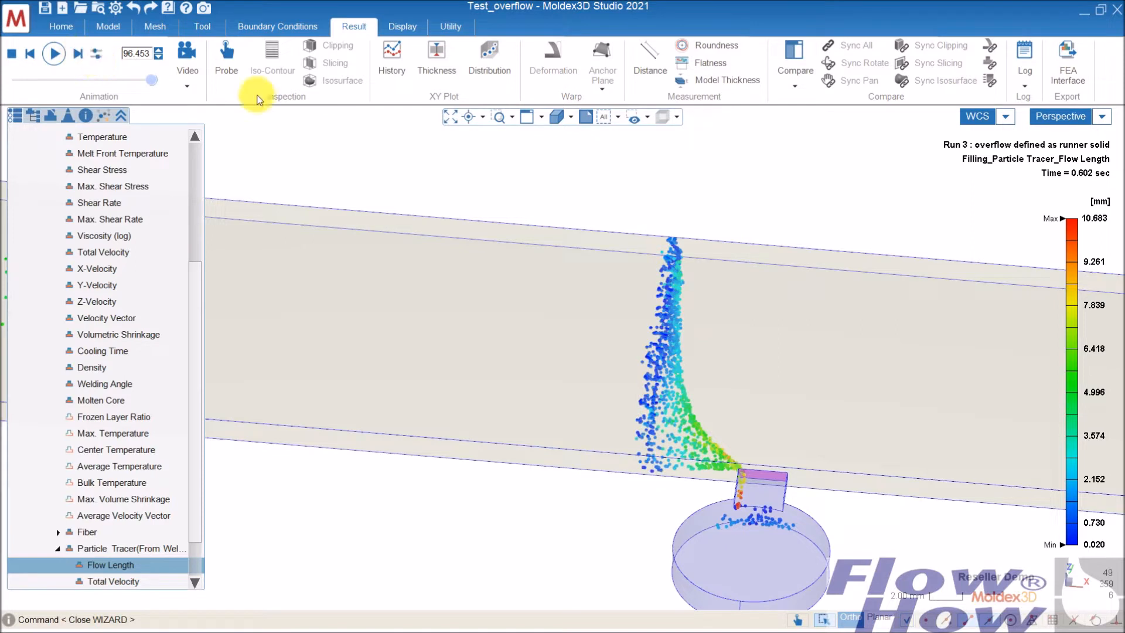
{"action": "mouse_move", "coordinate": [426, 255]}
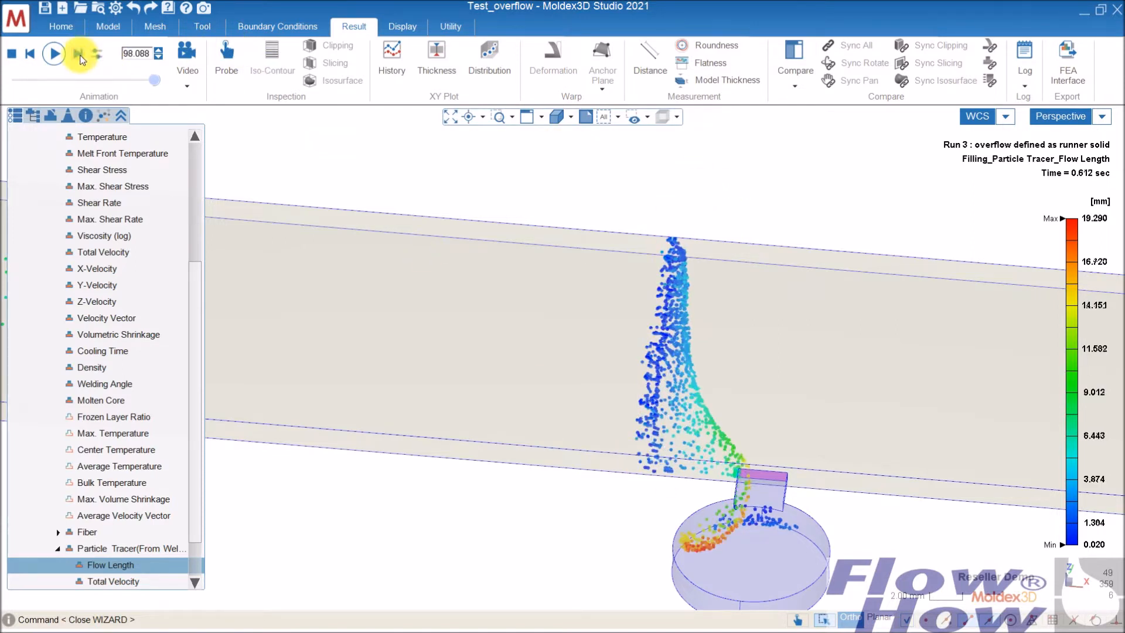
{"action": "left_click", "coordinate": [52, 54]}
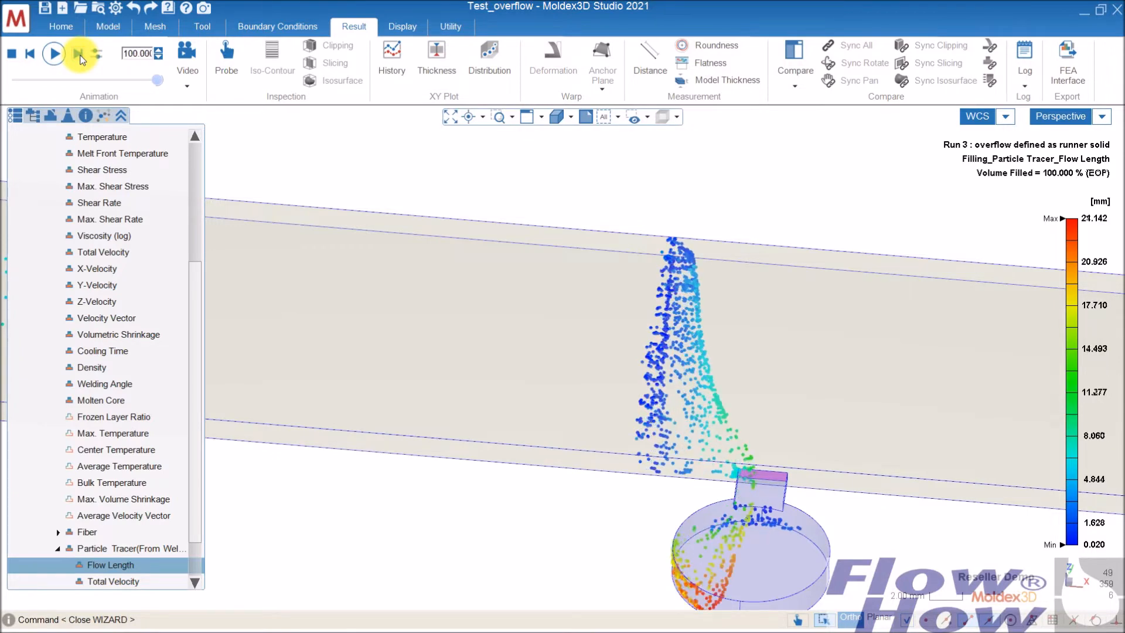
{"action": "left_click", "coordinate": [29, 53]}
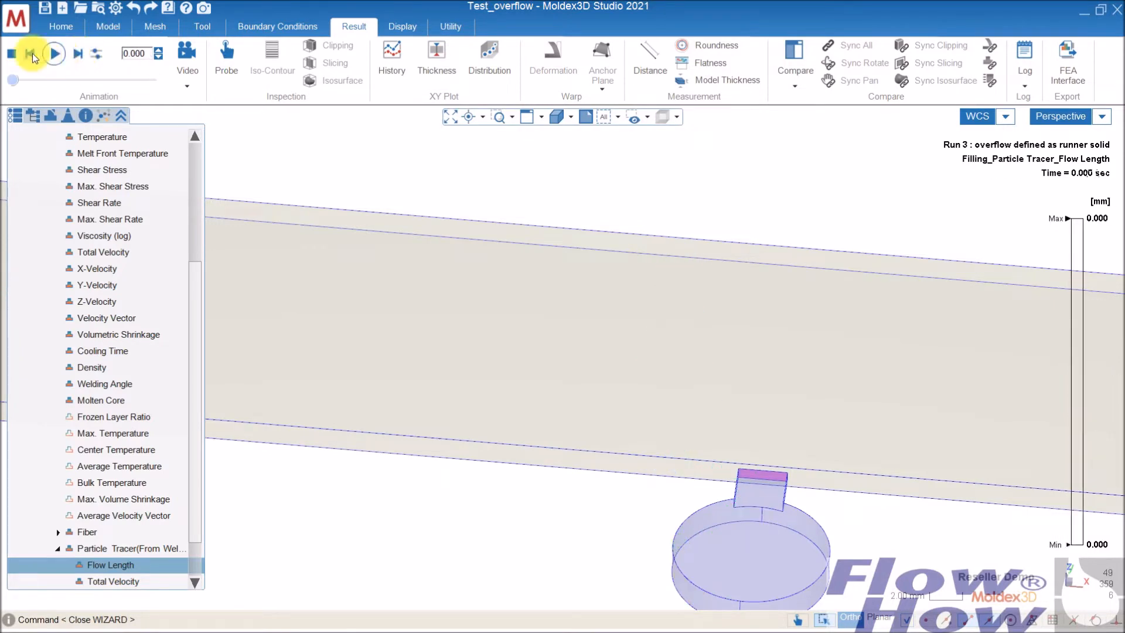
{"action": "left_click", "coordinate": [54, 53]}
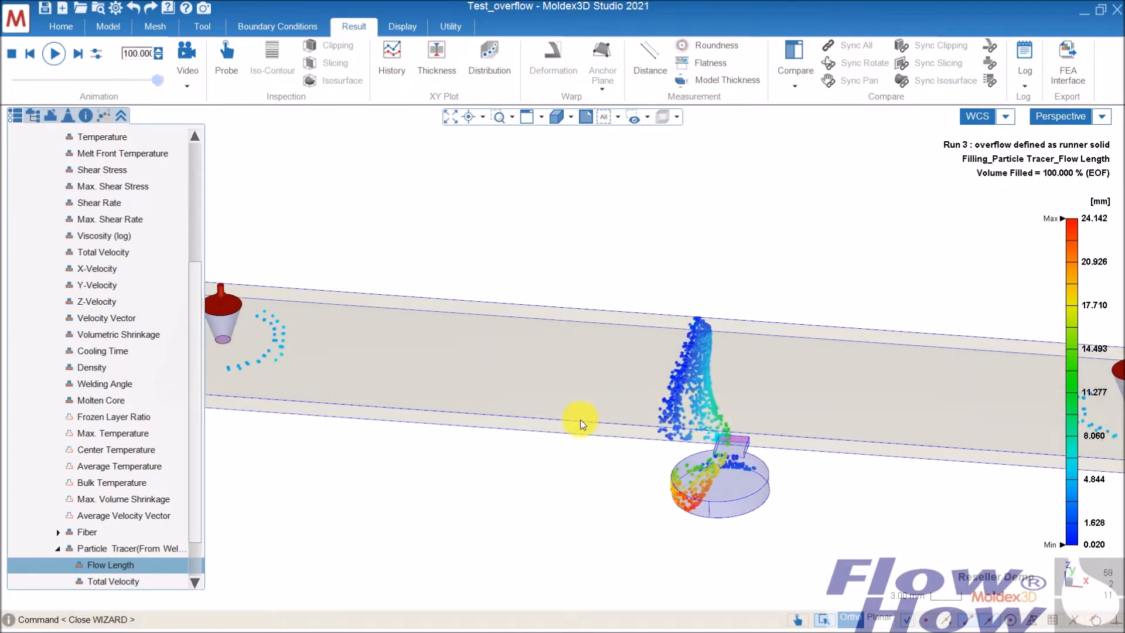
{"action": "mouse_move", "coordinate": [122, 536]}
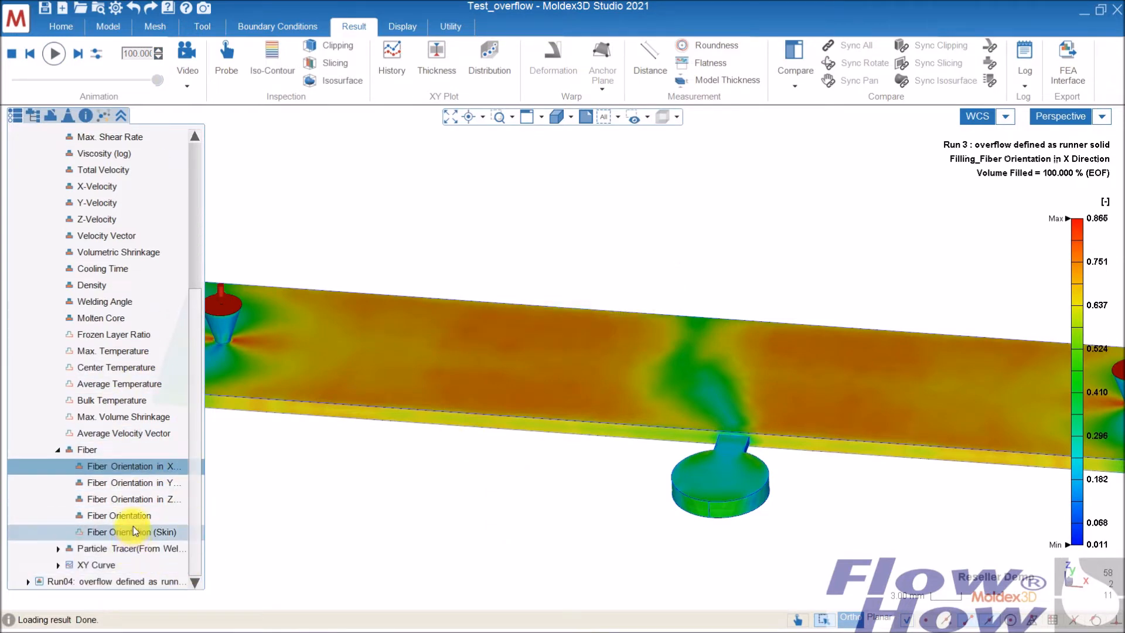
Step: Slice Run03's overall Fiber Orientation, inspect the cross-section edge-on, then exit slicing
{"action": "left_click", "coordinate": [118, 516]}
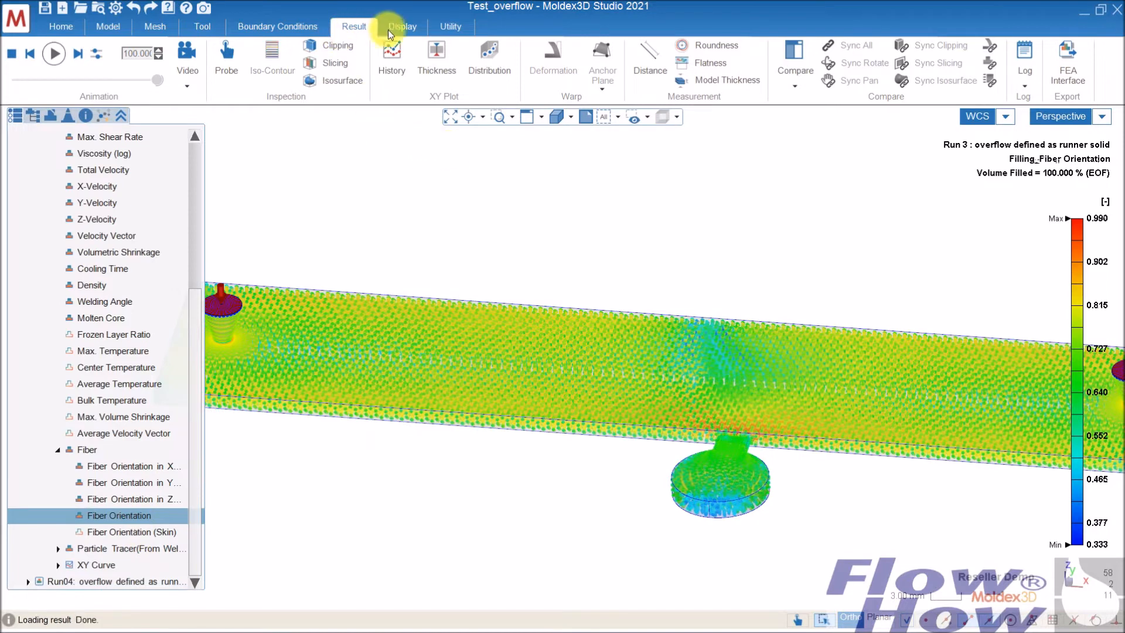
{"action": "left_click", "coordinate": [334, 62]}
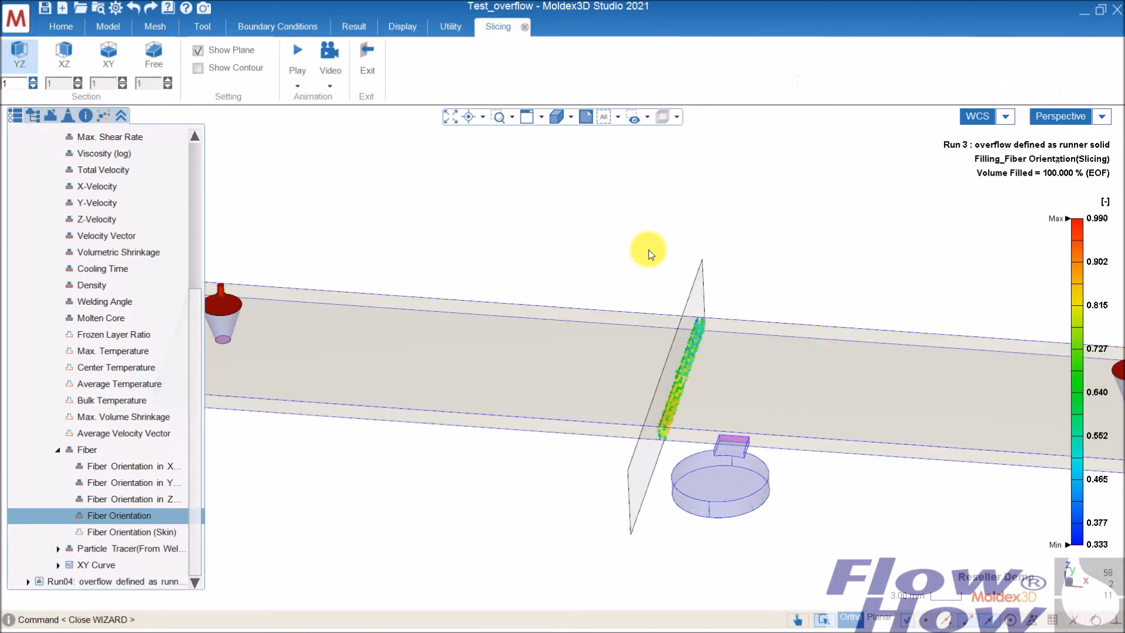
{"action": "left_click_drag", "start_coordinate": [648, 254], "coordinate": [667, 389]}
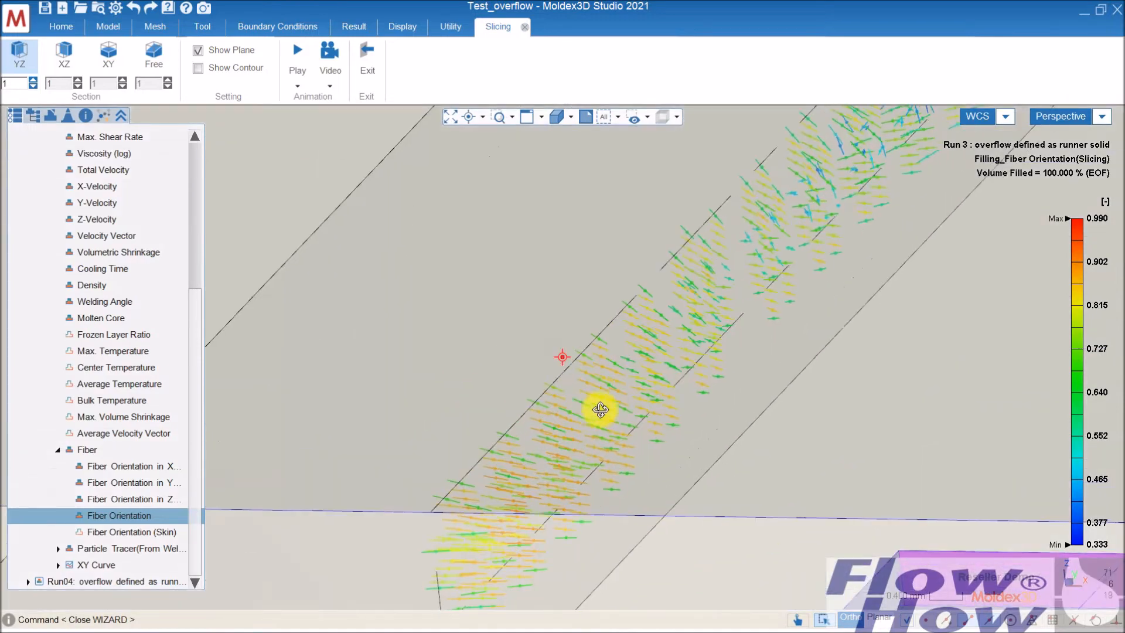
{"action": "left_click_drag", "start_coordinate": [599, 410], "coordinate": [571, 422]}
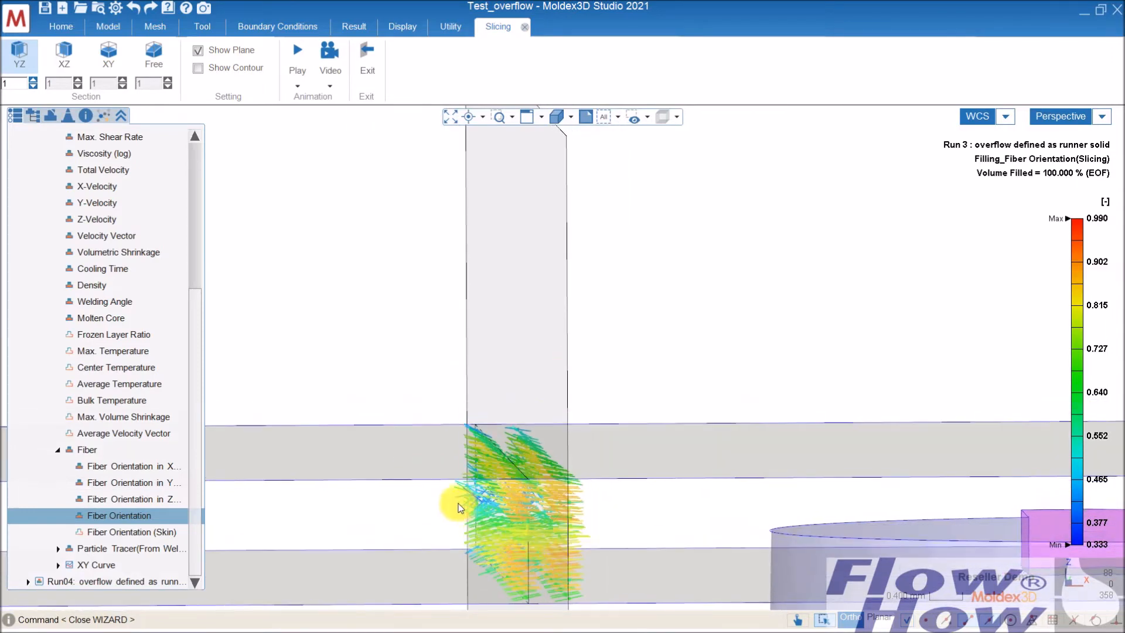
{"action": "mouse_move", "coordinate": [564, 511]}
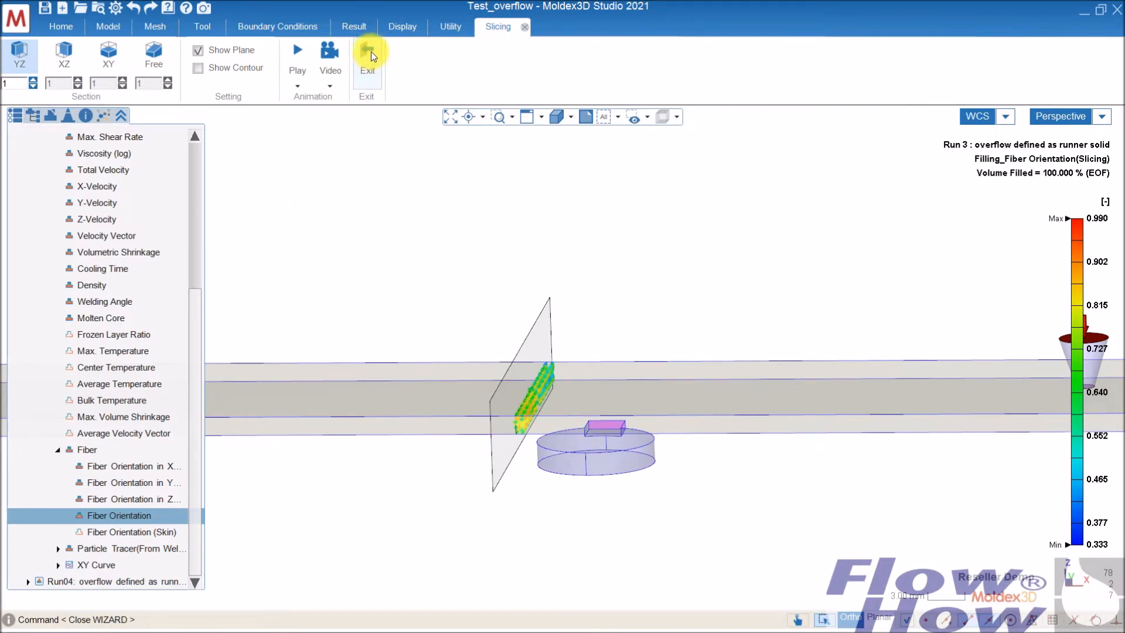
{"action": "left_click", "coordinate": [366, 58]}
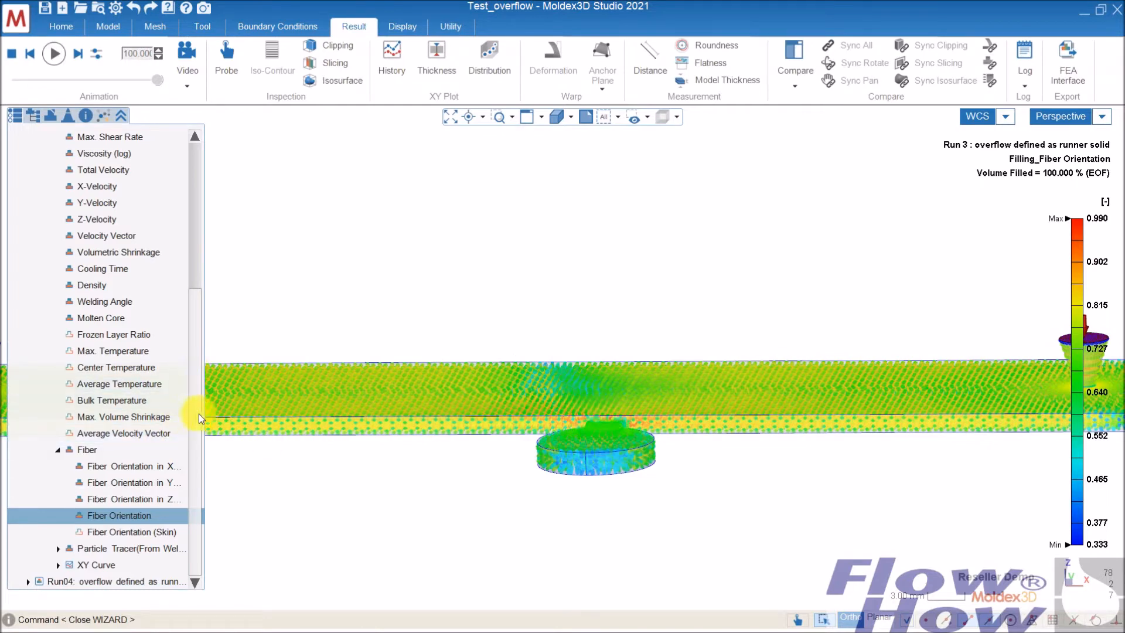
{"action": "scroll", "scroll_direction": "down", "scroll_amount": 3}
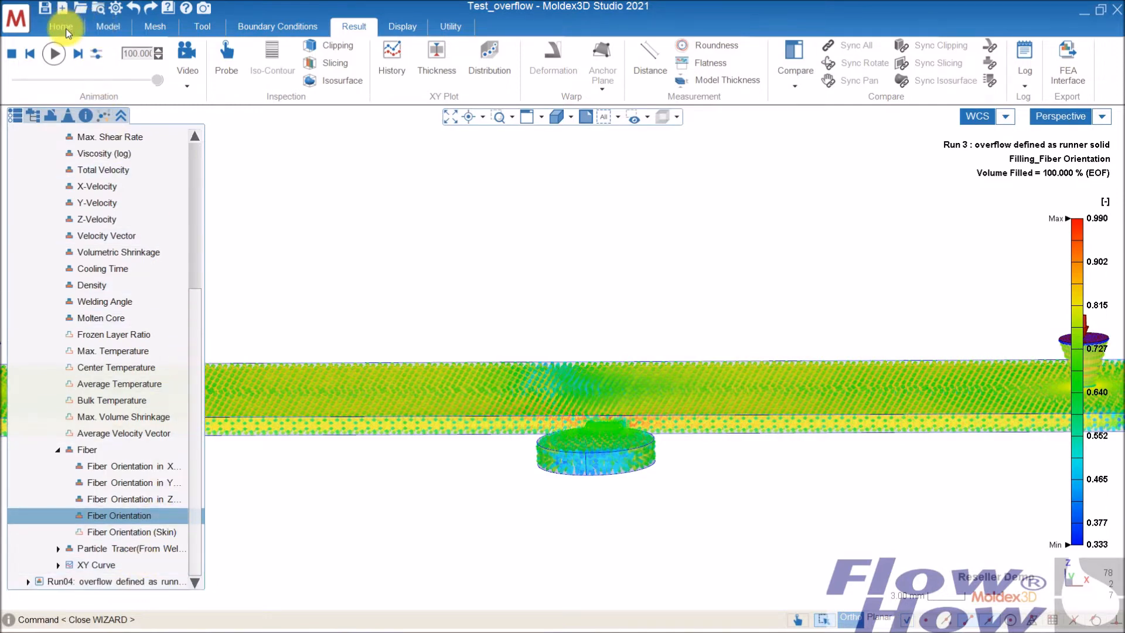
Step: Copy Run01 Without_overflow as a new input-data-only run, Run05
{"action": "left_click", "coordinate": [61, 27]}
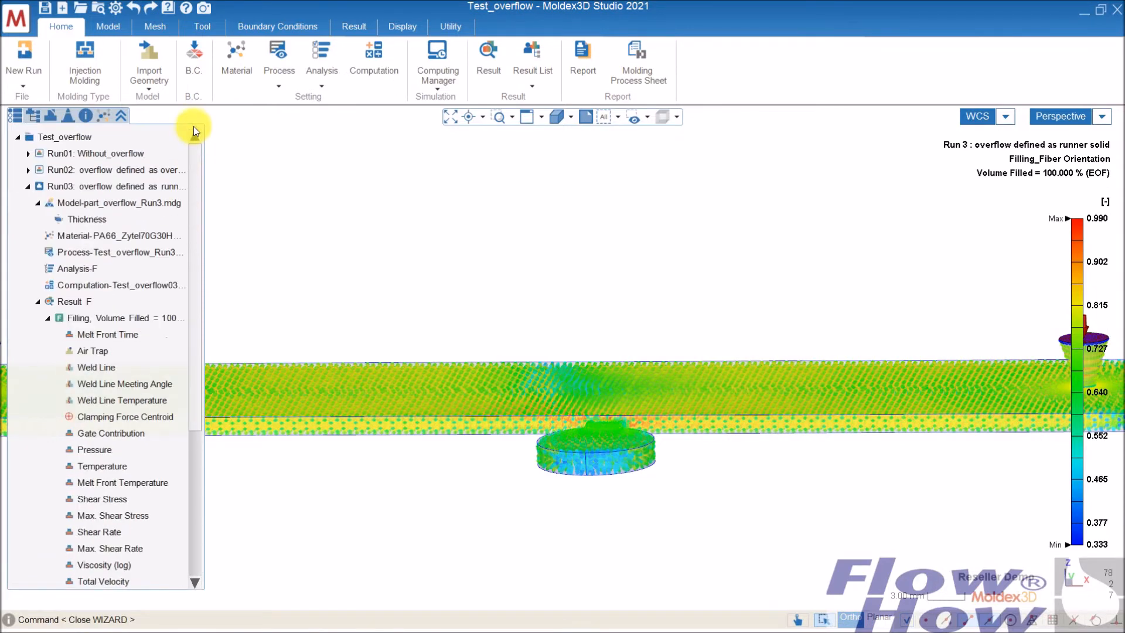
{"action": "right_click", "coordinate": [95, 153]}
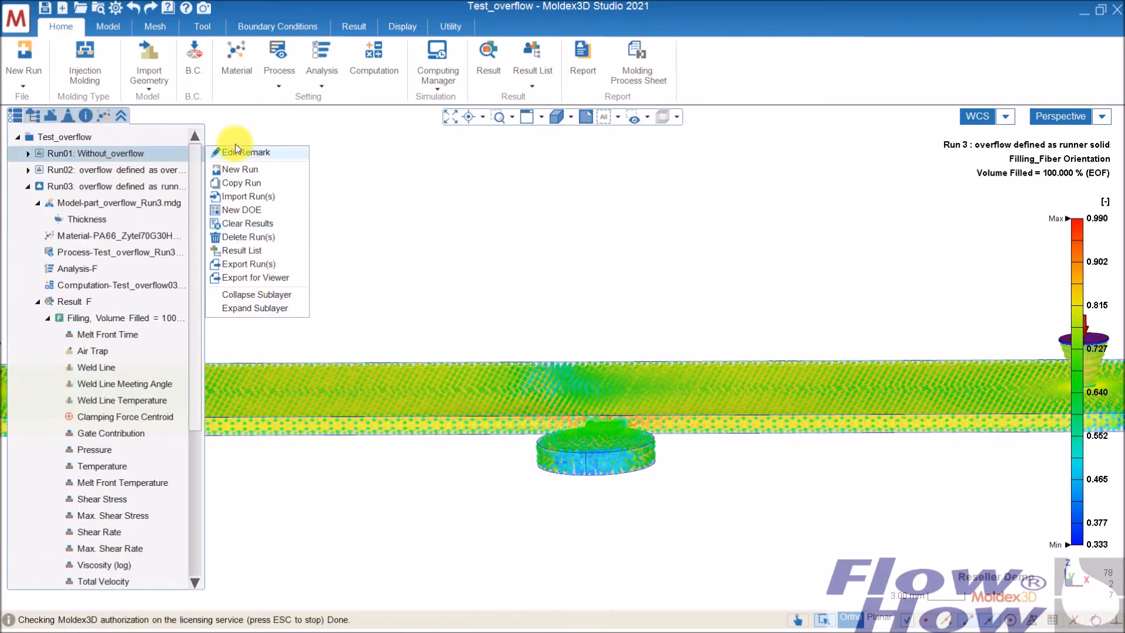
{"action": "left_click", "coordinate": [241, 183]}
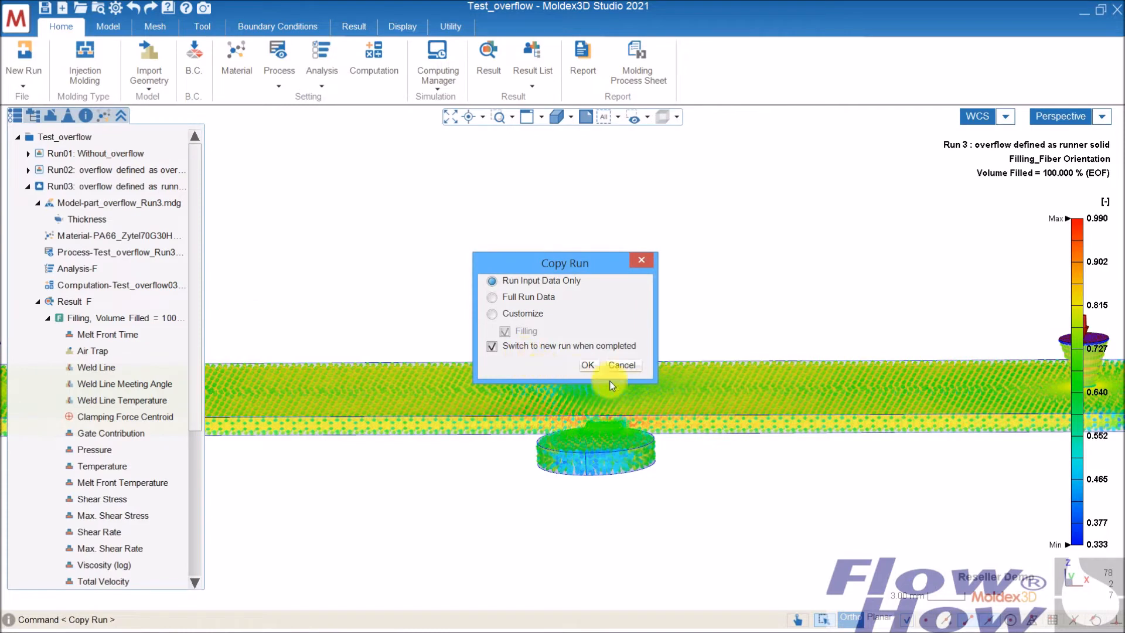
{"action": "left_click", "coordinate": [587, 365]}
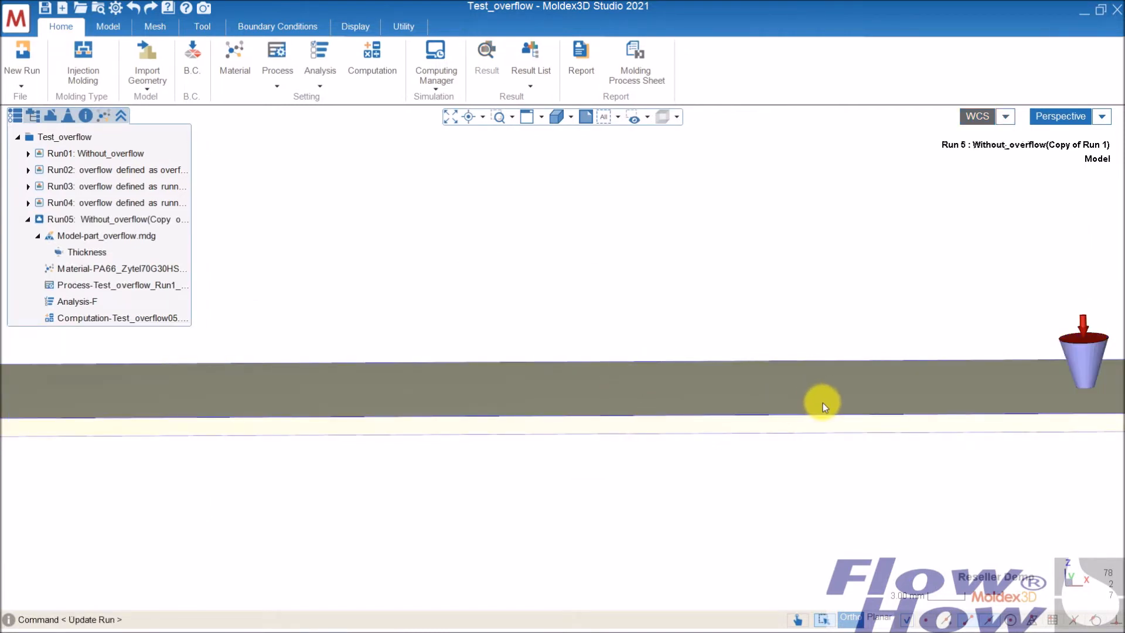
Step: Orbit and zoom out to view Run05's whole two-gate plate at an angle
{"action": "left_click_drag", "start_coordinate": [822, 402], "coordinate": [703, 459]}
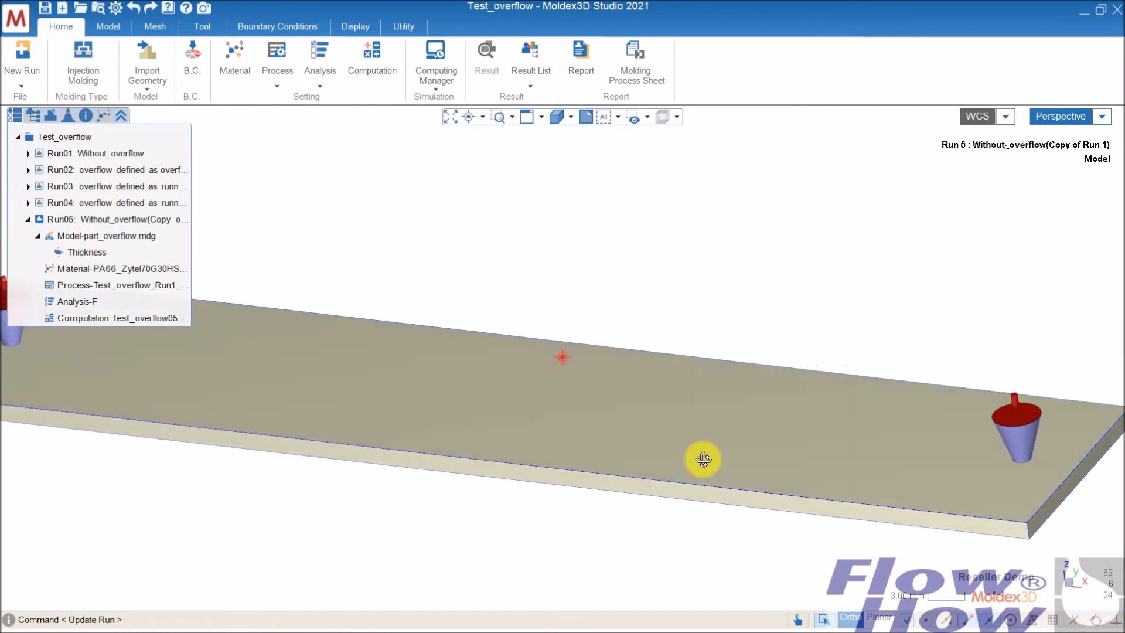
{"action": "left_click_drag", "start_coordinate": [702, 460], "coordinate": [511, 471]}
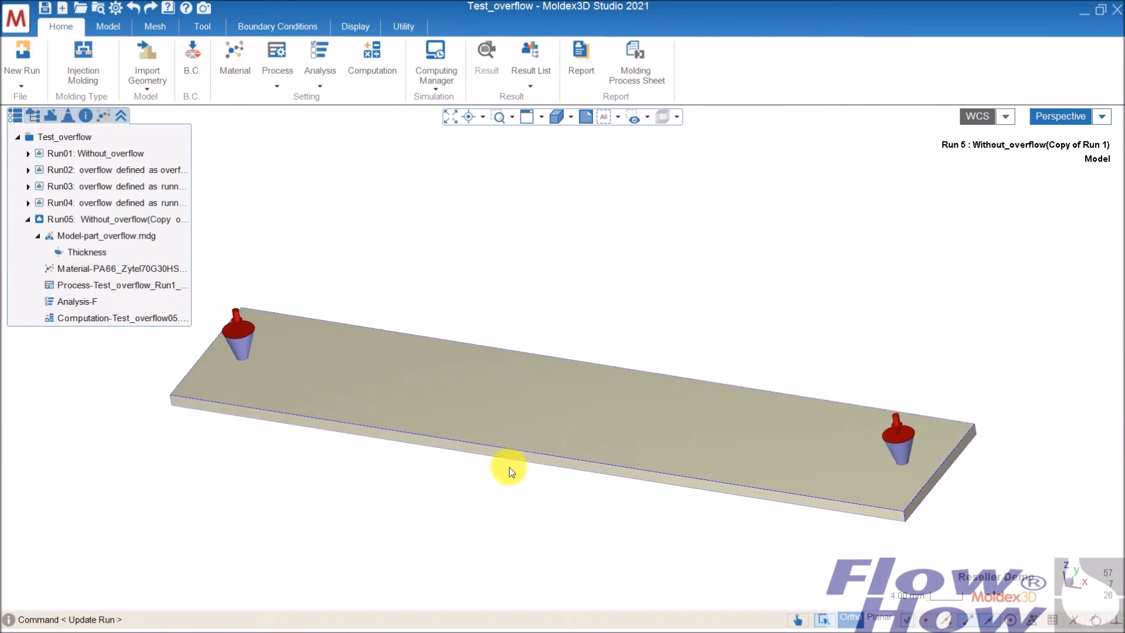
{"action": "left_click", "coordinate": [66, 136]}
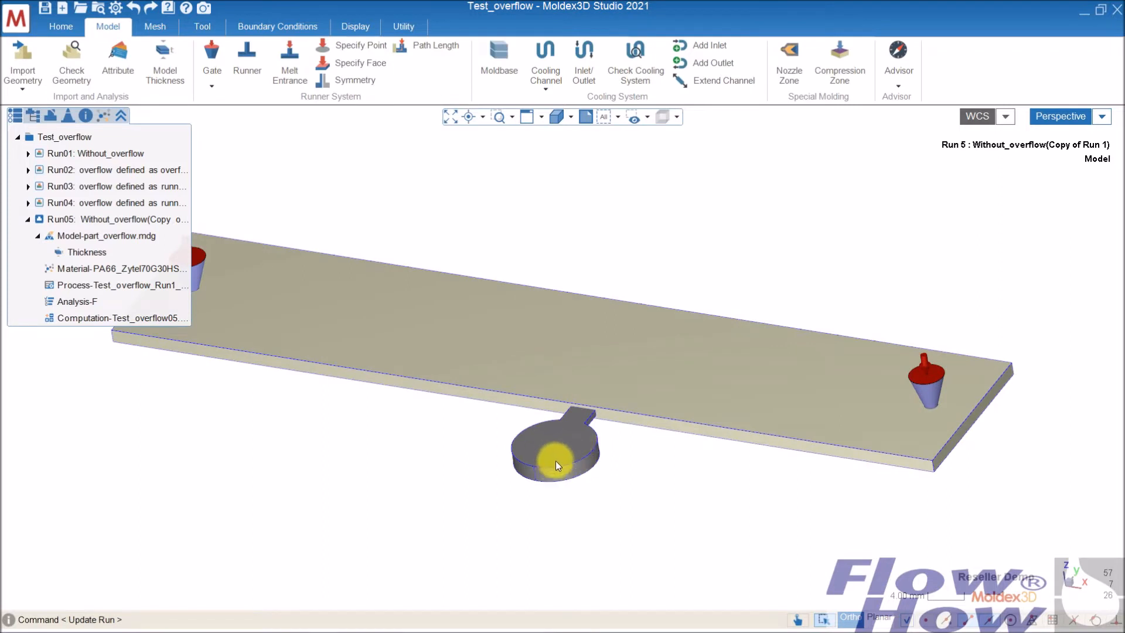
{"action": "mouse_move", "coordinate": [574, 453]}
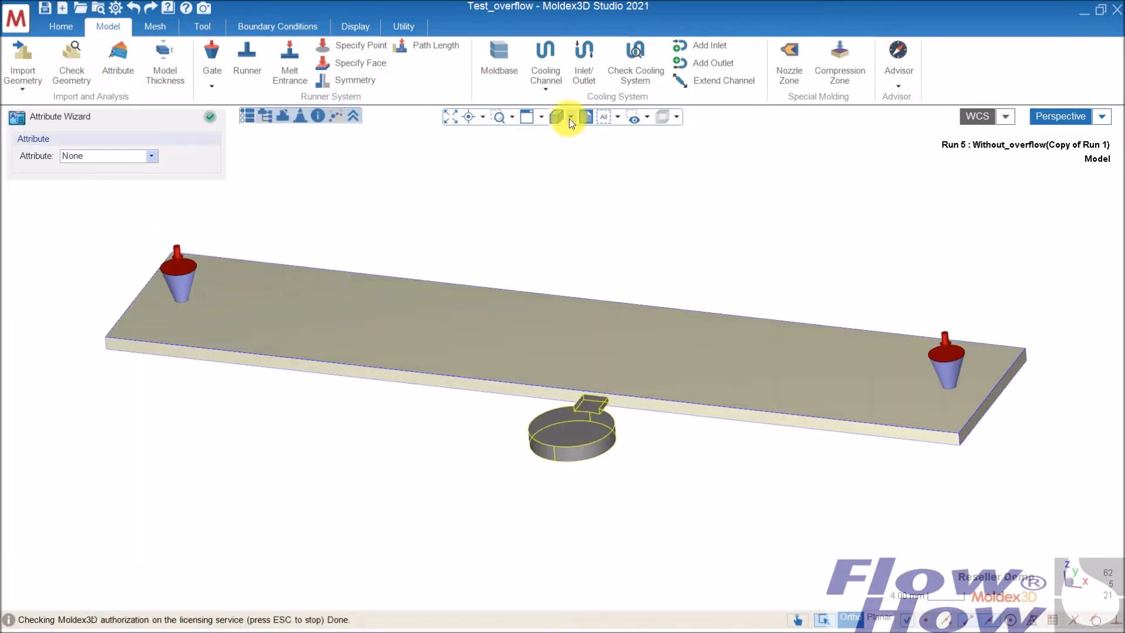
Step: Assign the Cold Runner attribute to the overflow well disc and display the plate's mesh
{"action": "left_click", "coordinate": [151, 155]}
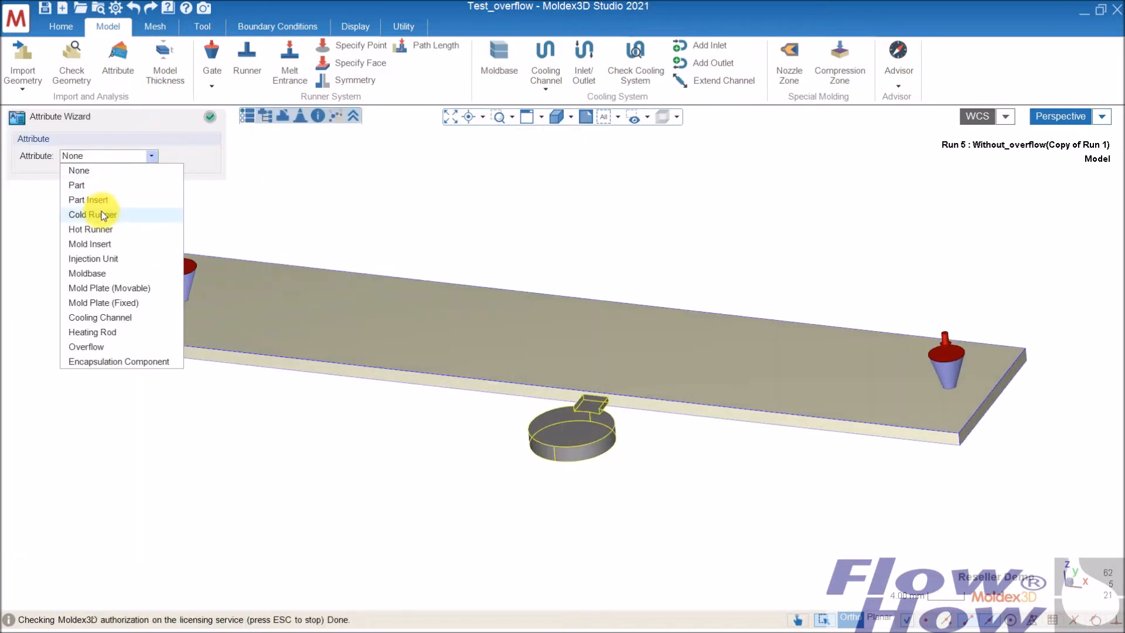
{"action": "mouse_move", "coordinate": [88, 199]}
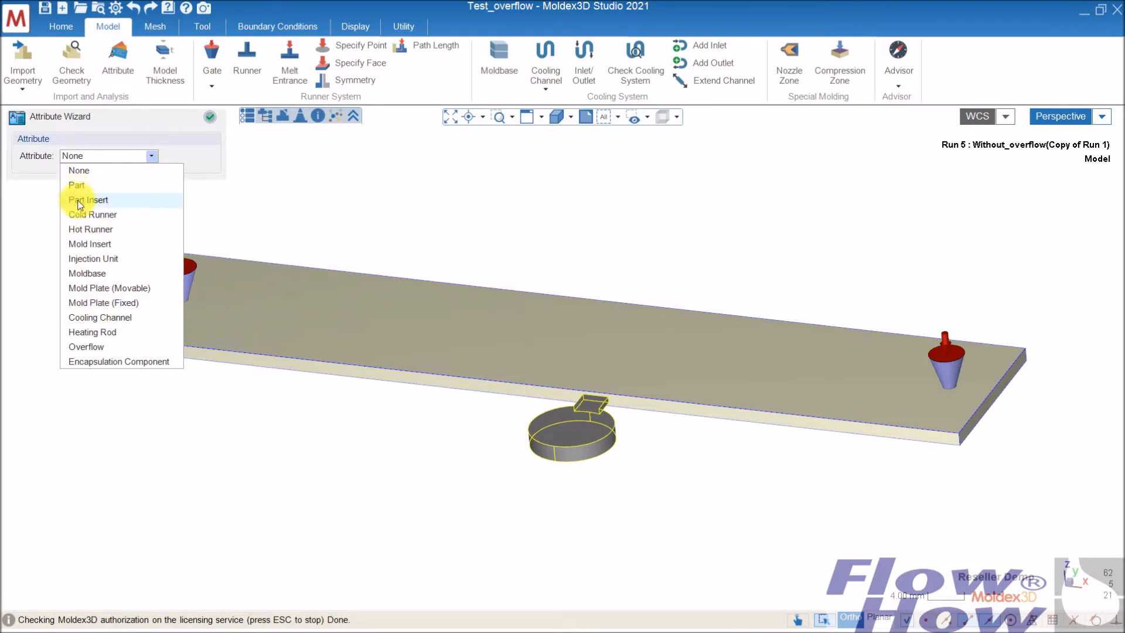
{"action": "mouse_move", "coordinate": [95, 303]}
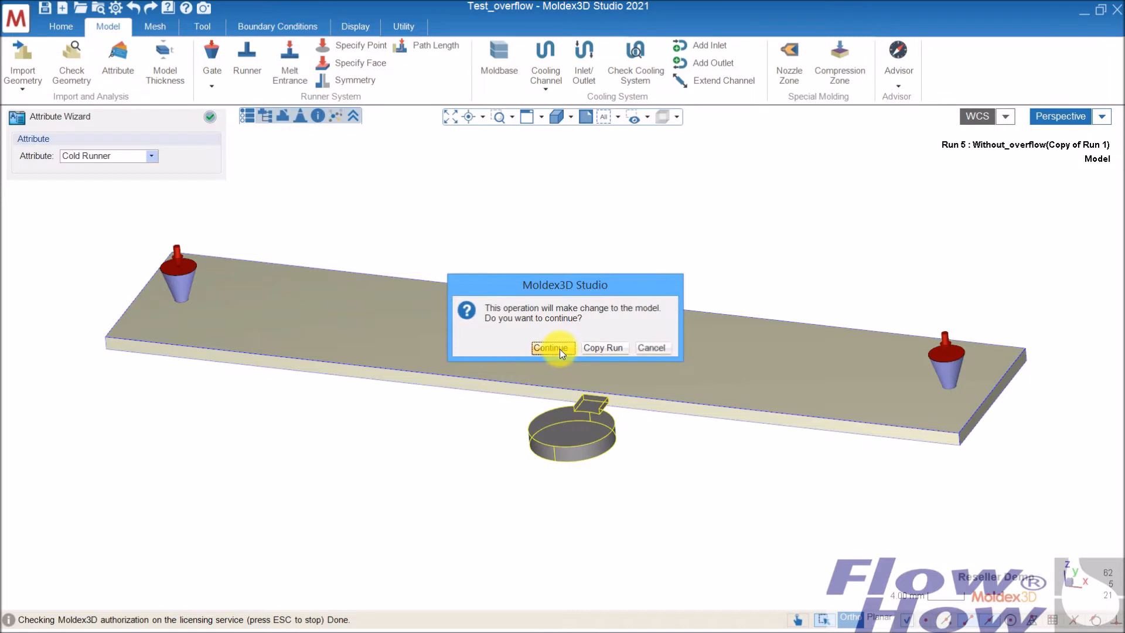
{"action": "left_click", "coordinate": [551, 348]}
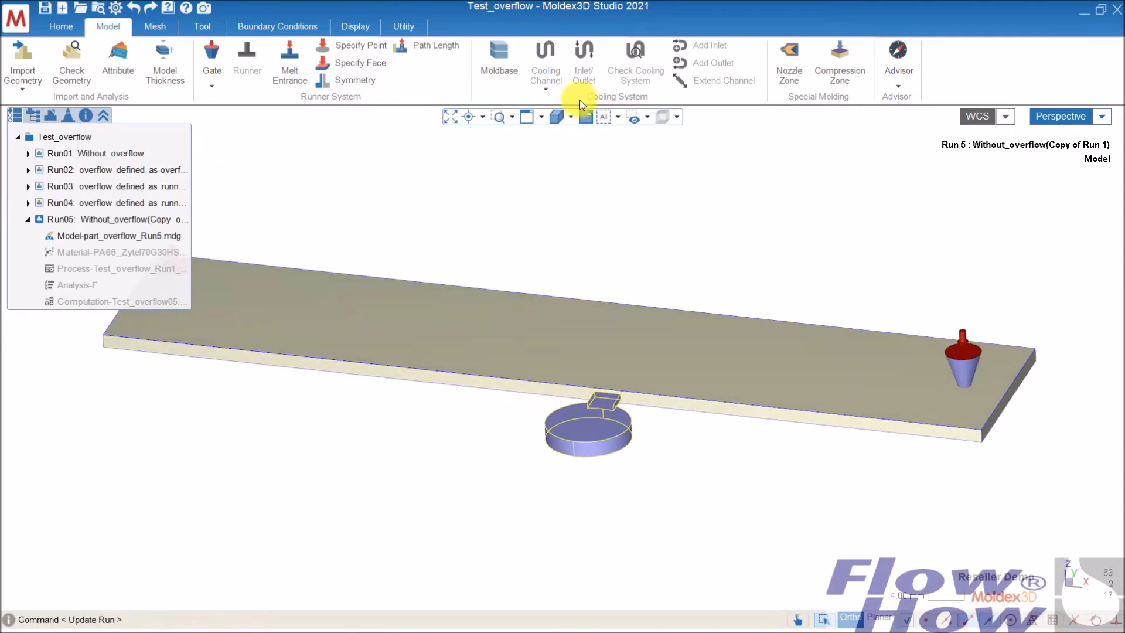
{"action": "left_click", "coordinate": [555, 116]}
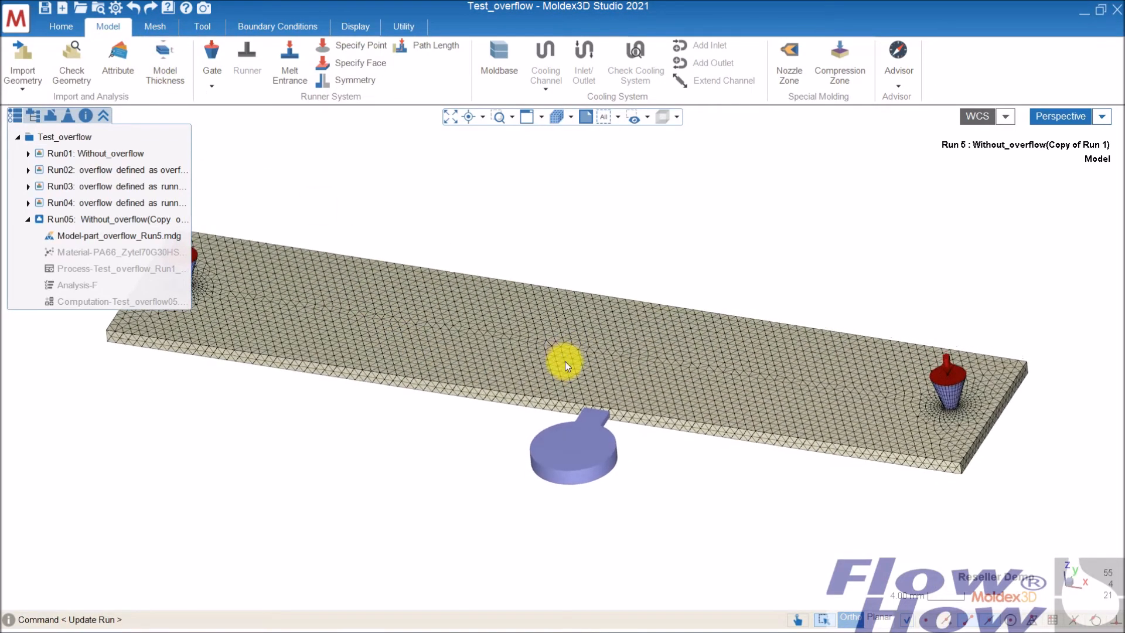
Step: Start mesh generation for Run05, keeping the plate's attached solid mesh
{"action": "left_click", "coordinate": [155, 27]}
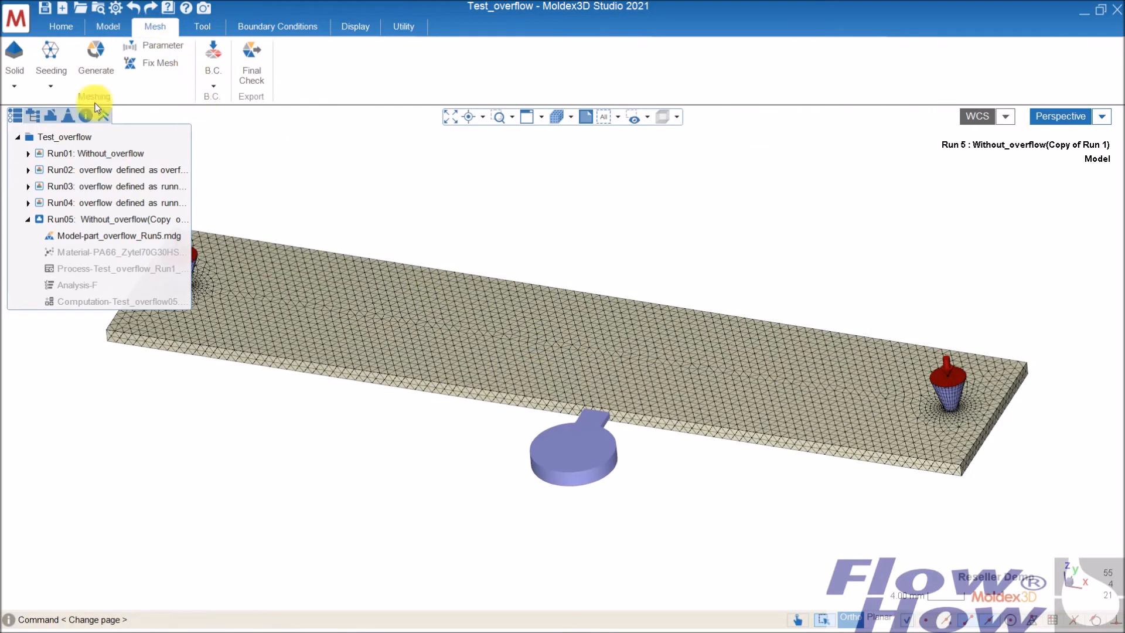
{"action": "left_click", "coordinate": [95, 57]}
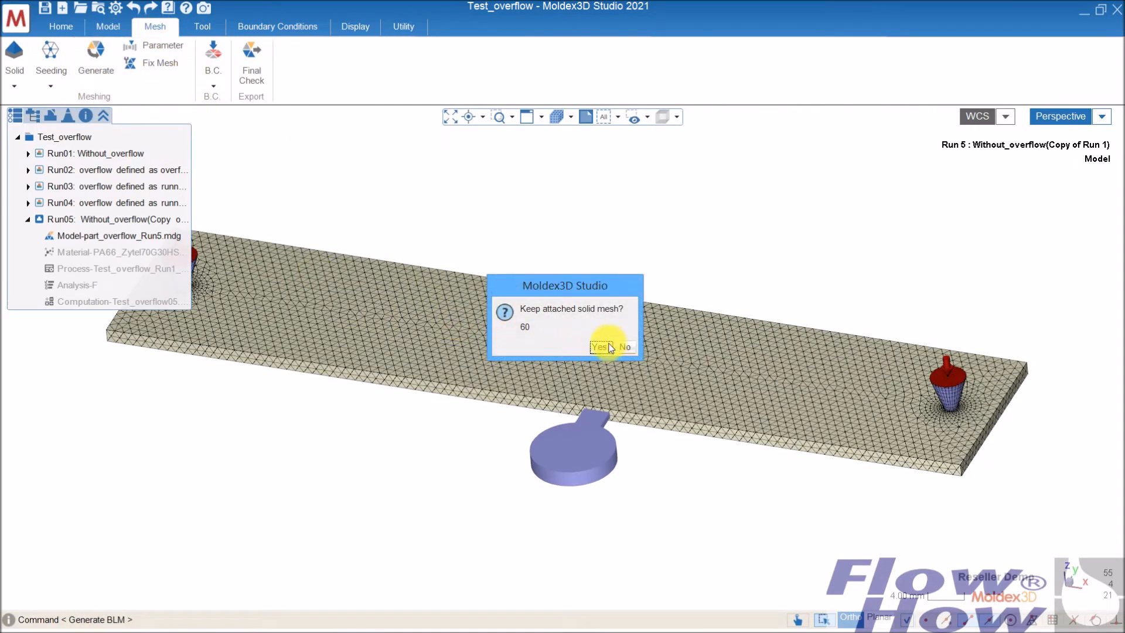
{"action": "left_click", "coordinate": [603, 347]}
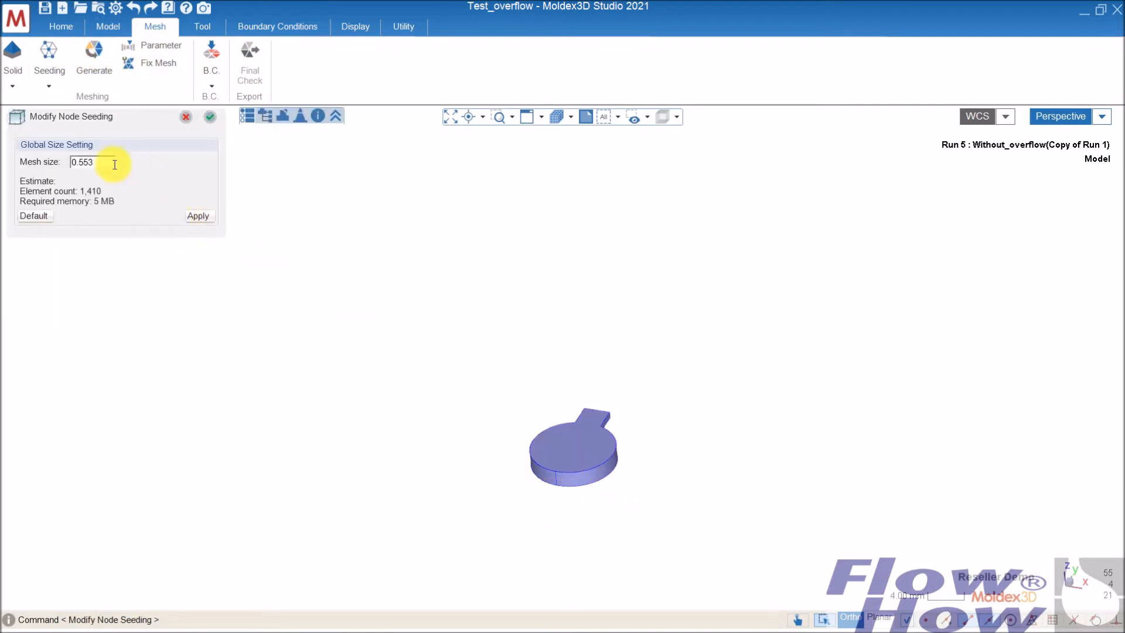
Step: Set the overflow well's global node seeding mesh size to 8 and accept it
{"action": "triple_click", "coordinate": [82, 162]}
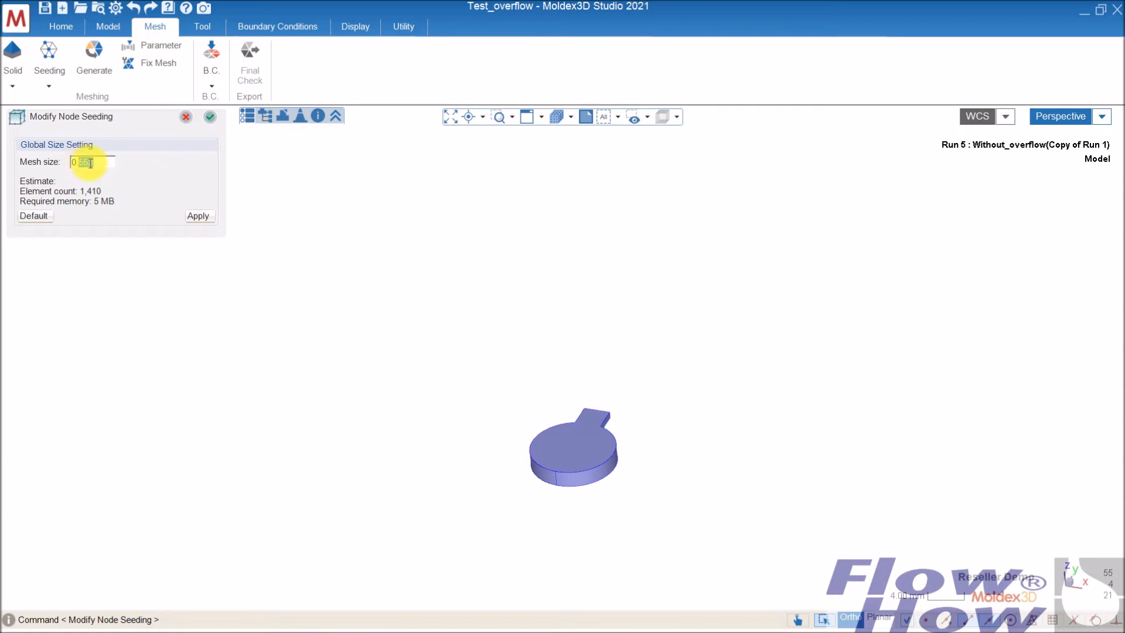
{"action": "type", "text": "0.3"}
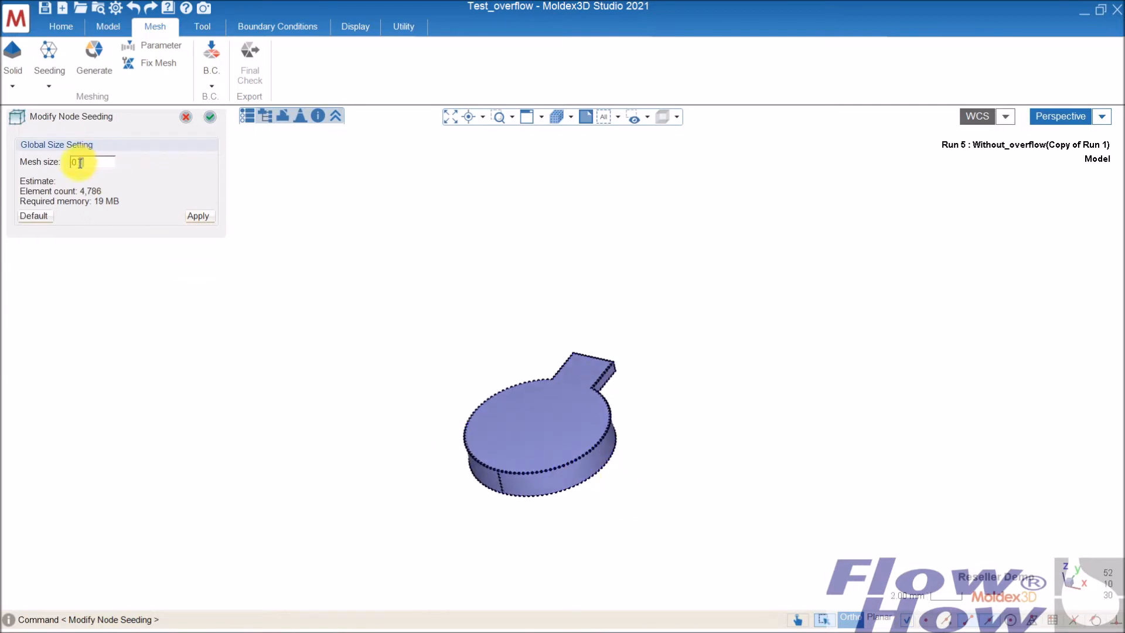
{"action": "type", "text": "8"}
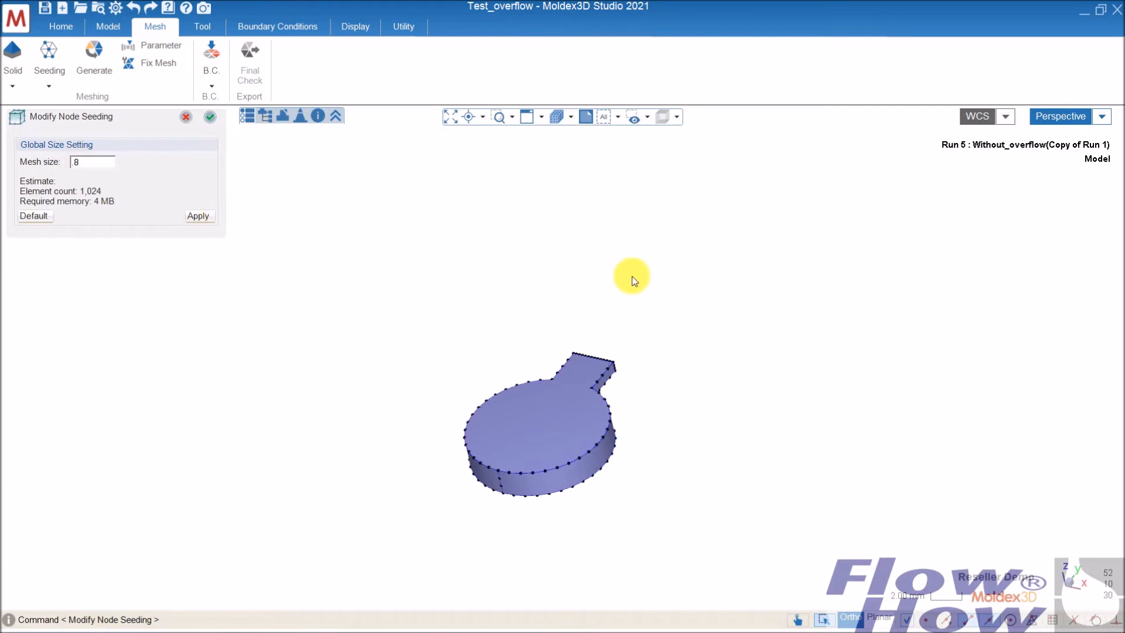
{"action": "left_click_drag", "start_coordinate": [632, 278], "coordinate": [594, 467]}
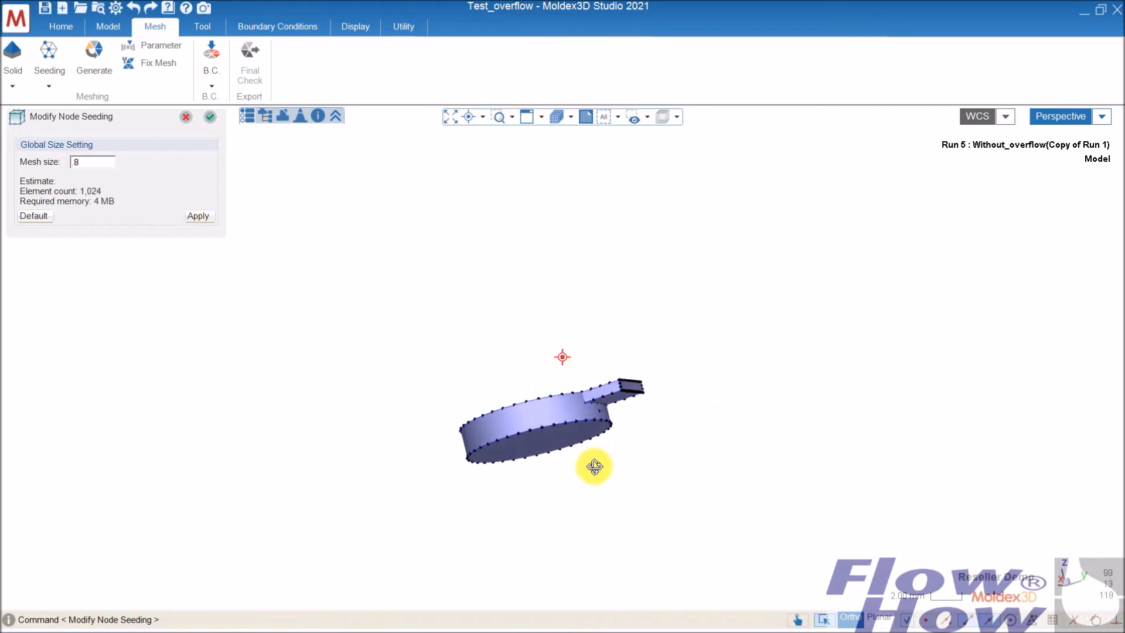
{"action": "left_click_drag", "start_coordinate": [593, 466], "coordinate": [529, 429]}
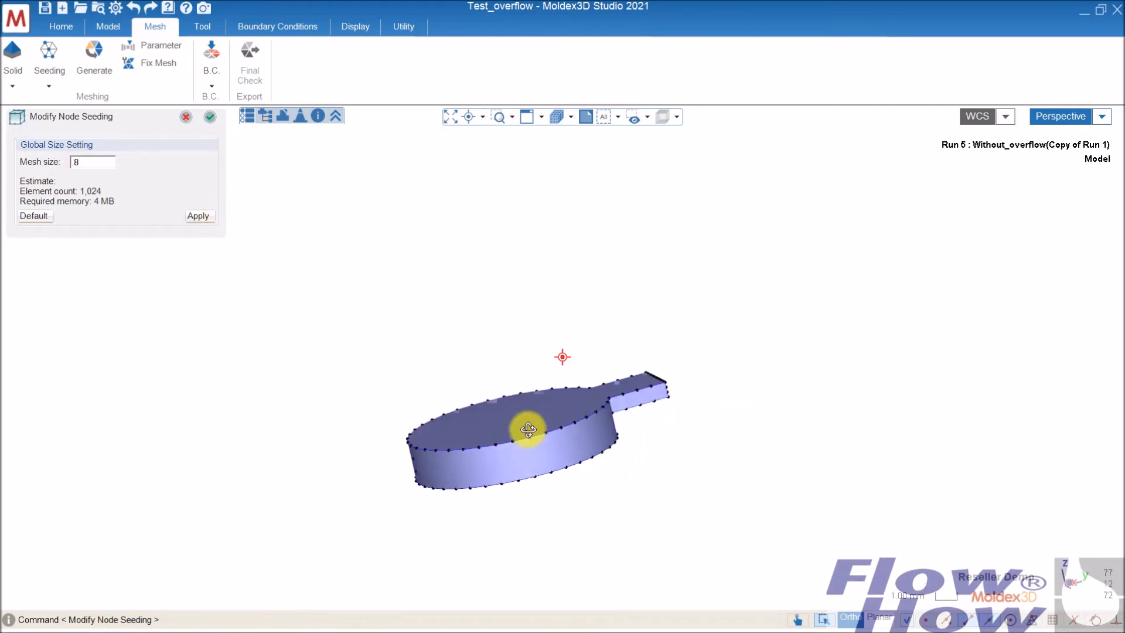
{"action": "left_click_drag", "start_coordinate": [527, 429], "coordinate": [628, 487]}
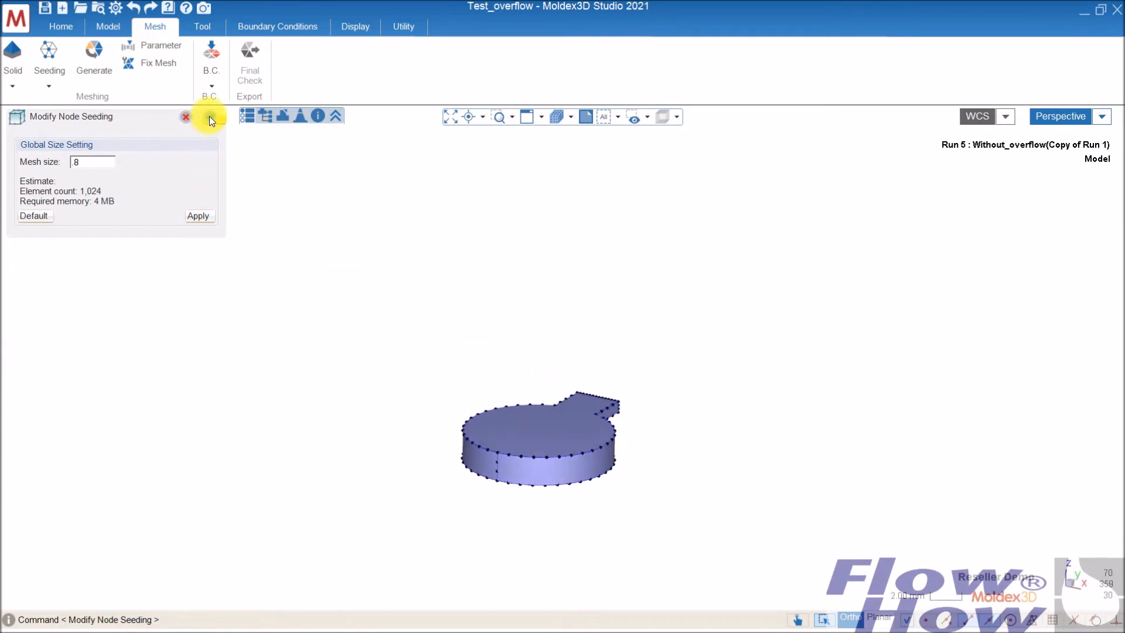
{"action": "left_click", "coordinate": [185, 116]}
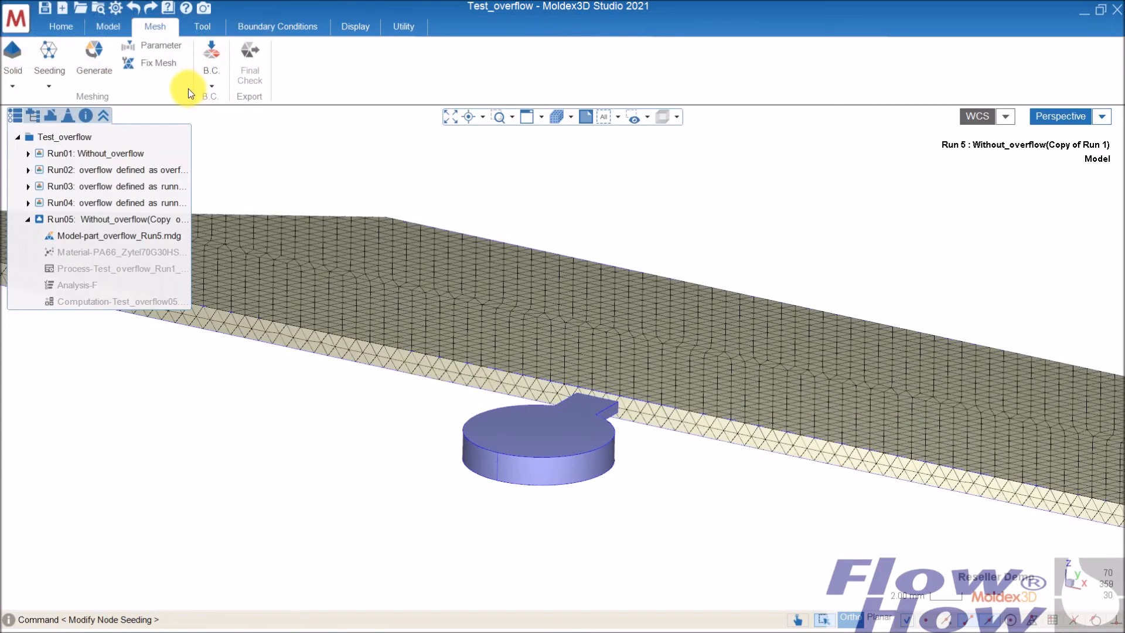
Step: Generate the surface and solid meshes for part and runner, then run the final check
{"action": "left_click", "coordinate": [94, 58]}
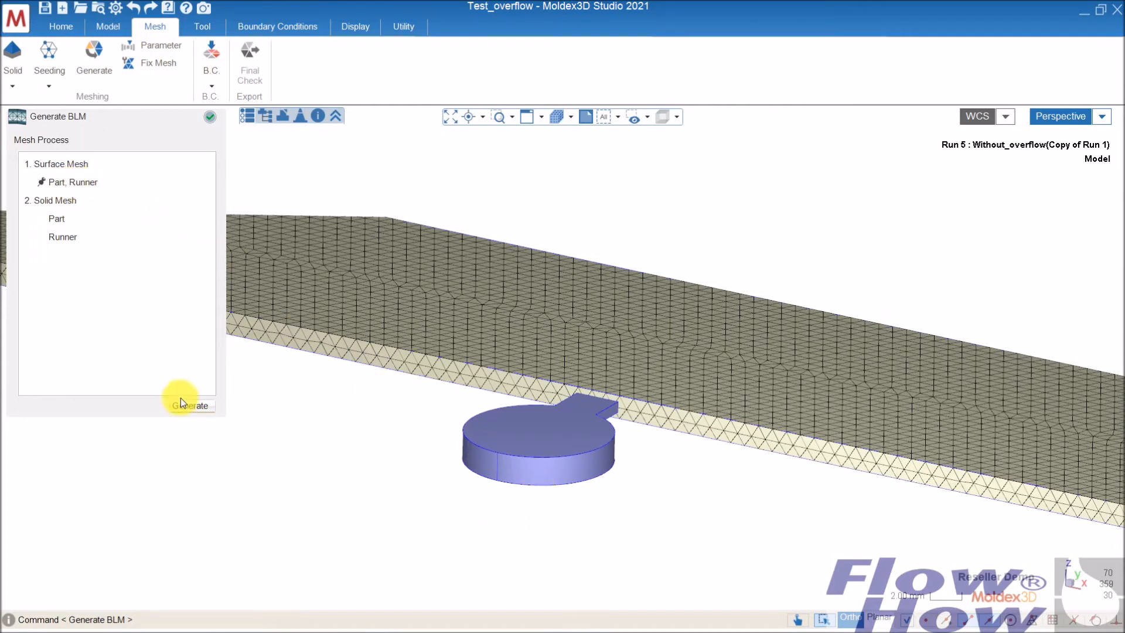
{"action": "left_click", "coordinate": [191, 405]}
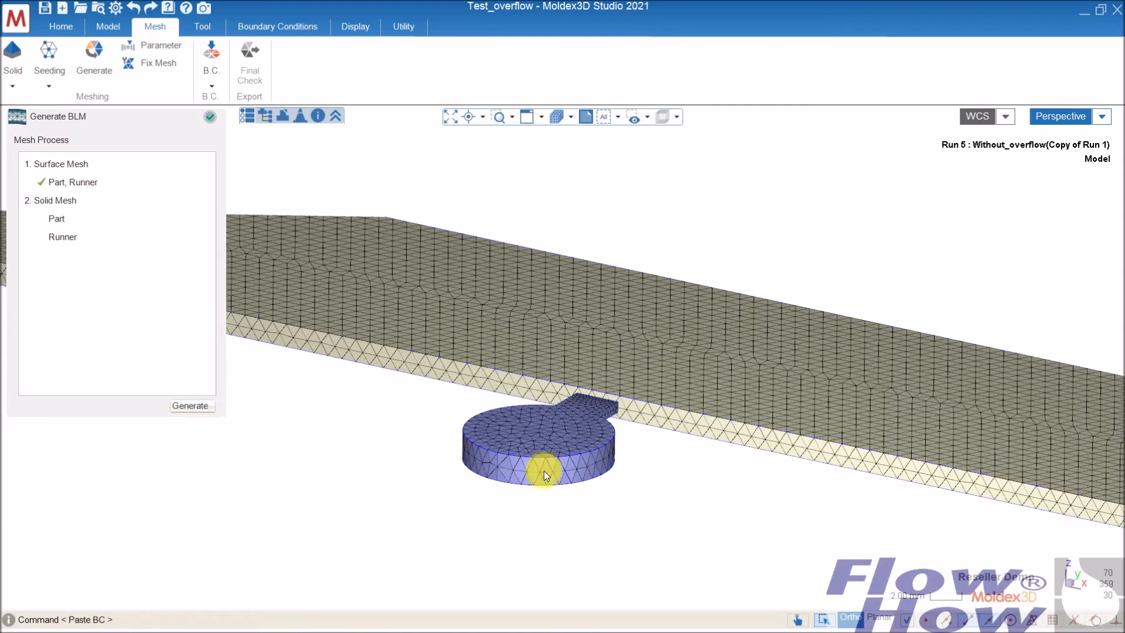
{"action": "left_click", "coordinate": [191, 405]}
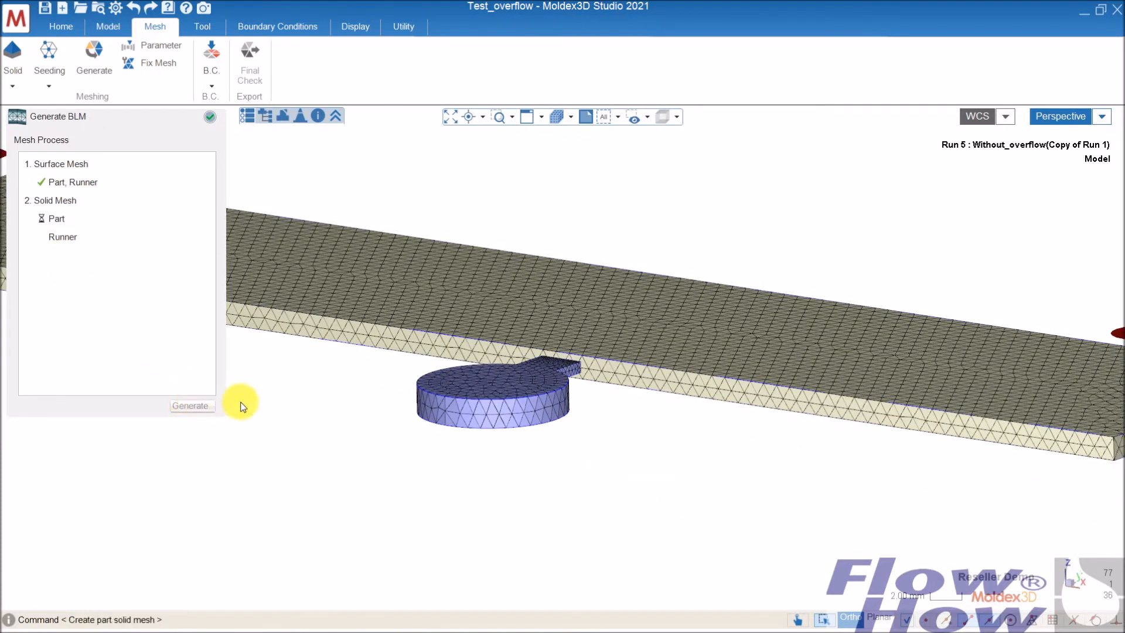
{"action": "left_click", "coordinate": [191, 406]}
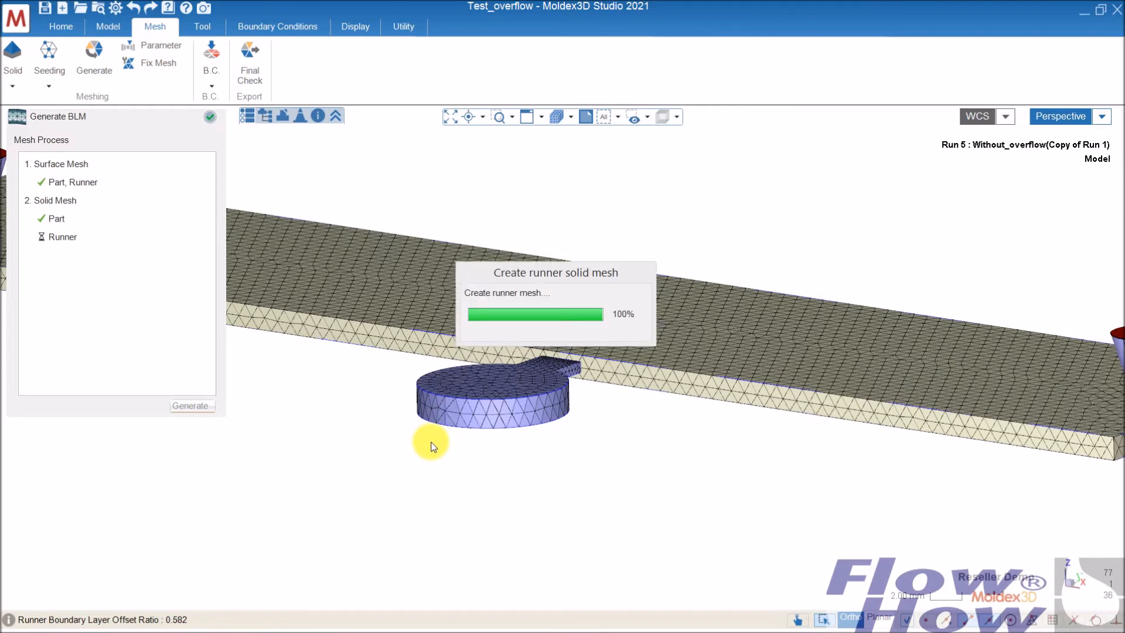
{"action": "mouse_move", "coordinate": [567, 438]}
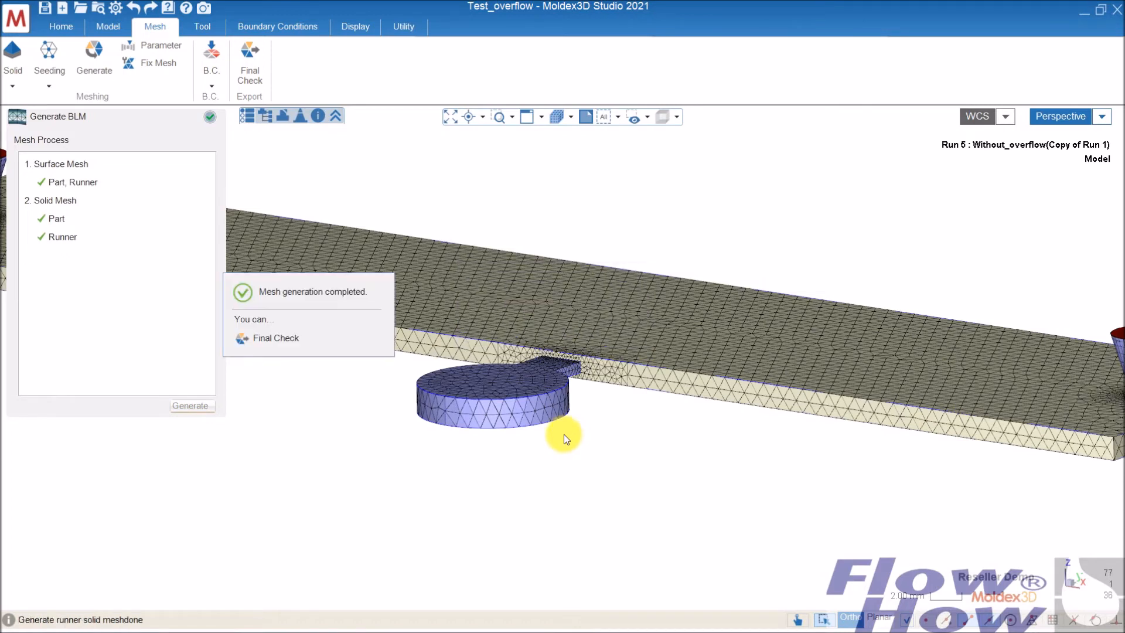
{"action": "left_click", "coordinate": [13, 116]}
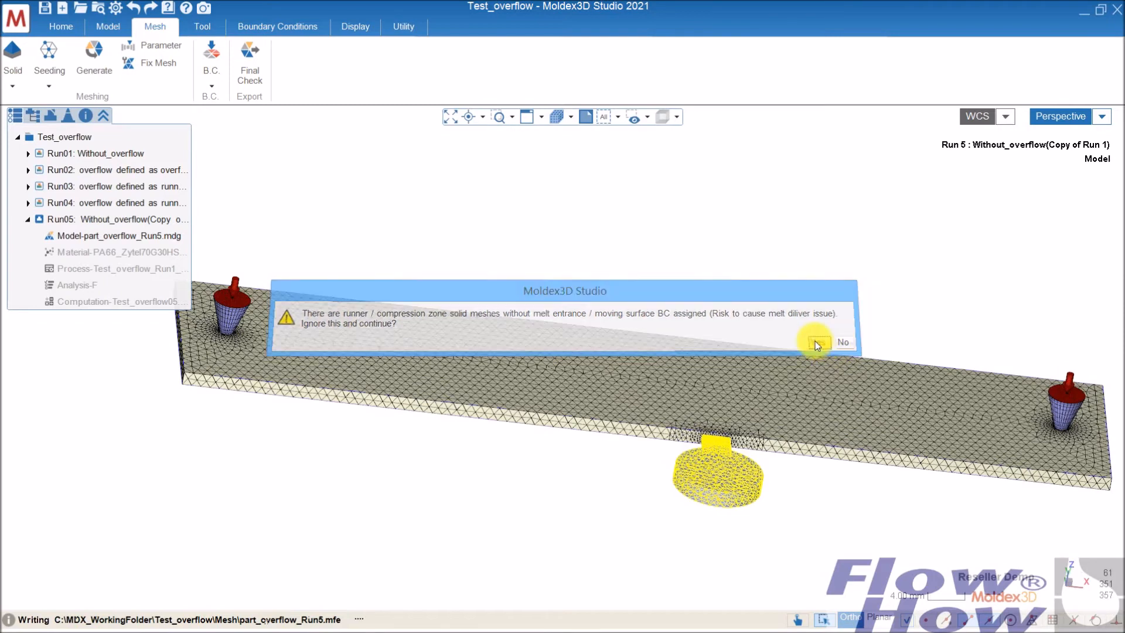
Step: Dismiss the melt entrance warning and copy Run01's input data into Run06, switching to it
{"action": "left_click", "coordinate": [818, 342]}
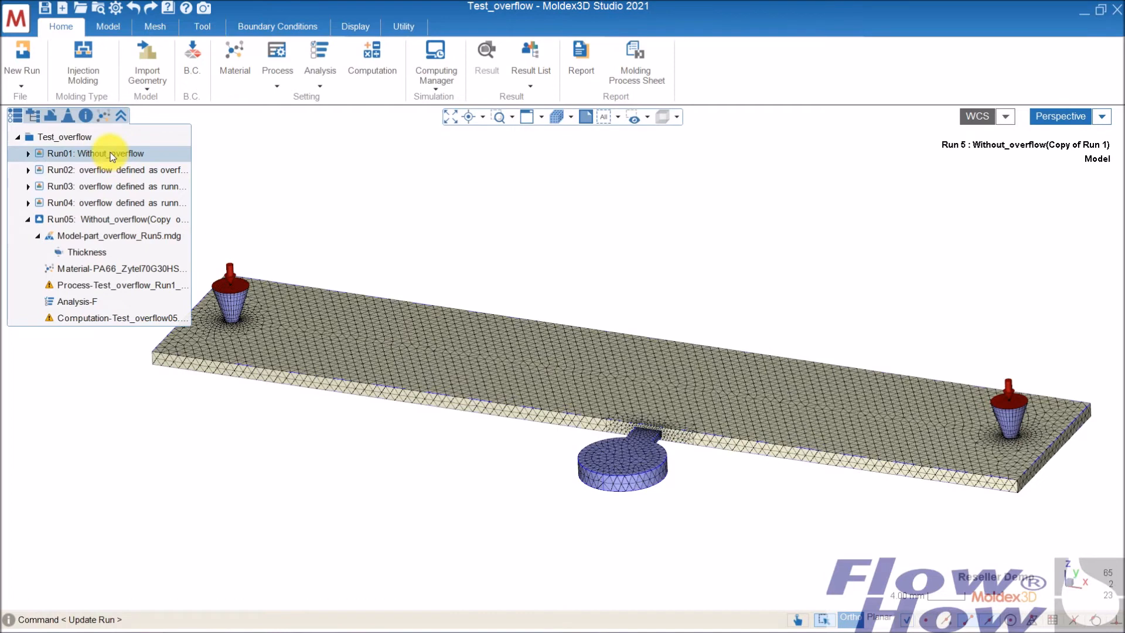
{"action": "right_click", "coordinate": [94, 152]}
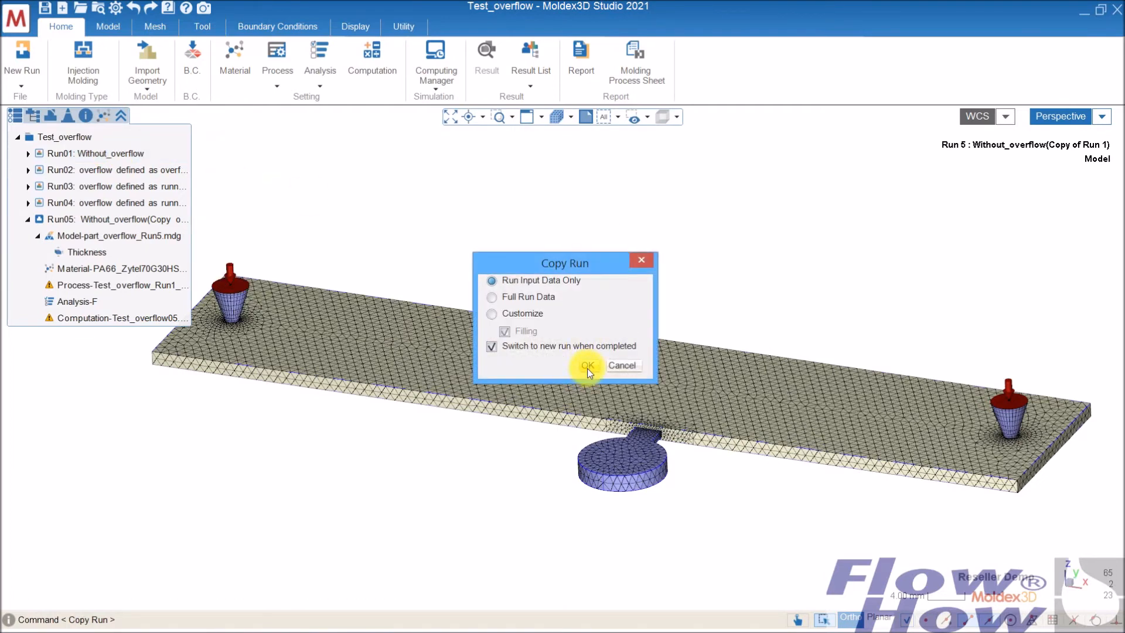
{"action": "left_click", "coordinate": [586, 365]}
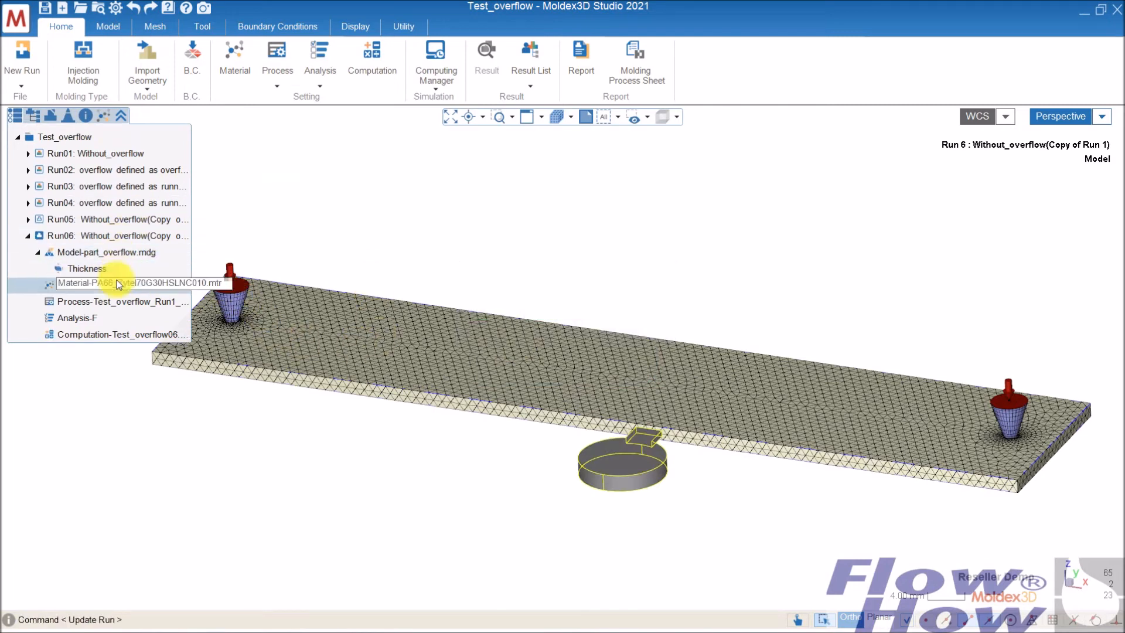
{"action": "left_click", "coordinate": [635, 473]}
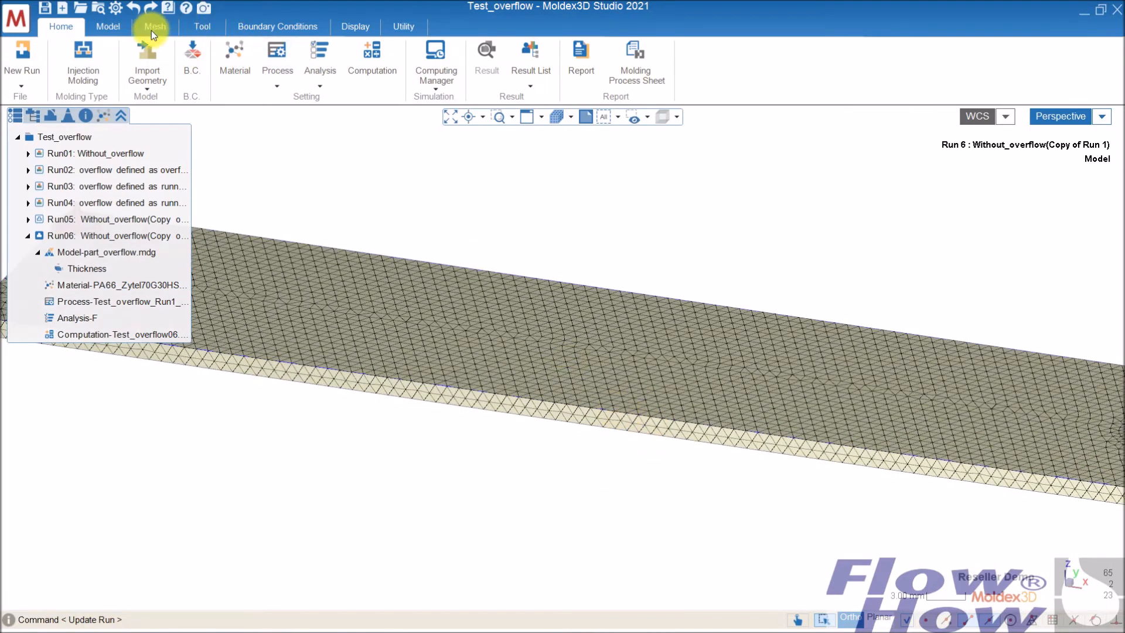
Step: Place an edge gate on the long edge of Run06's plate
{"action": "left_click", "coordinate": [108, 27]}
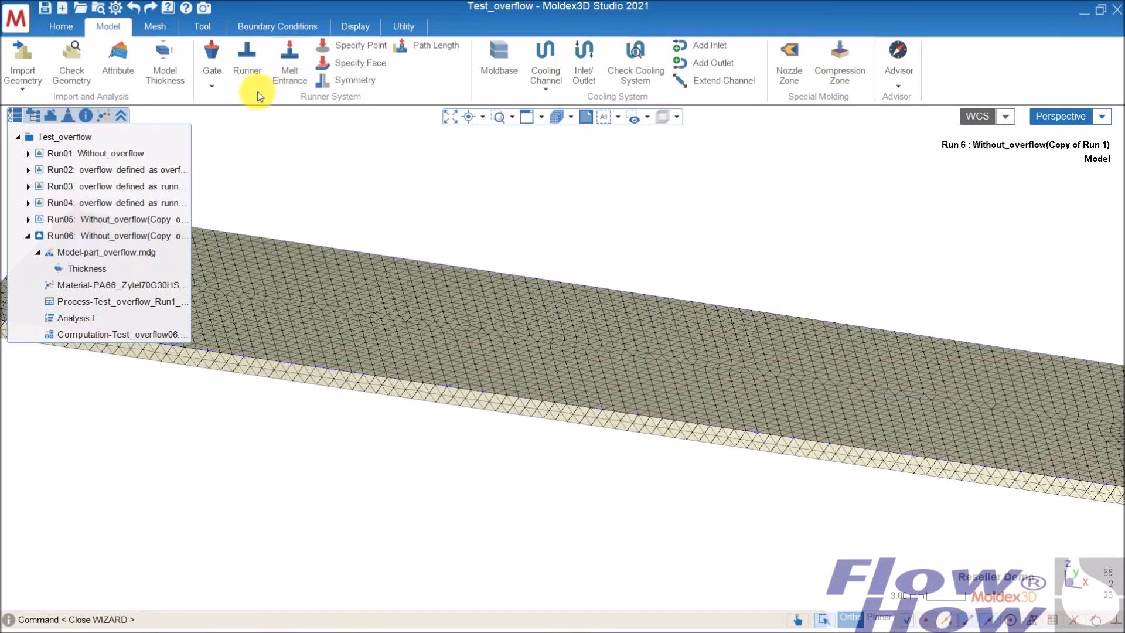
{"action": "left_click", "coordinate": [211, 86]}
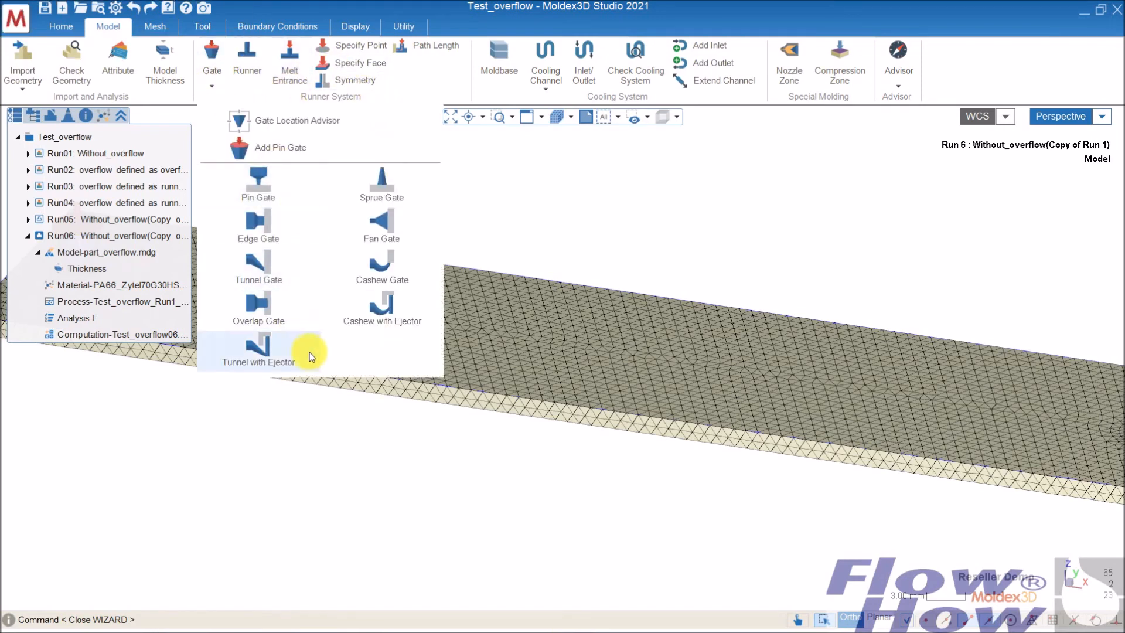
{"action": "mouse_move", "coordinate": [258, 226]}
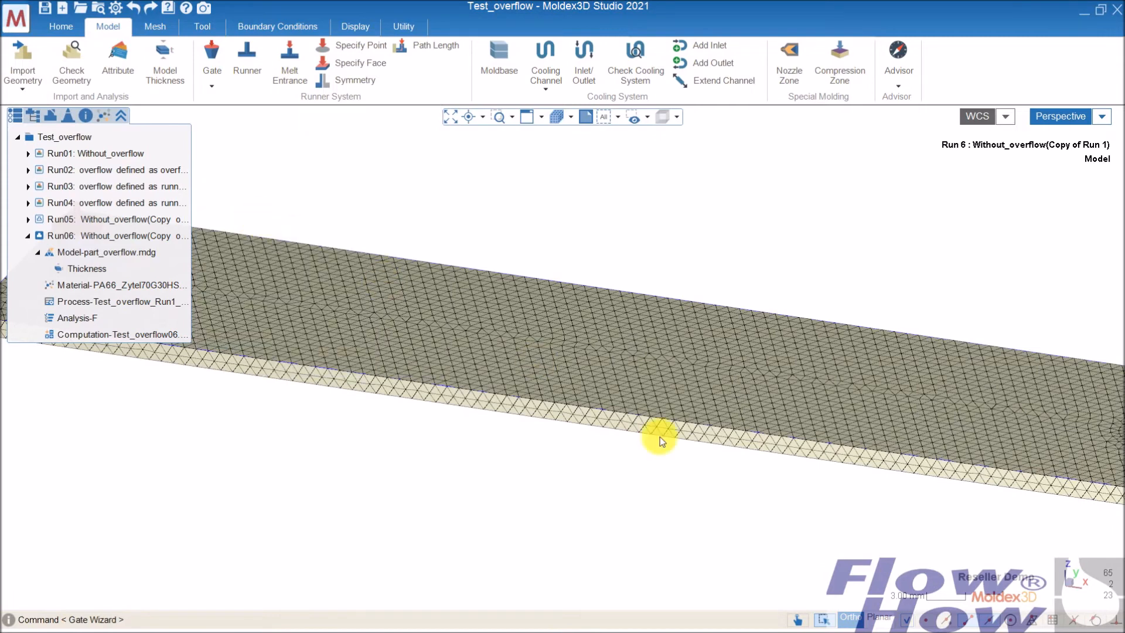
{"action": "mouse_move", "coordinate": [626, 447]}
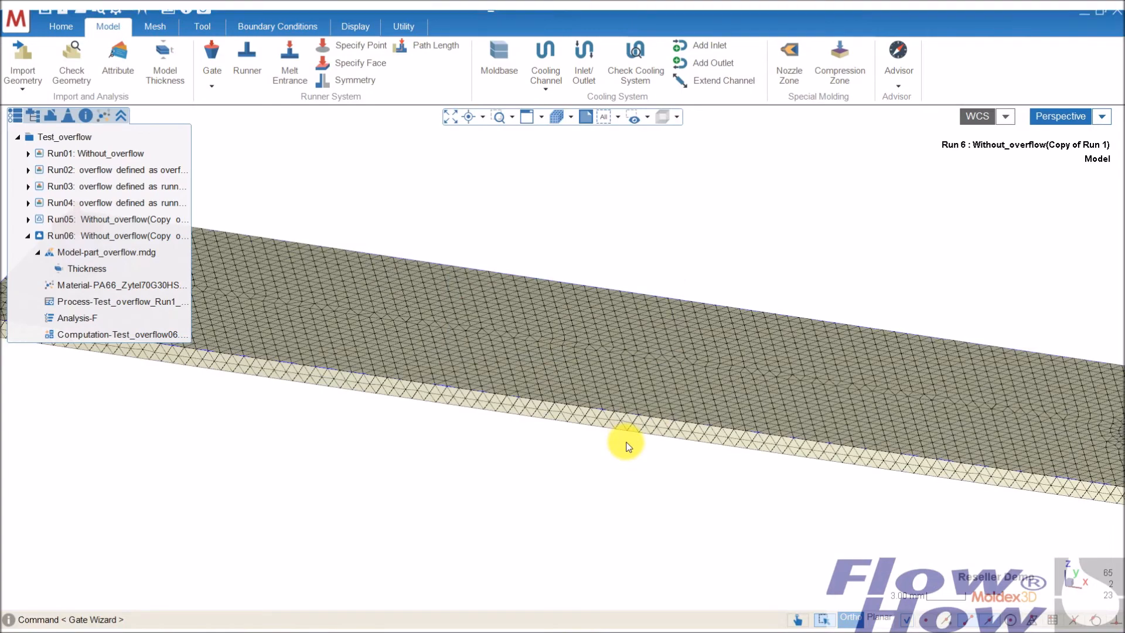
{"action": "left_click", "coordinate": [624, 441]}
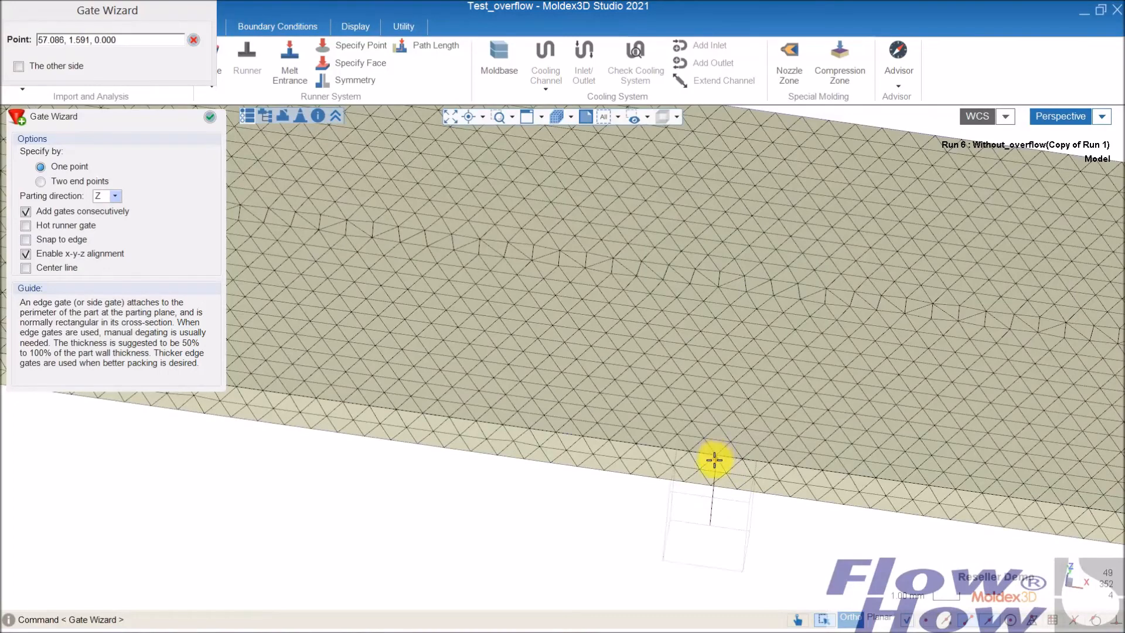
{"action": "left_click", "coordinate": [210, 116]}
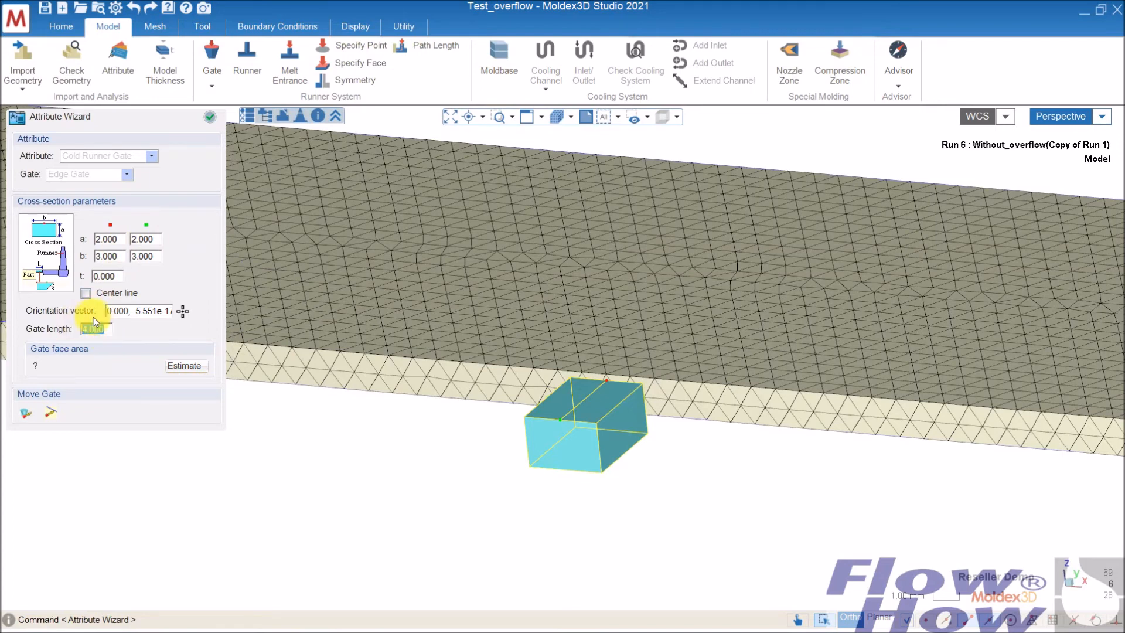
Step: Set the gate length to 14 with thickness a 0.7/0.7 and width b 4/4
{"action": "type", "text": "14.000"}
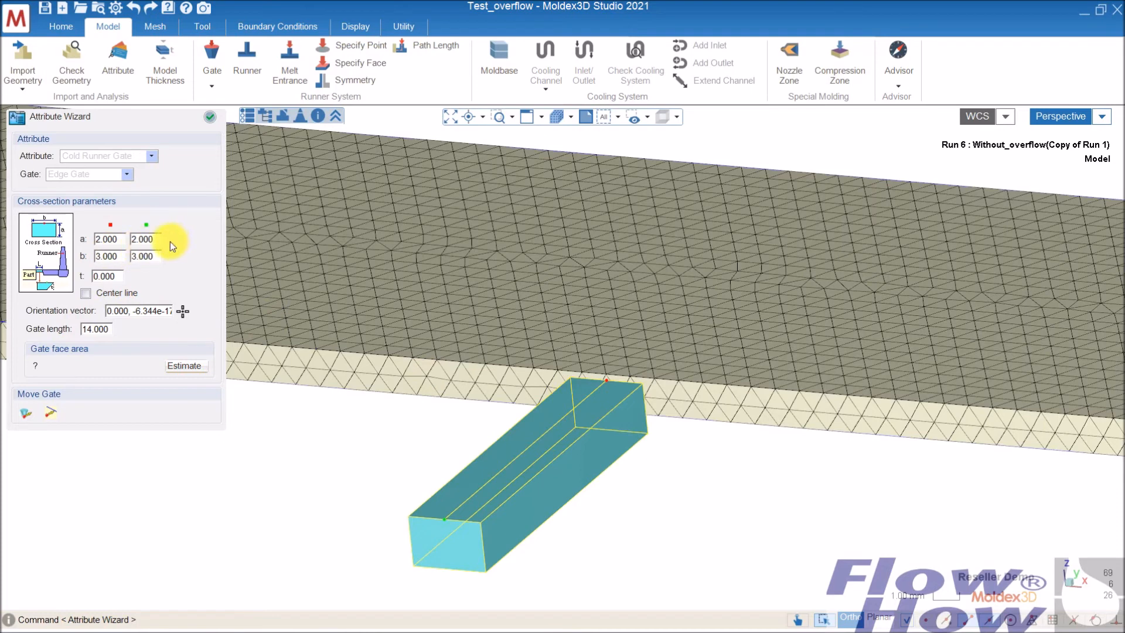
{"action": "left_click", "coordinate": [143, 239]}
{"action": "type", "text": "0.30"}
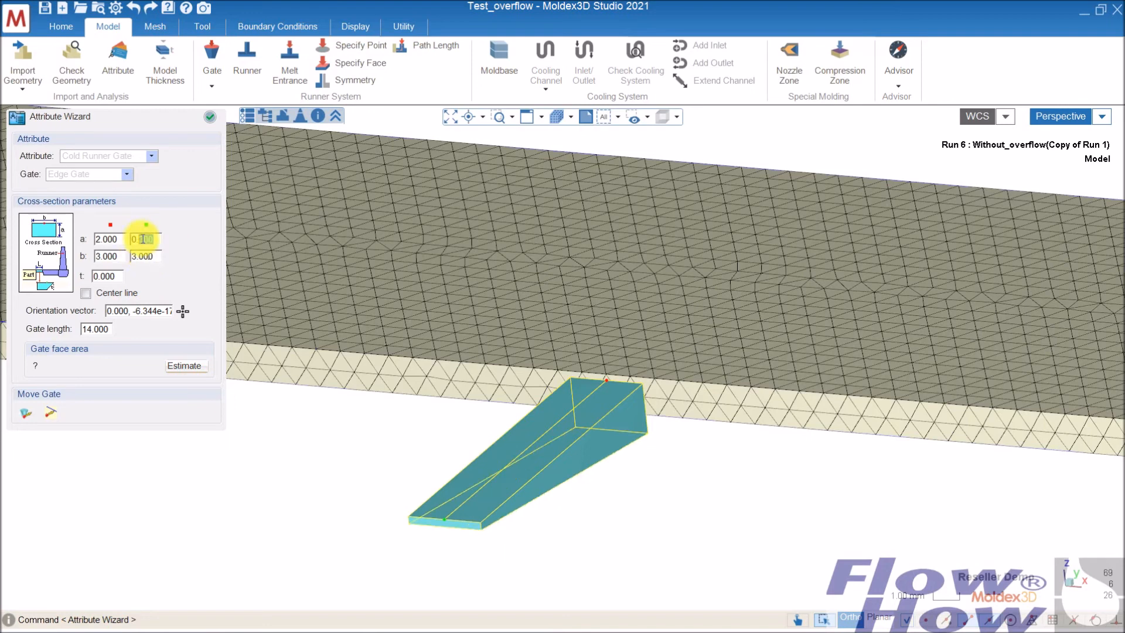
{"action": "type", "text": "0.700"}
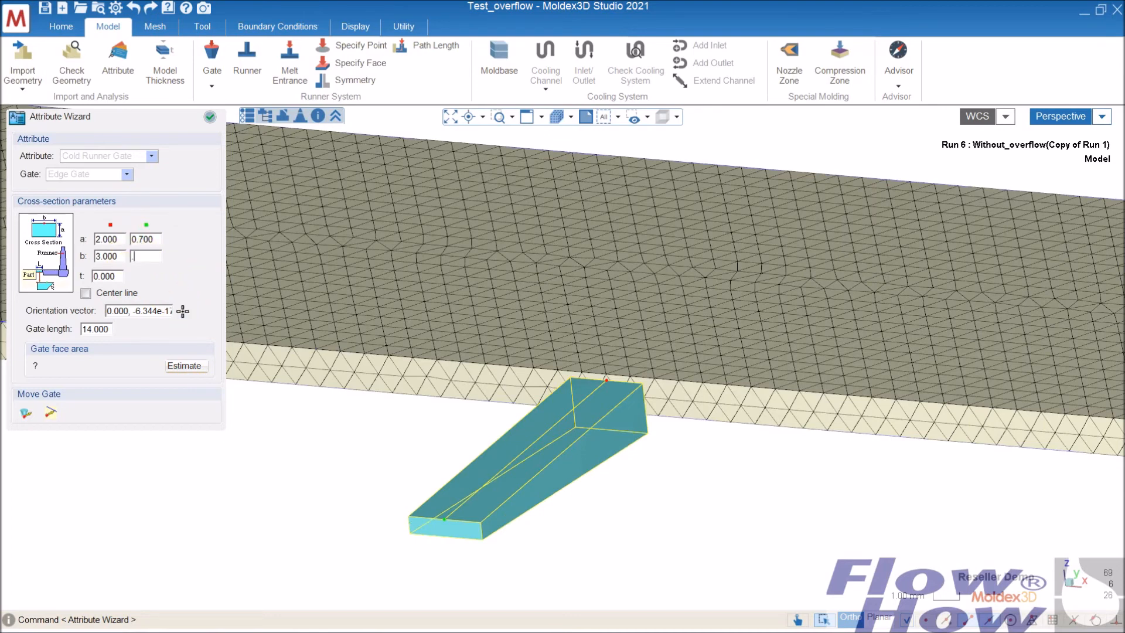
{"action": "type", "text": "0.700"}
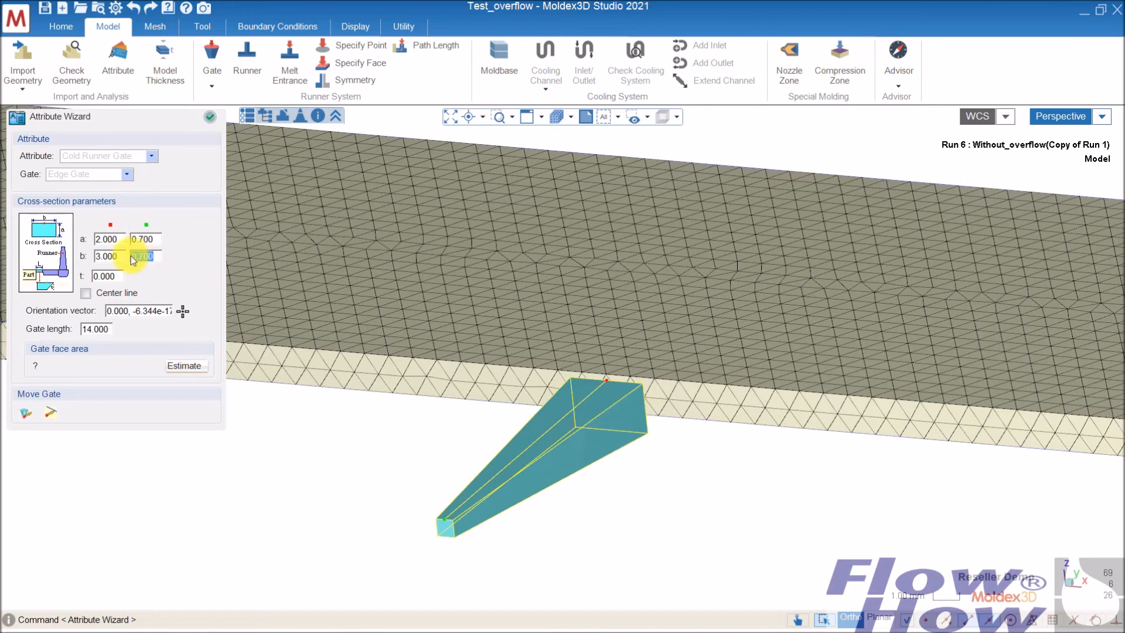
{"action": "type", "text": "4.000"}
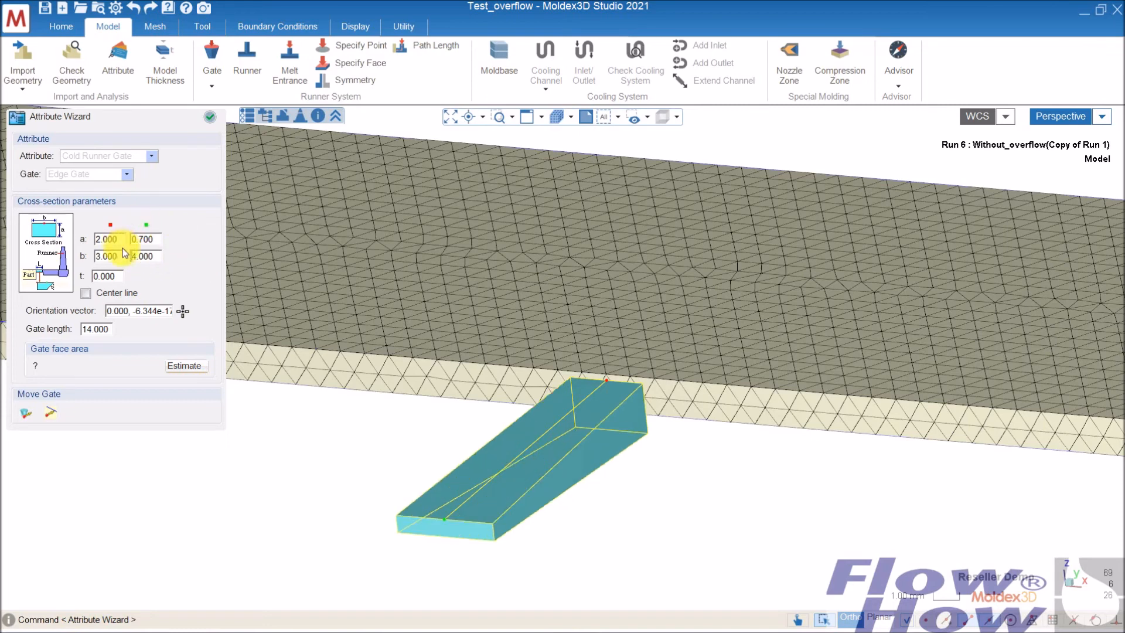
{"action": "left_click", "coordinate": [106, 256]}
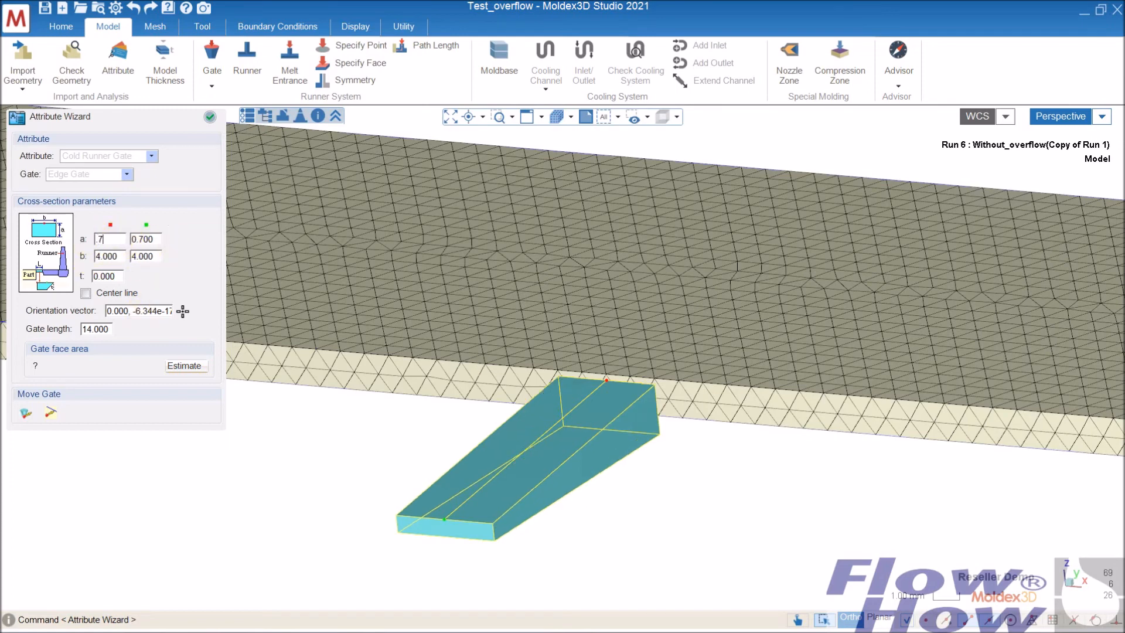
{"action": "type", "text": "0.700"}
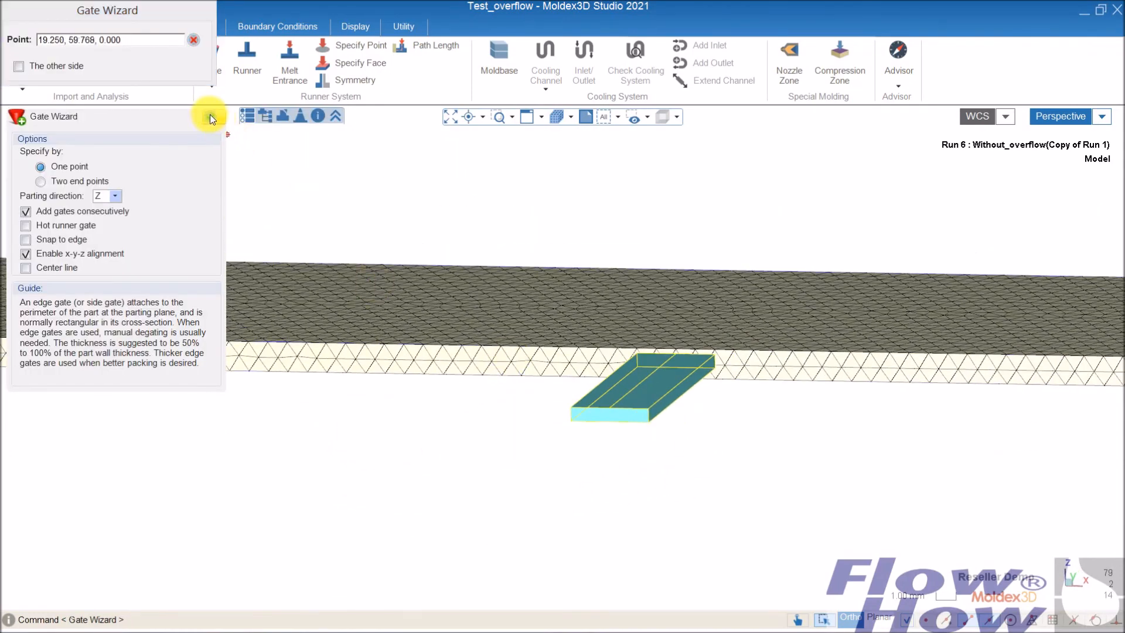
Step: Finish the gate and draw a vertical line down from its free end for the well
{"action": "left_click", "coordinate": [209, 116]}
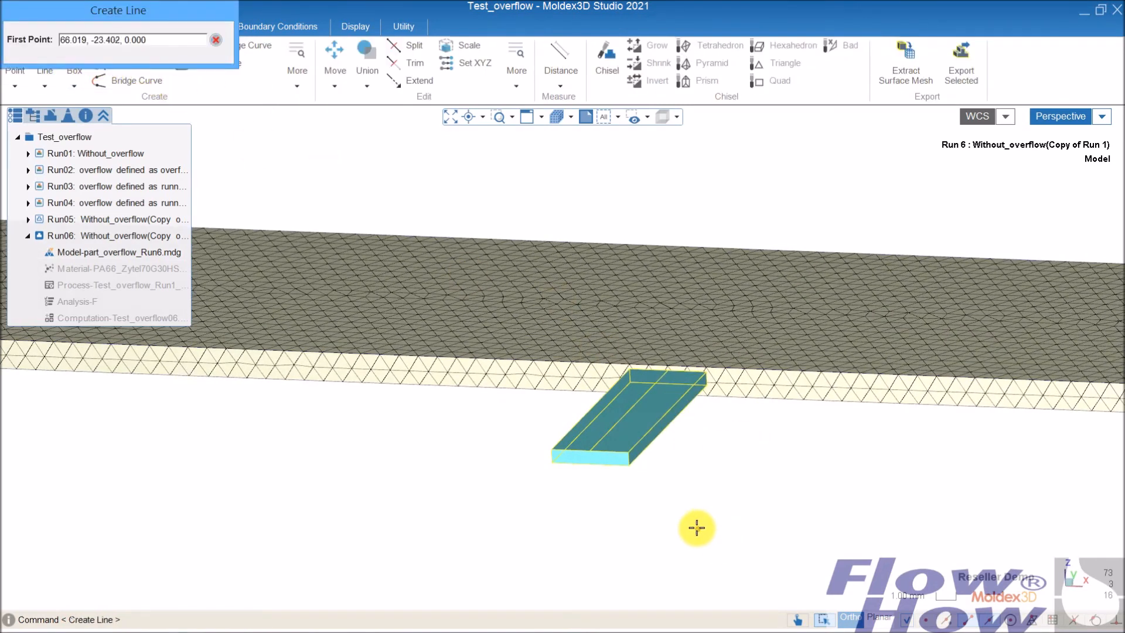
{"action": "left_click", "coordinate": [696, 527]}
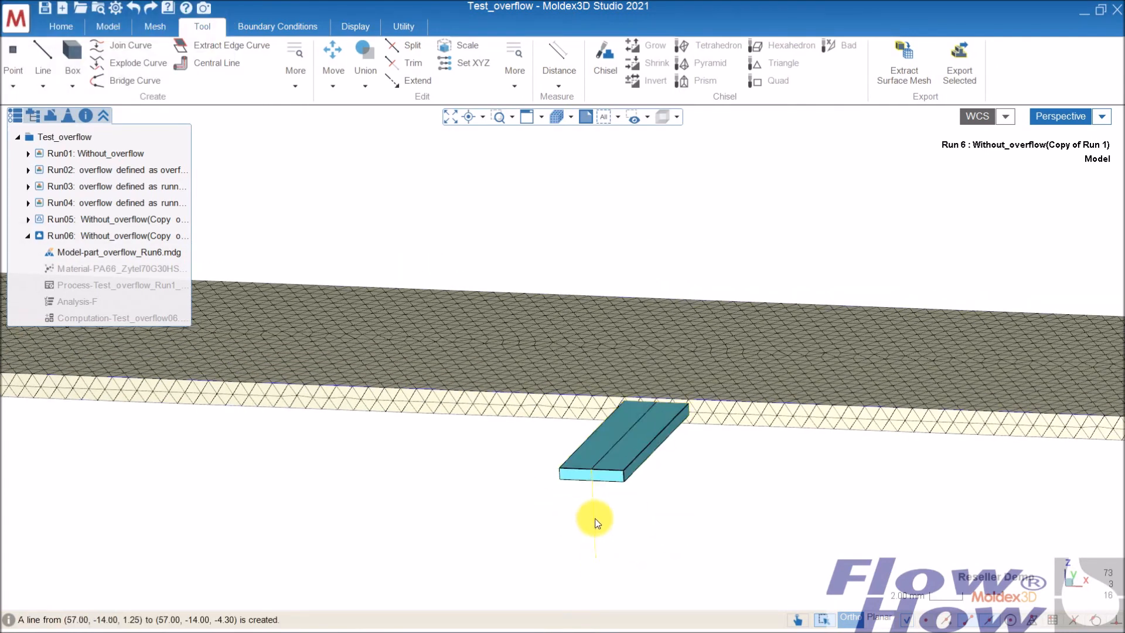
{"action": "left_click", "coordinate": [107, 27]}
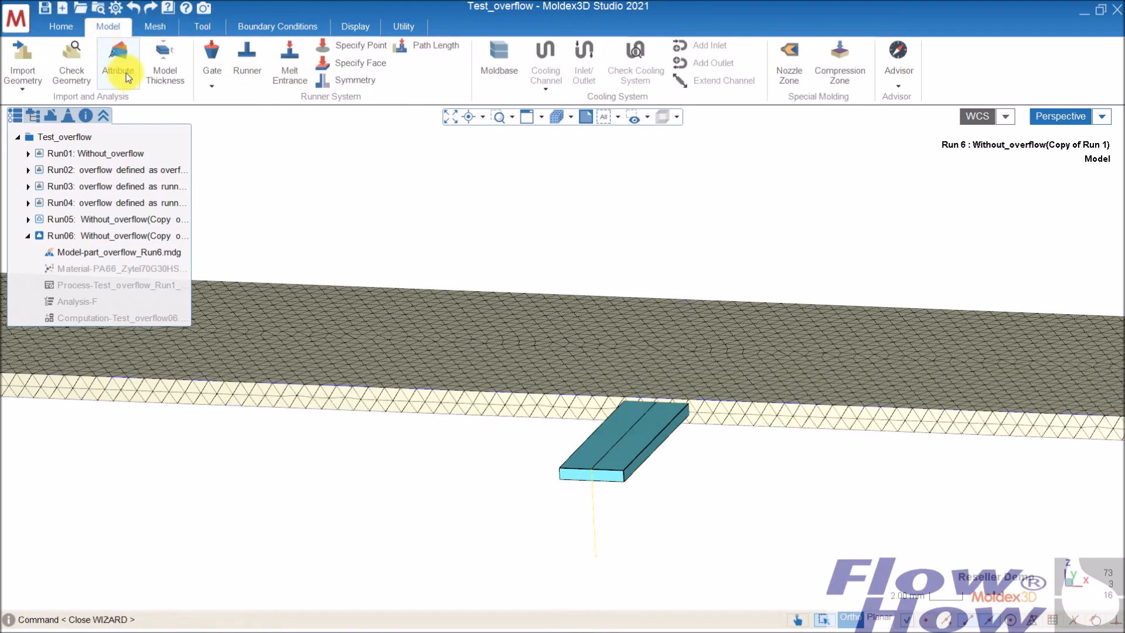
{"action": "left_click", "coordinate": [118, 58]}
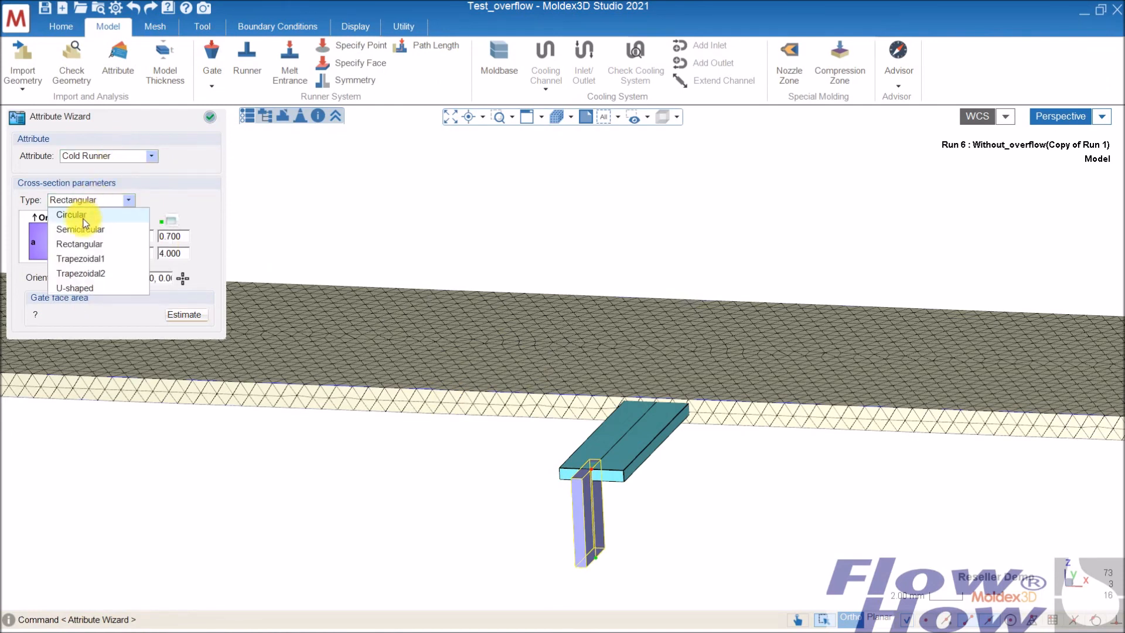
Step: Make the line a circular Cold Runner overflow well with diameter 18
{"action": "left_click", "coordinate": [70, 214]}
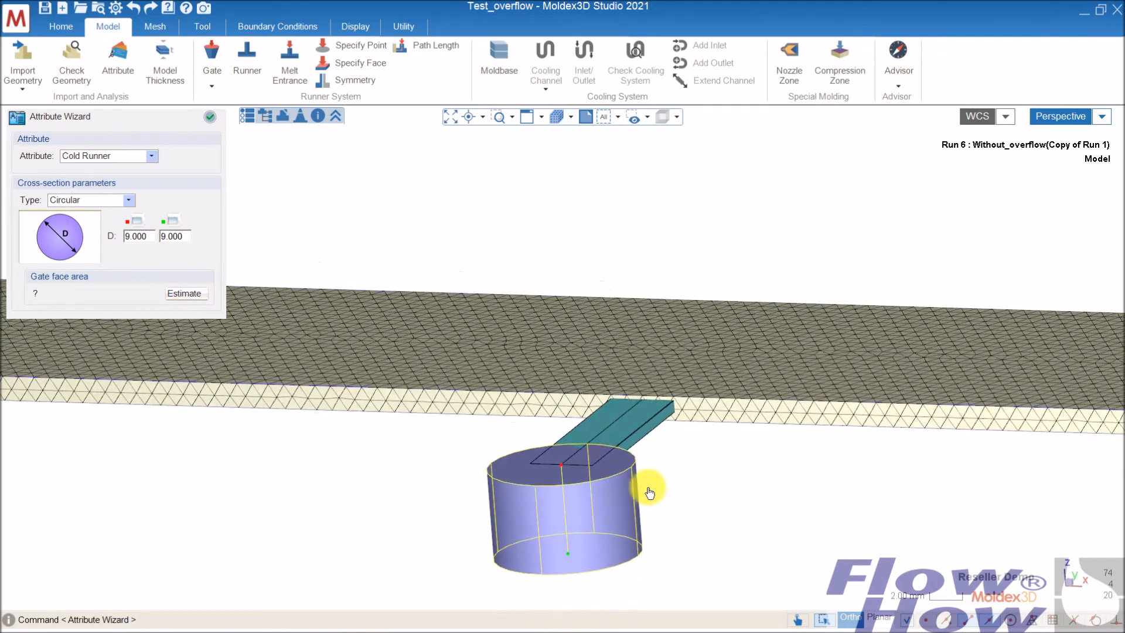
{"action": "mouse_move", "coordinate": [575, 514]}
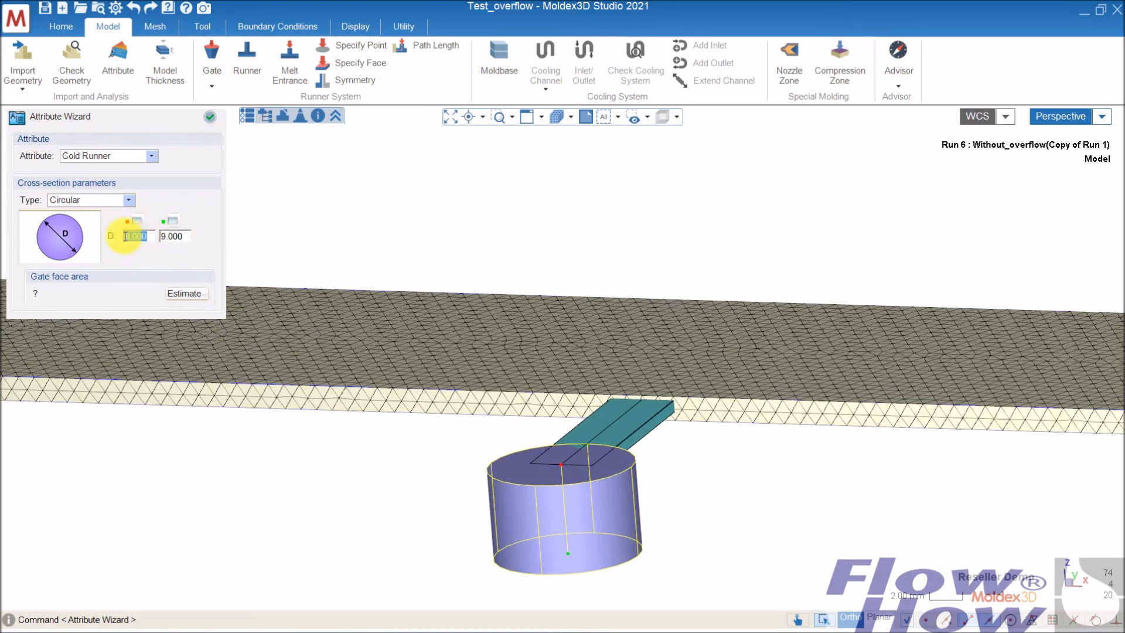
{"action": "type", "text": "18.000"}
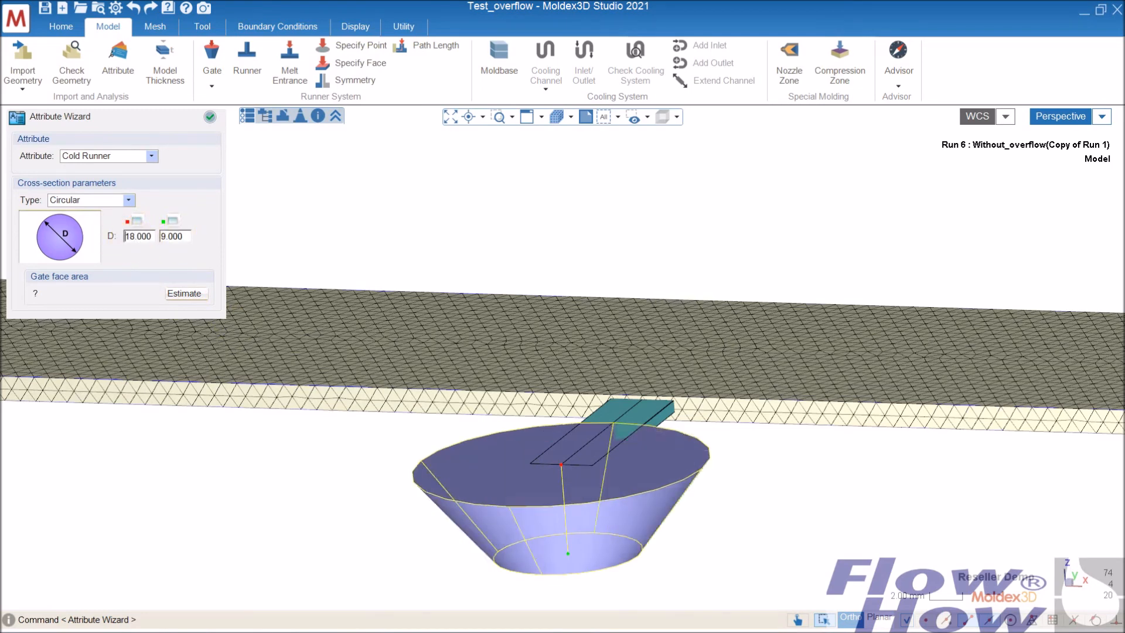
{"action": "left_click", "coordinate": [171, 237]}
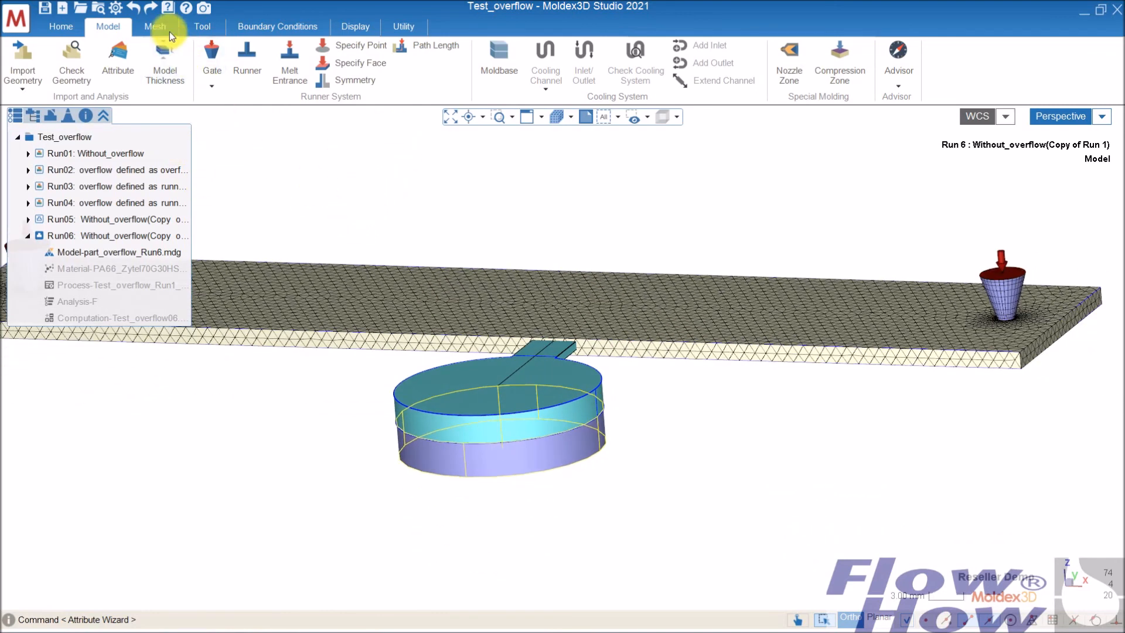
Step: Generate the solid mesh for Run06's plate, gate and overflow well
{"action": "left_click", "coordinate": [154, 27]}
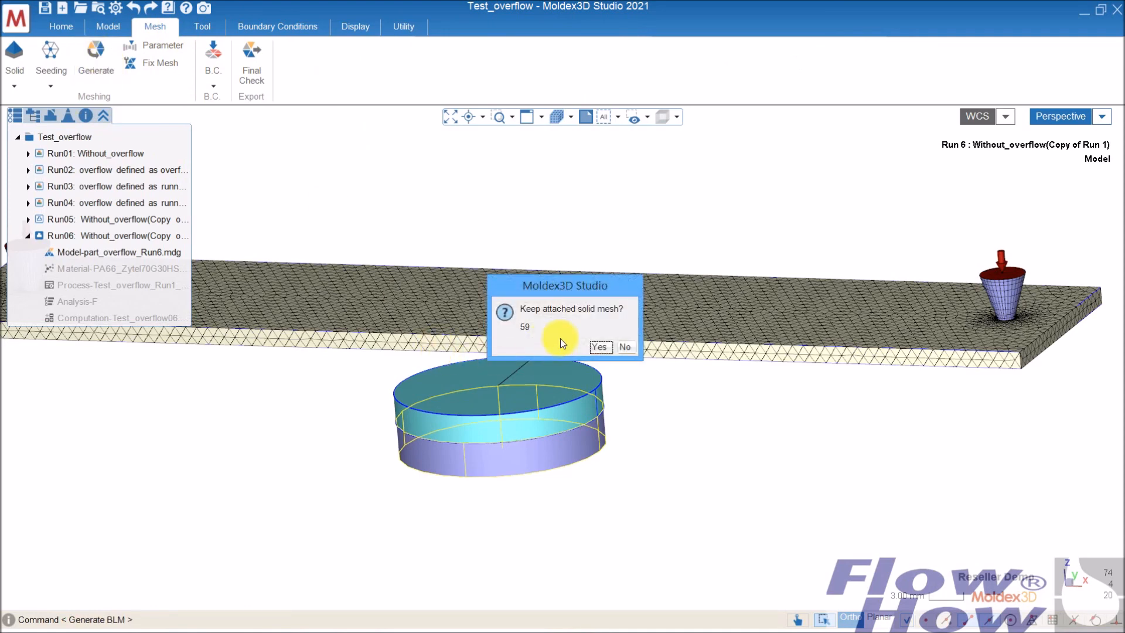
{"action": "mouse_move", "coordinate": [624, 347]}
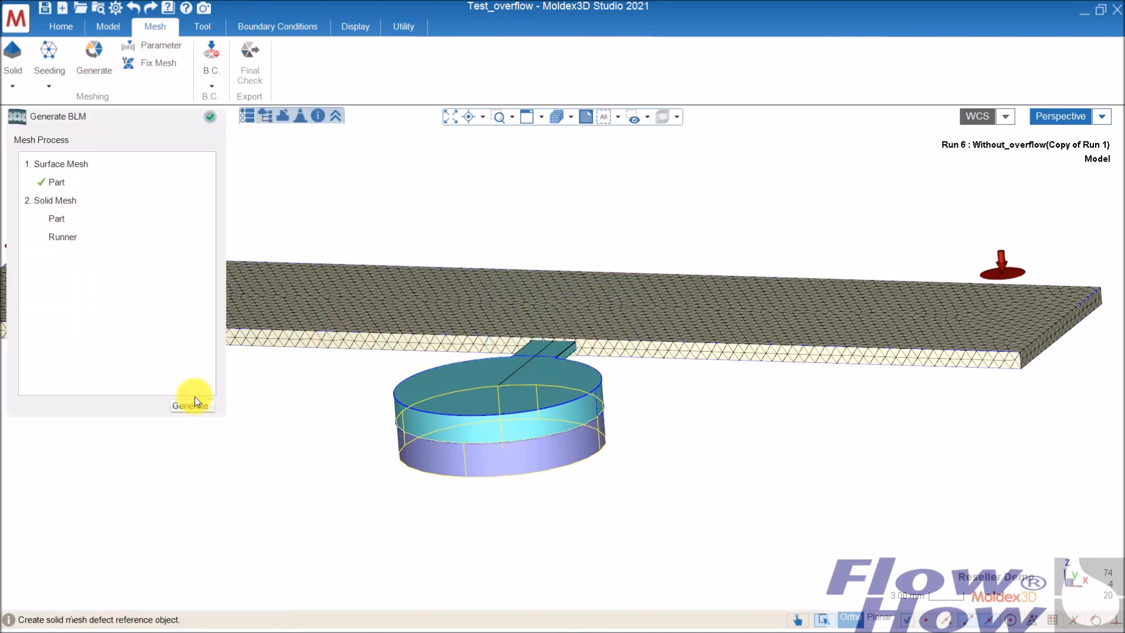
{"action": "left_click", "coordinate": [191, 405]}
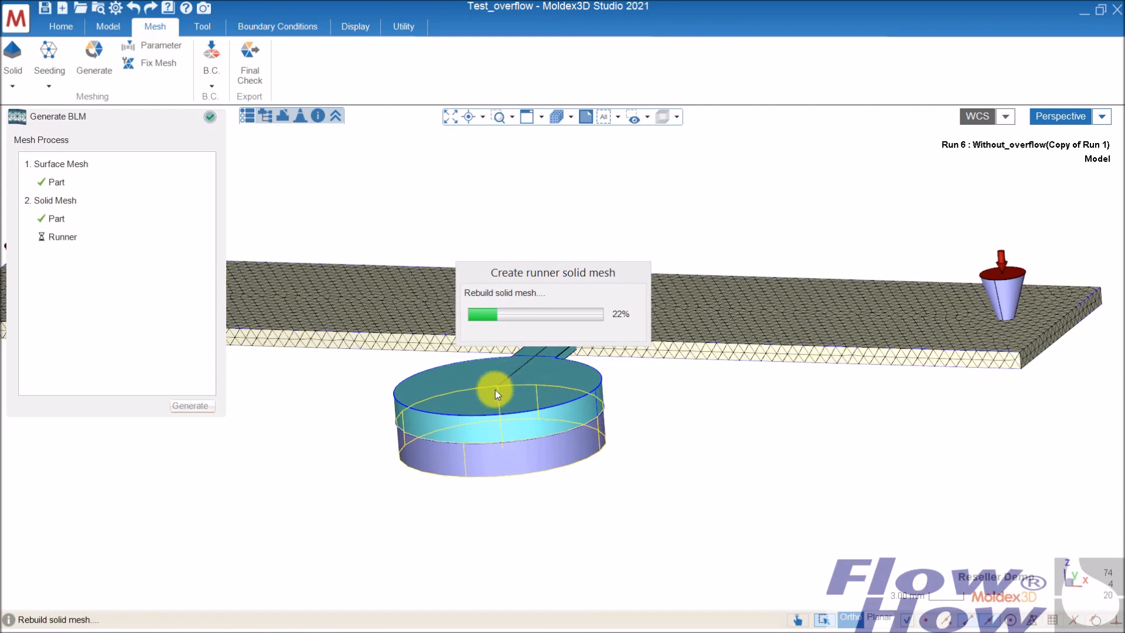
{"action": "mouse_move", "coordinate": [514, 449]}
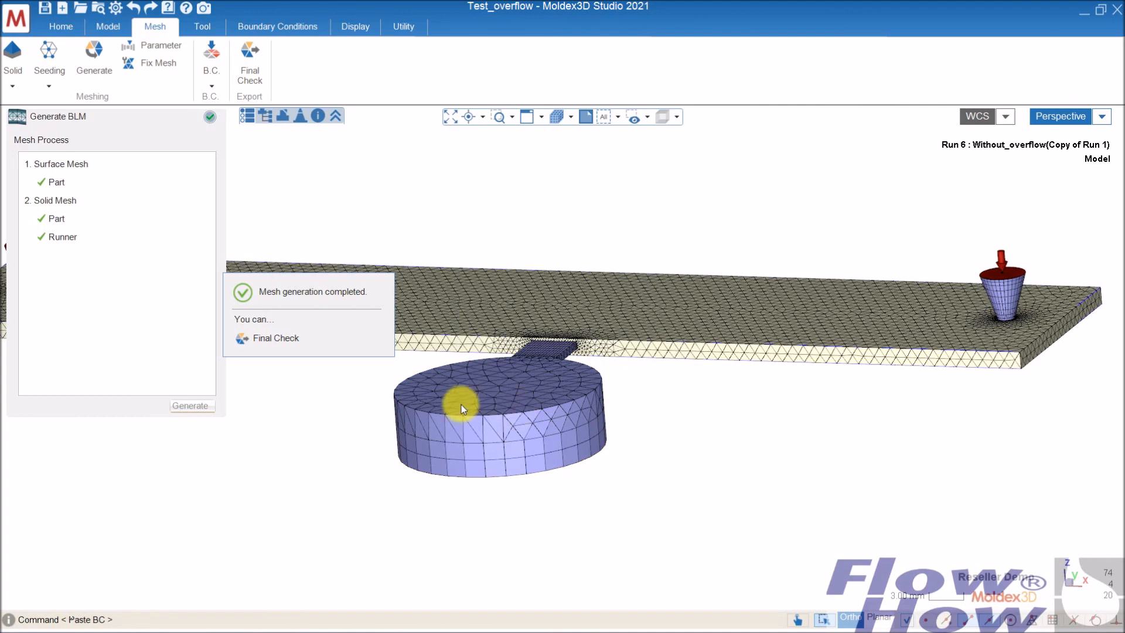
{"action": "mouse_move", "coordinate": [801, 418]}
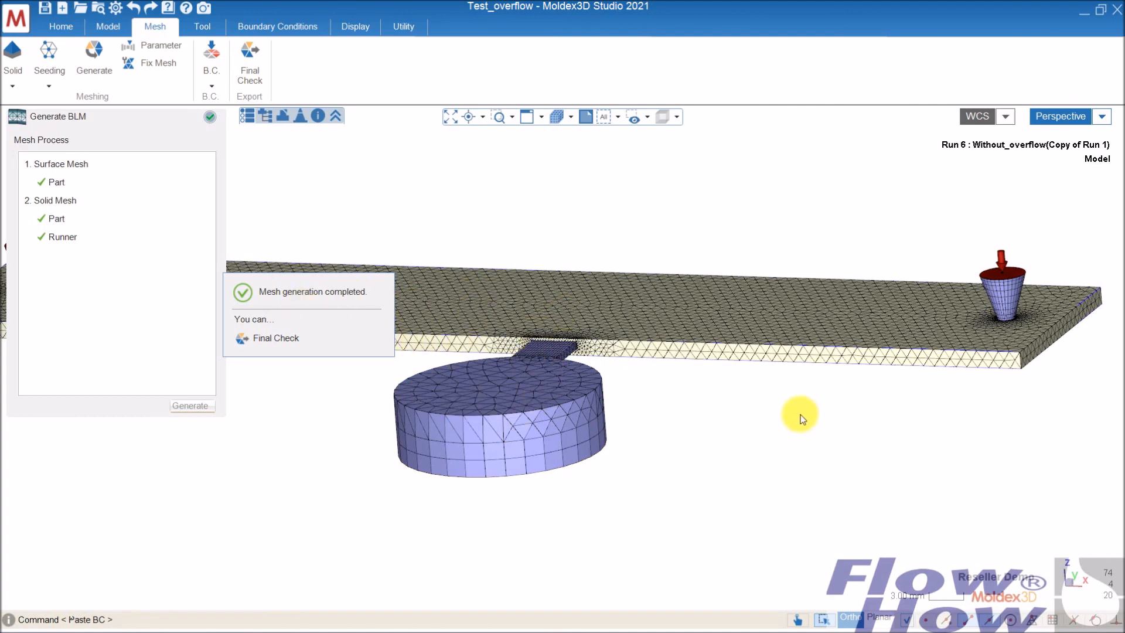
{"action": "mouse_move", "coordinate": [715, 414]}
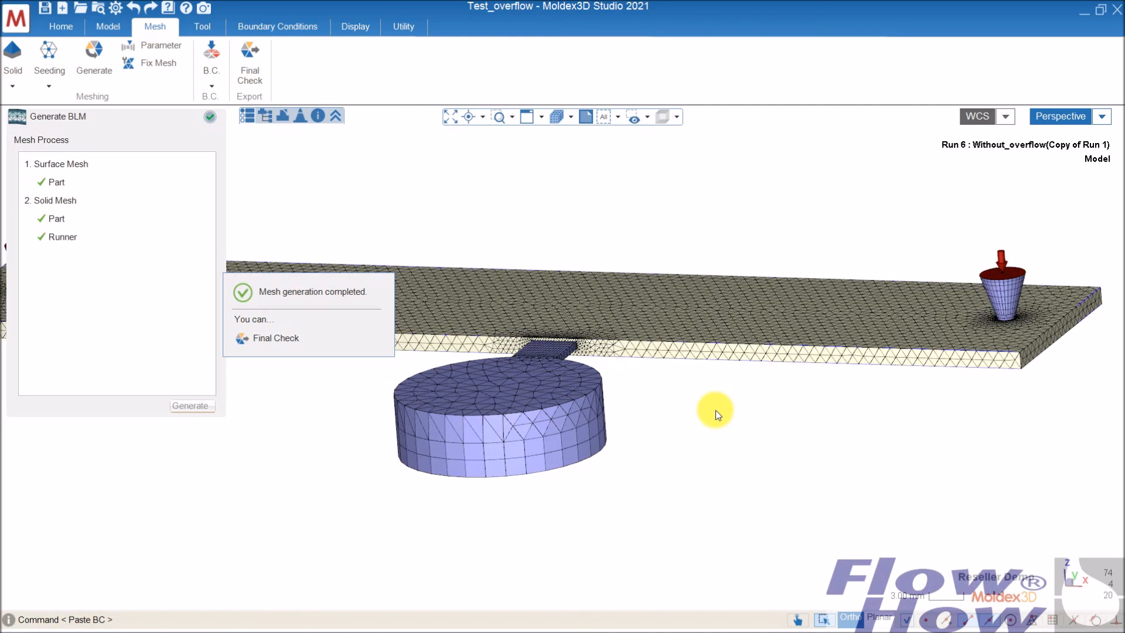
{"action": "mouse_move", "coordinate": [749, 417]}
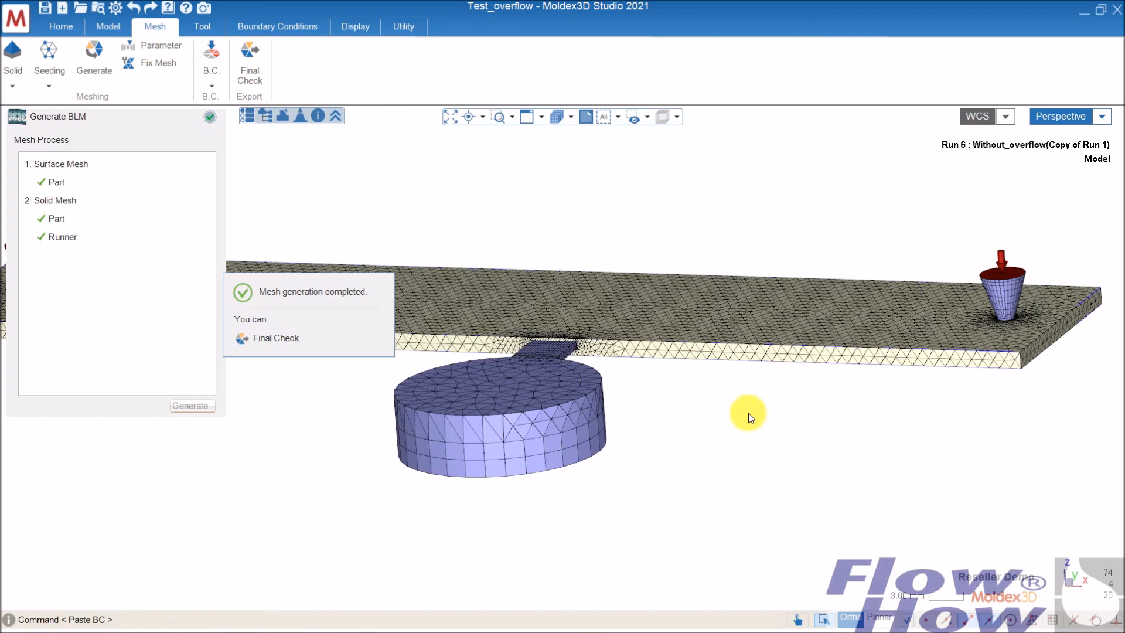